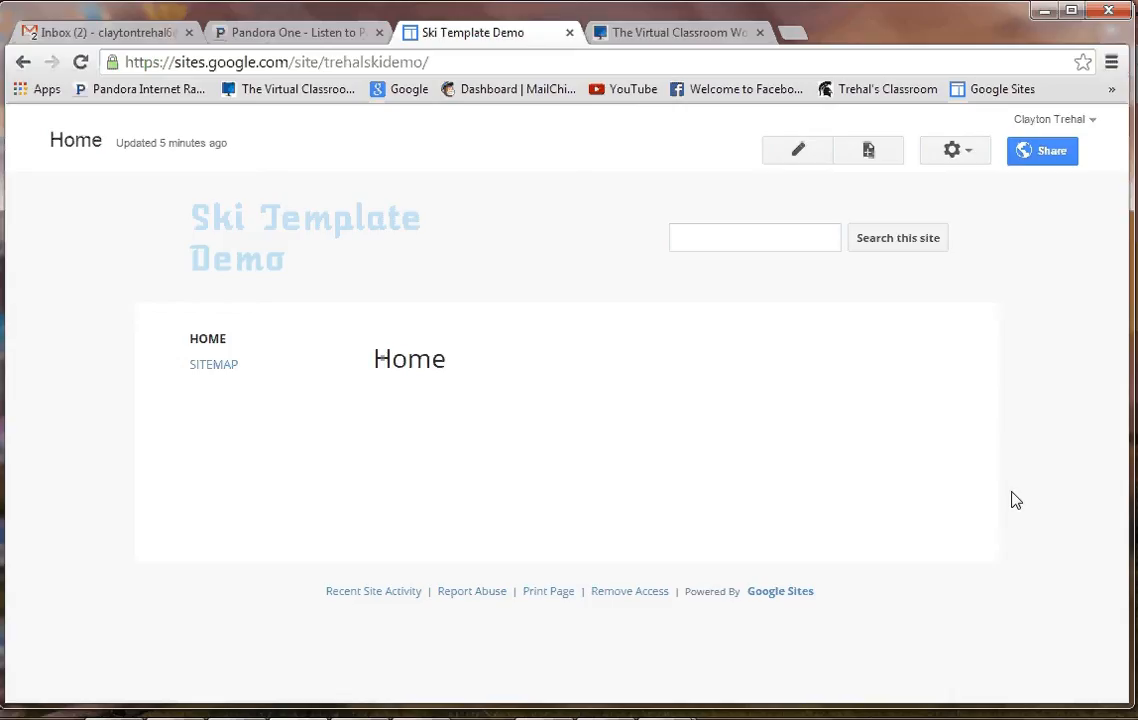
pyautogui.moveTo(586, 273)
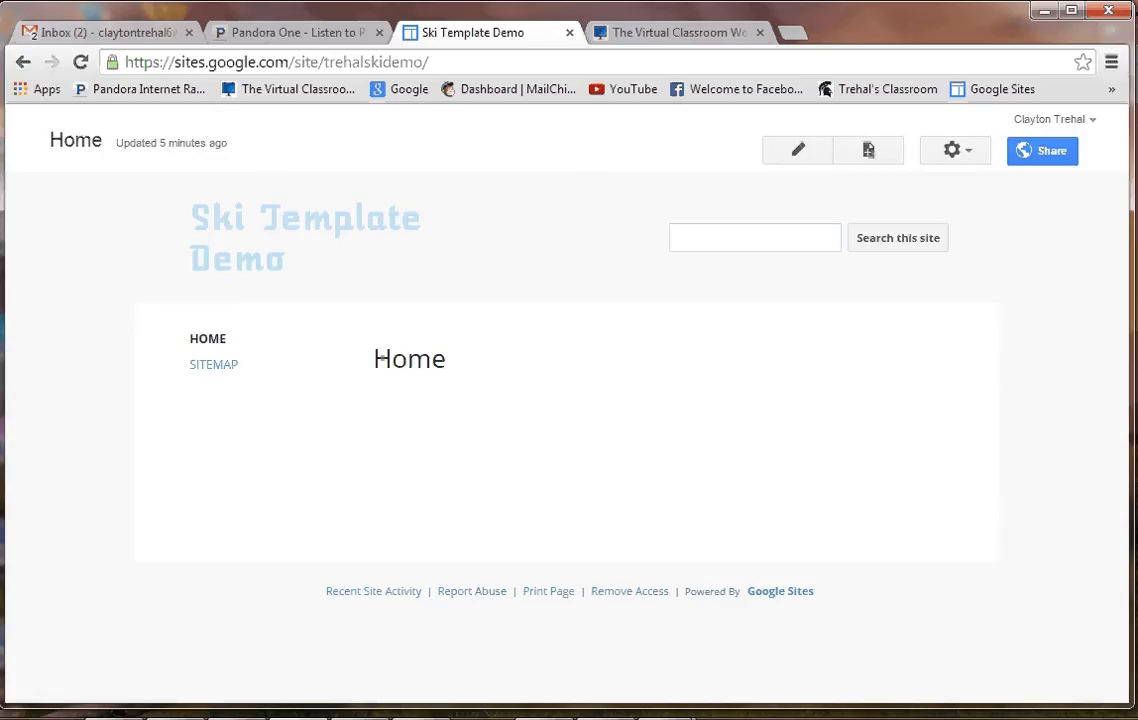
pyautogui.moveTo(994, 446)
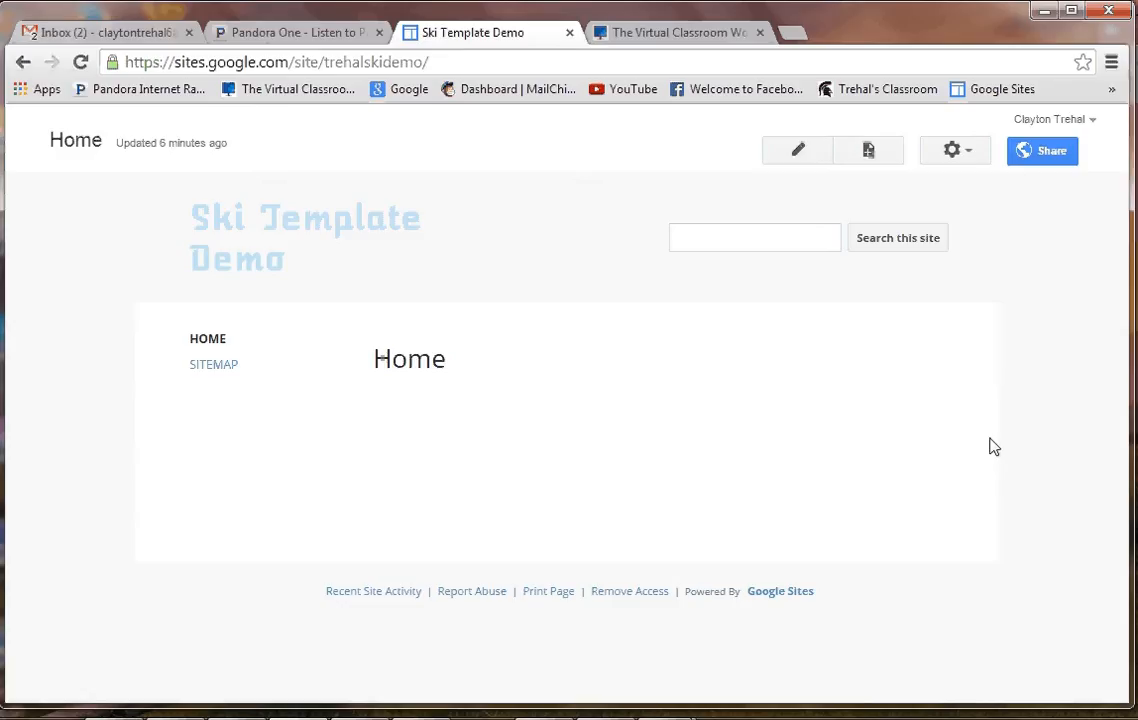
pyautogui.moveTo(1012, 555)
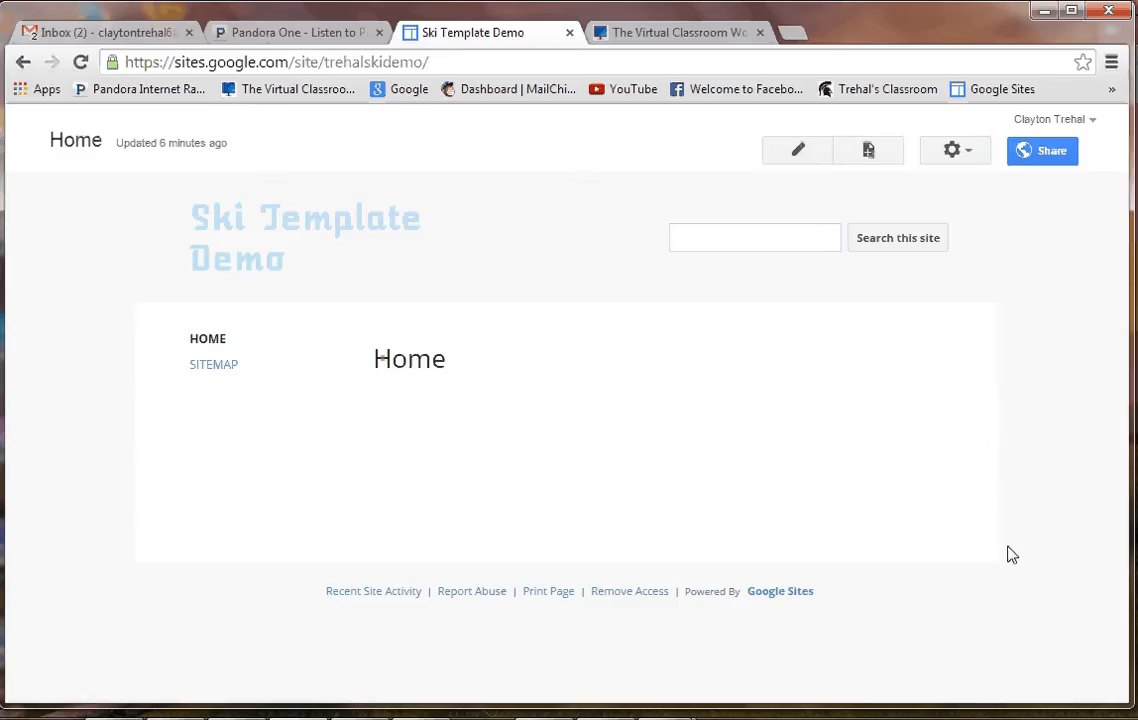
pyautogui.moveTo(965, 559)
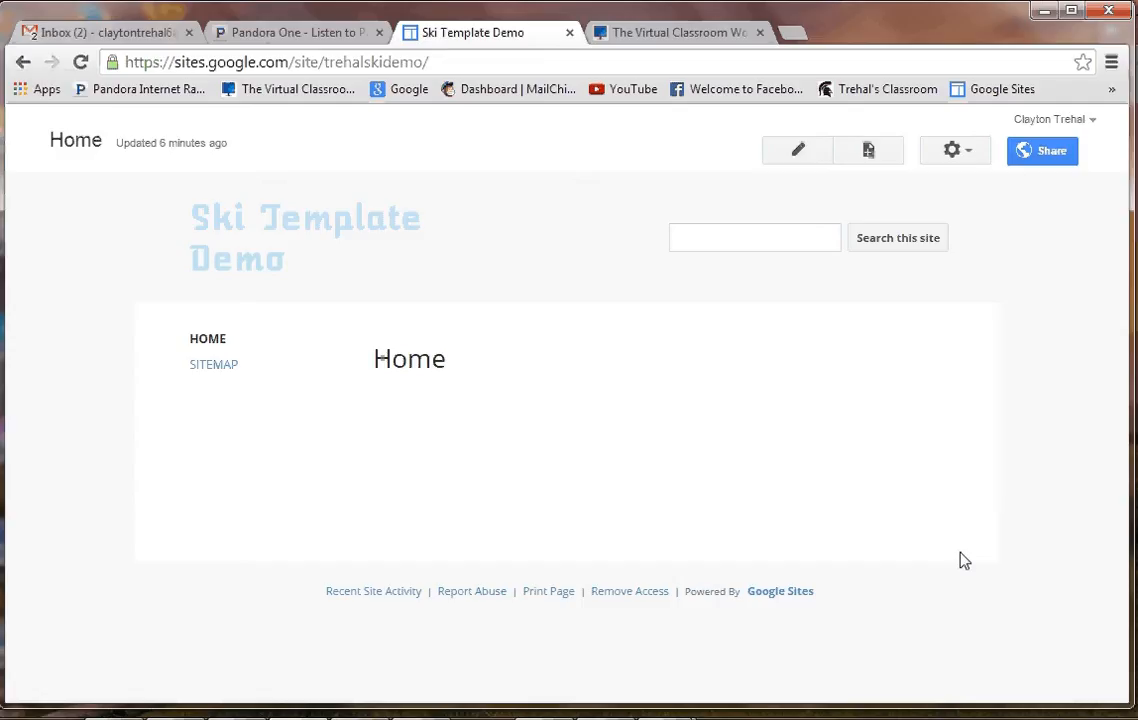
pyautogui.moveTo(674, 51)
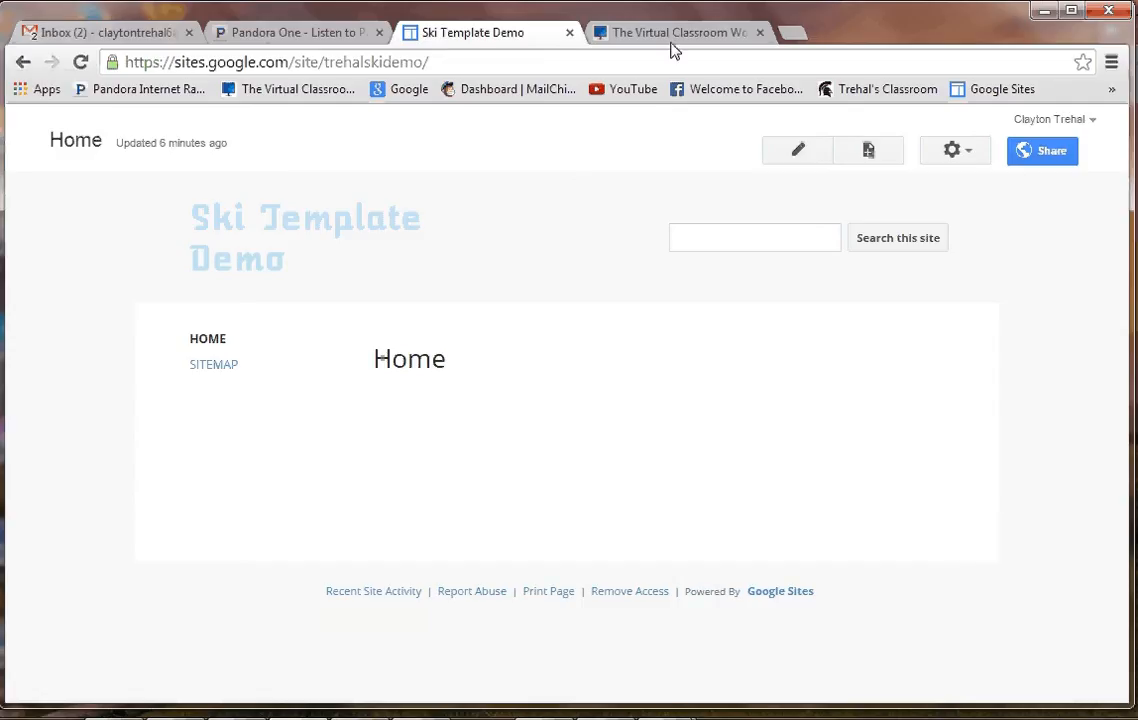
# Switch to The Virtual Classroom Workshop site and scroll through its home page.
pyautogui.click(675, 32)
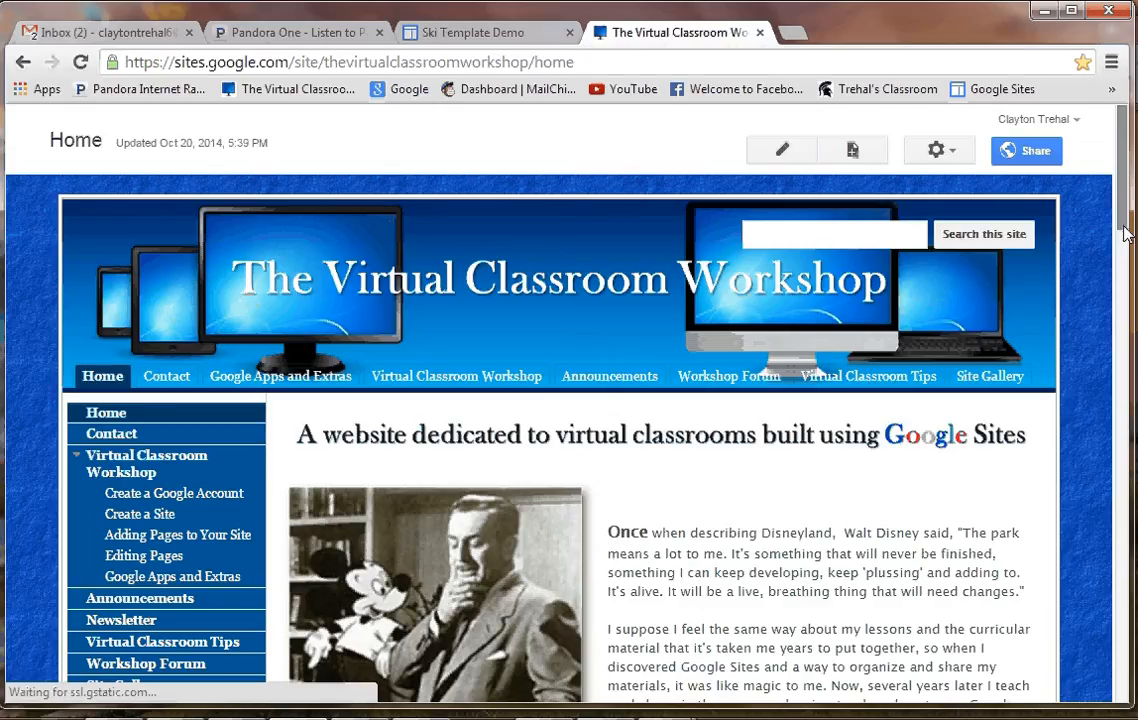
pyautogui.scroll(-3)
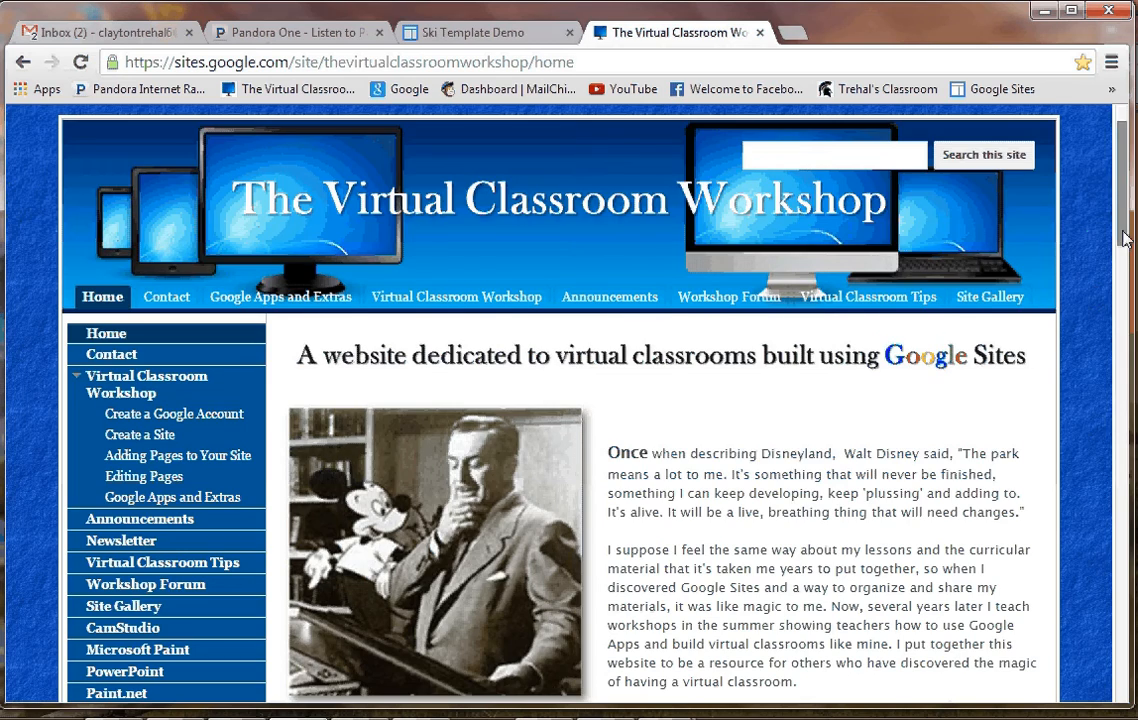
pyautogui.scroll(-3)
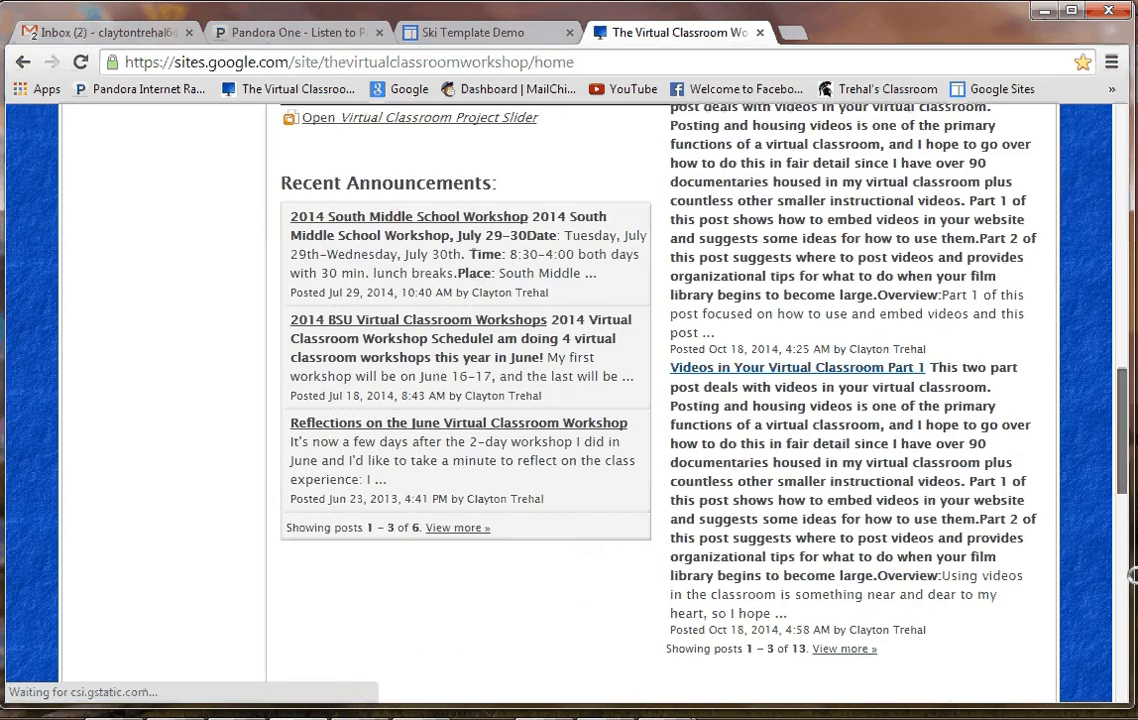
pyautogui.scroll(-3)
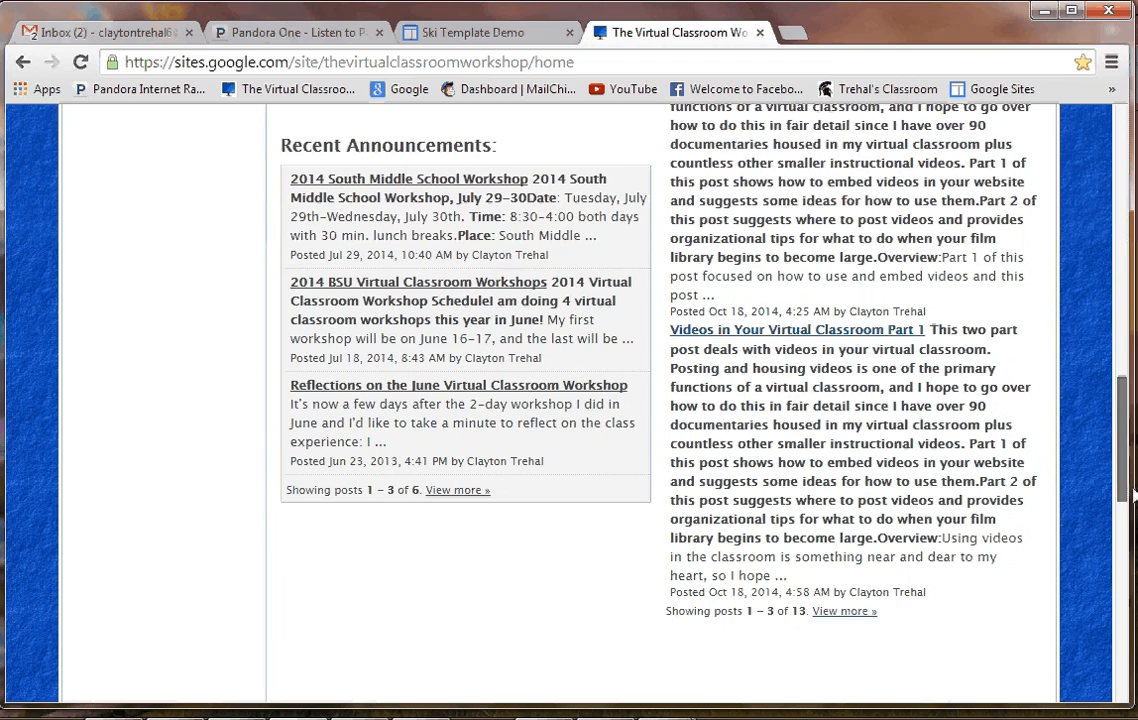
pyautogui.scroll(3)
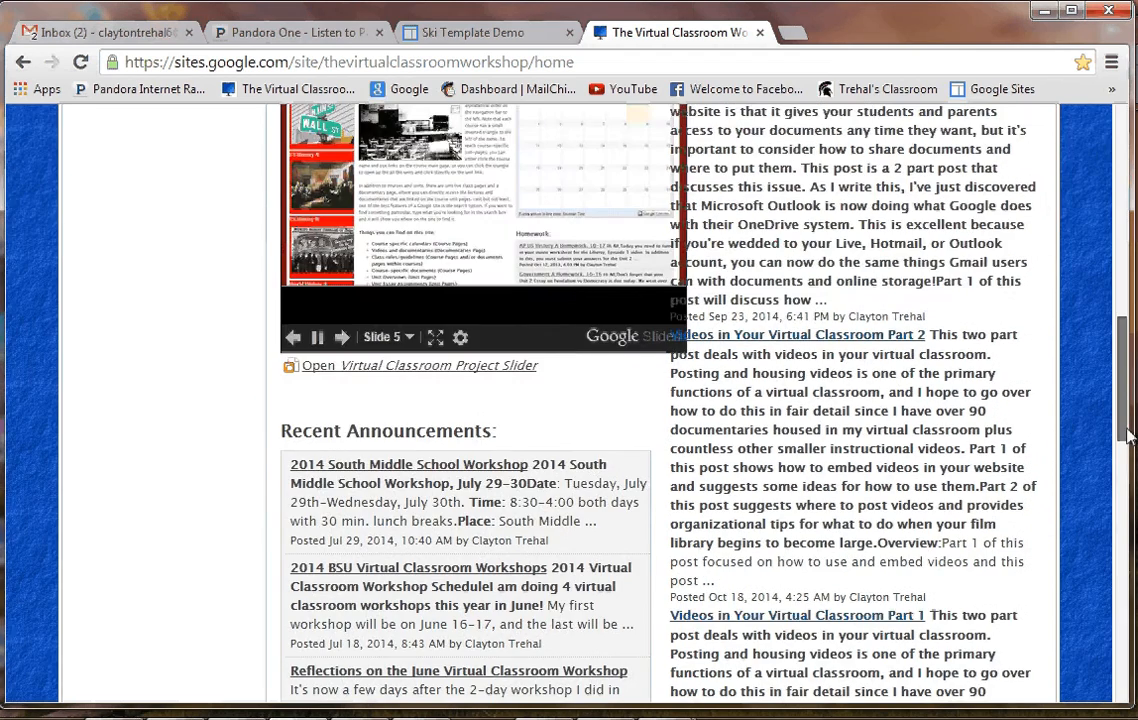
pyautogui.scroll(-3)
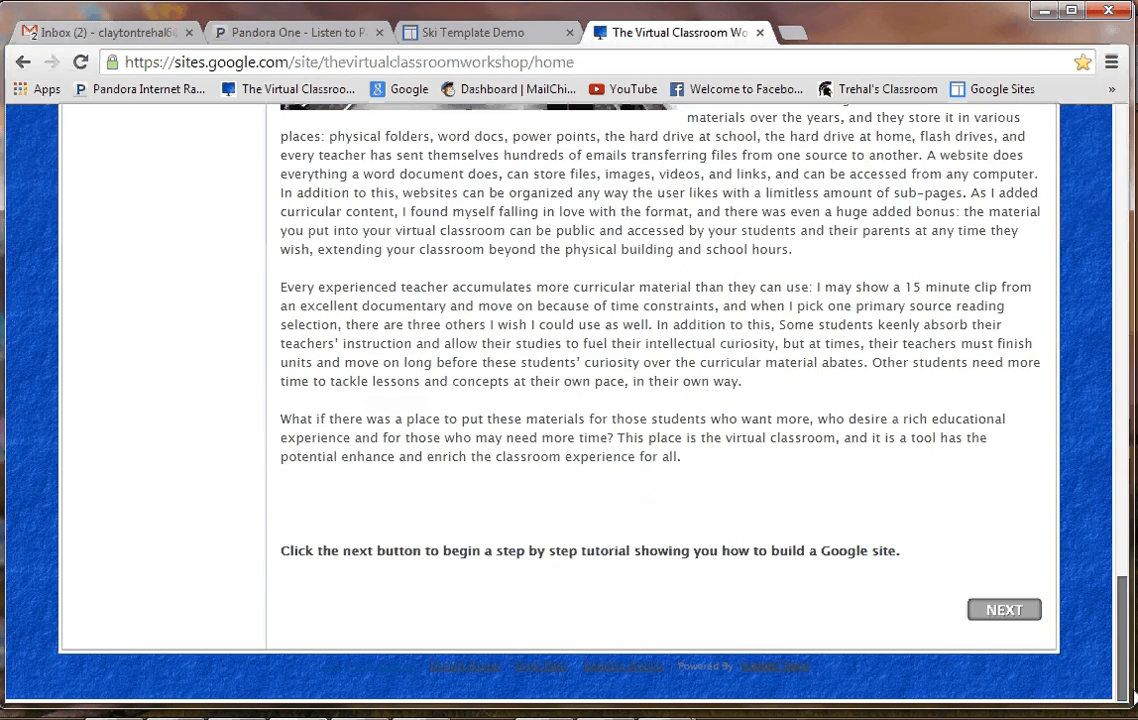
pyautogui.scroll(3)
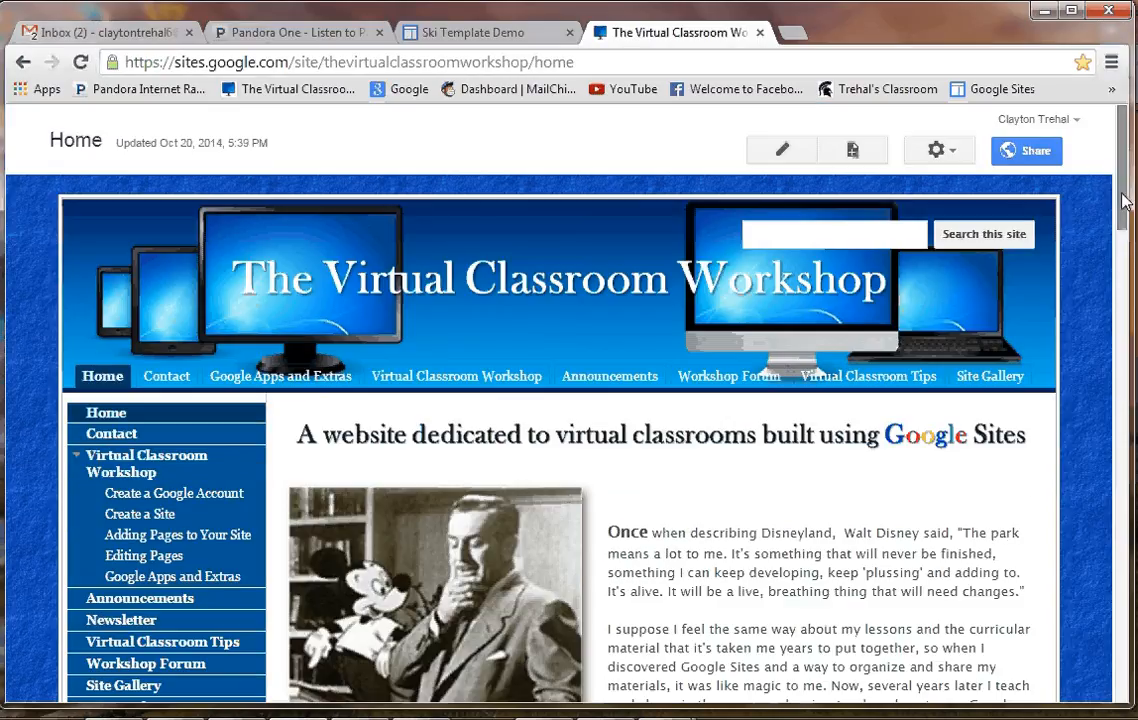
pyautogui.scroll(-3)
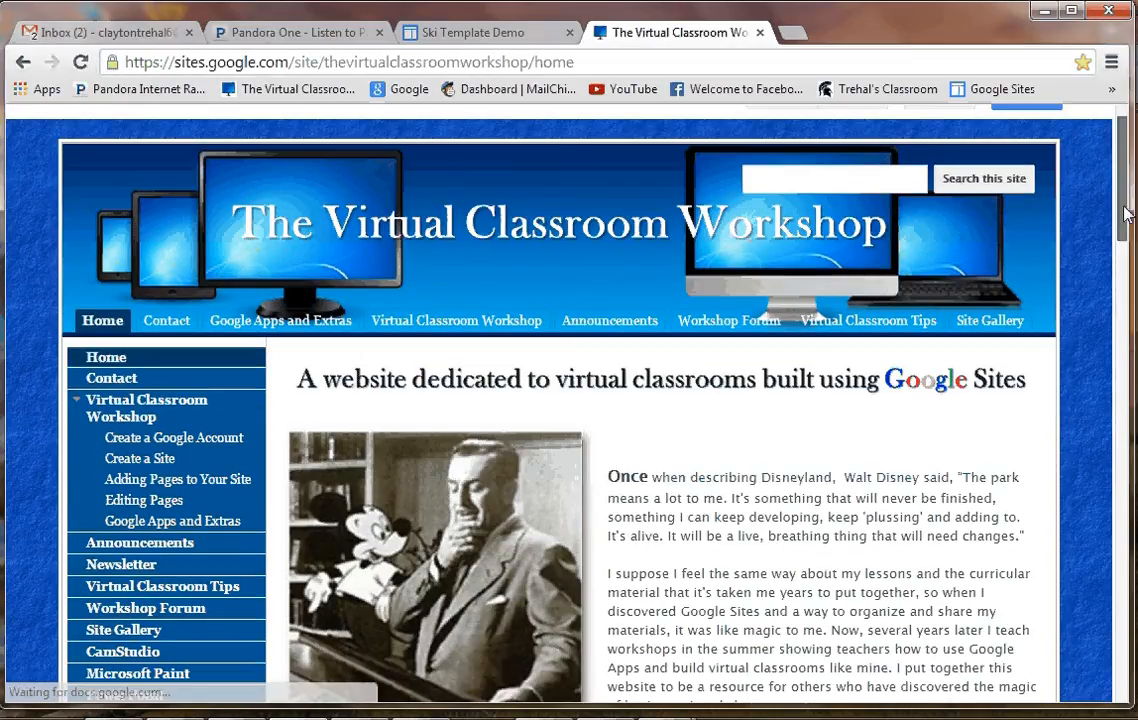
pyautogui.scroll(-3)
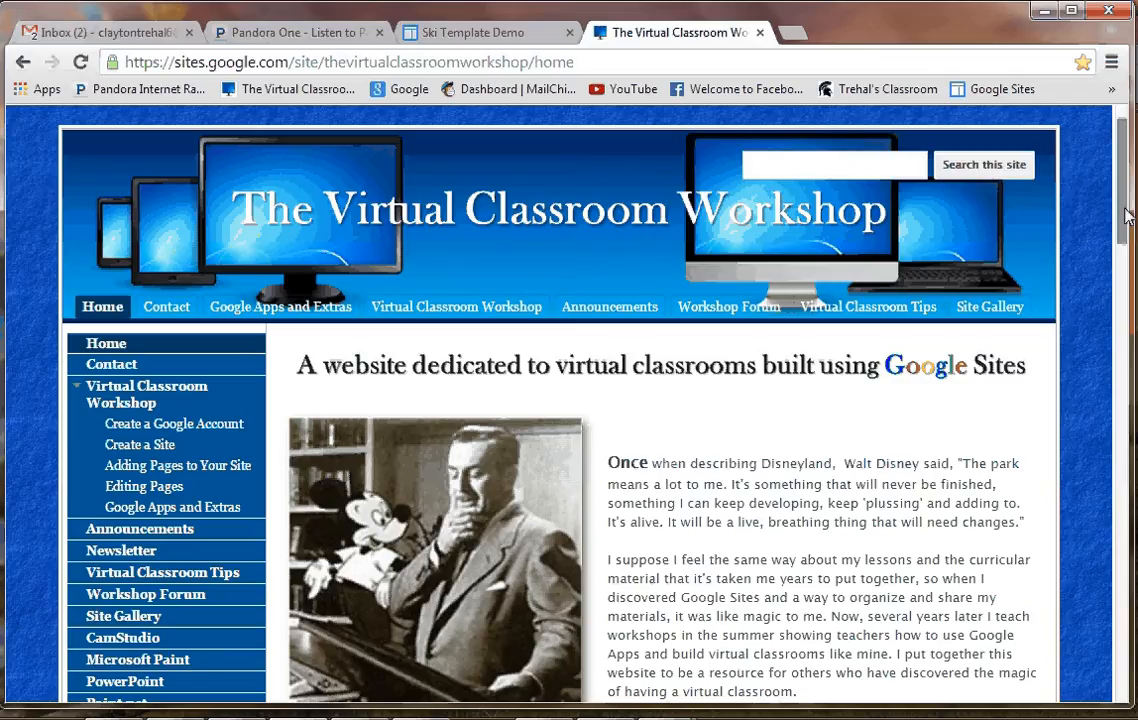
pyautogui.moveTo(494, 82)
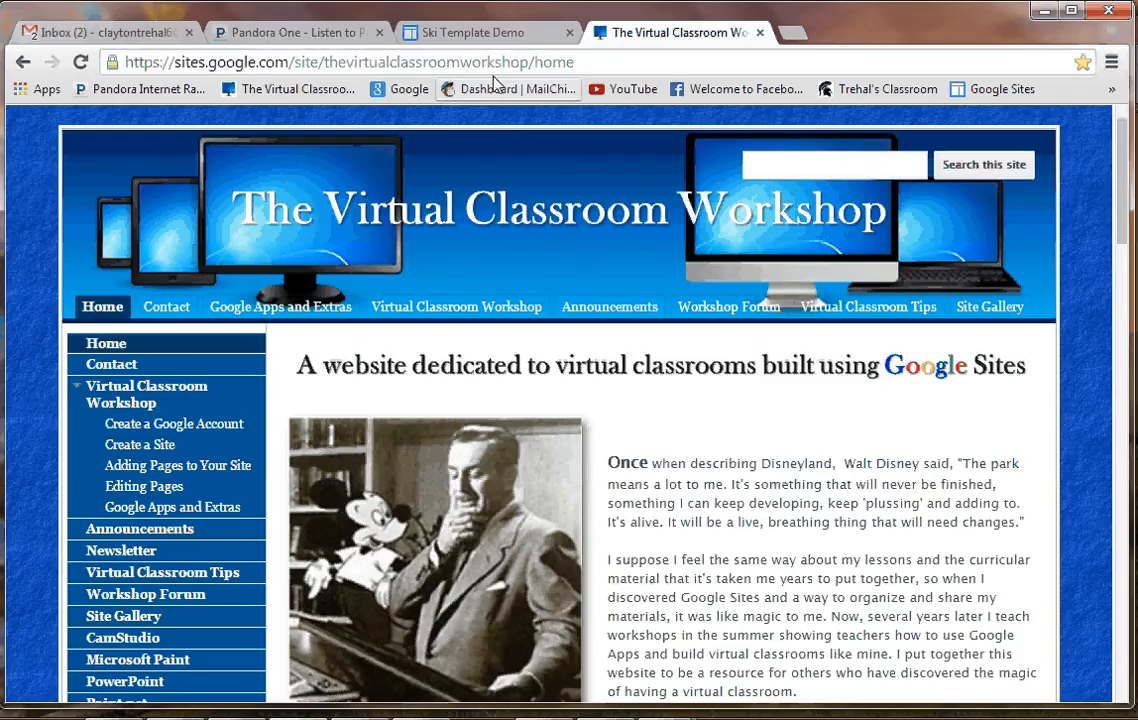
# Return to the blank Ski Template Demo site.
pyautogui.click(480, 33)
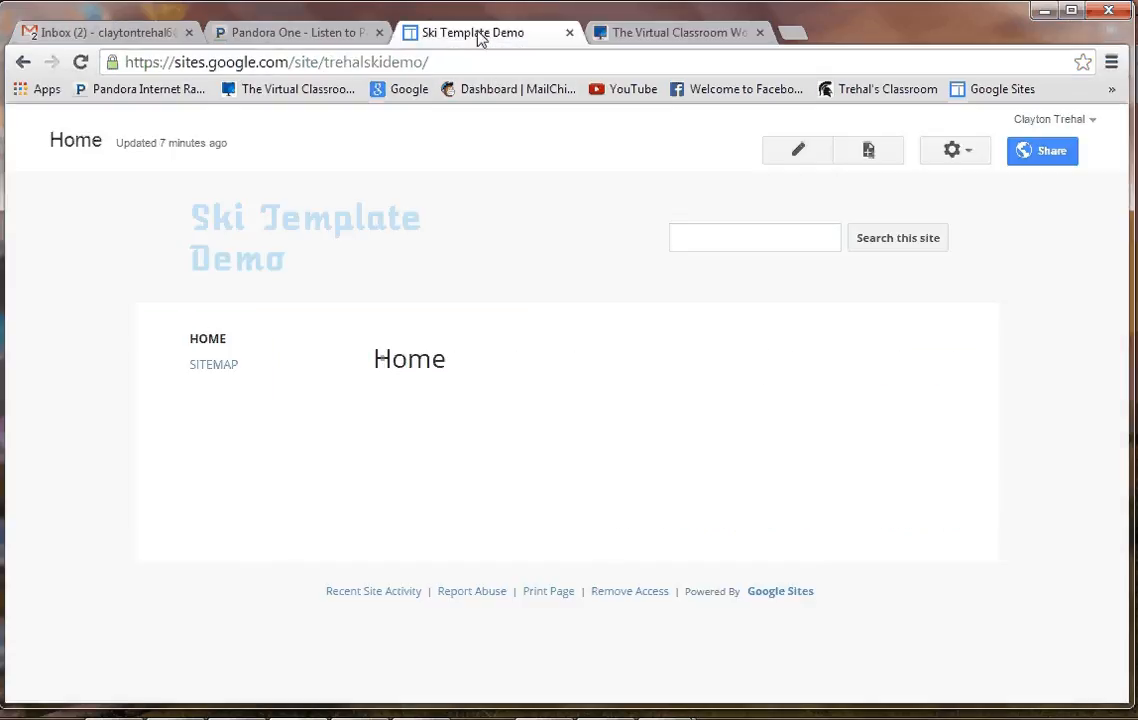
pyautogui.moveTo(540, 335)
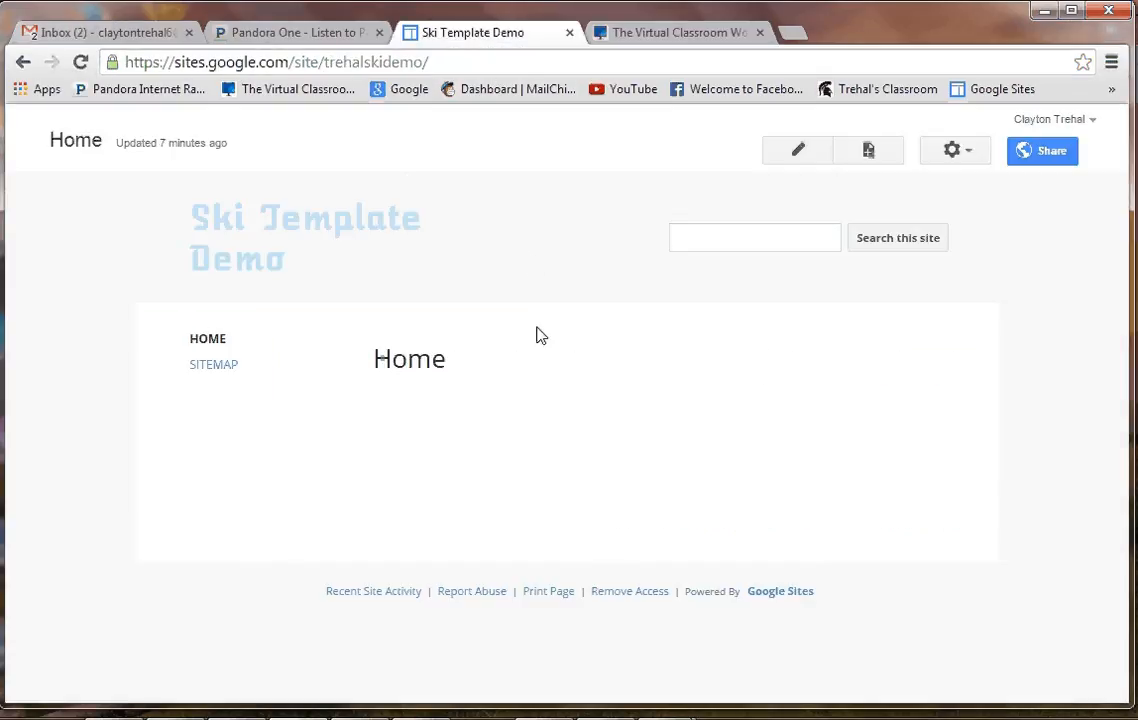
pyautogui.moveTo(300, 238)
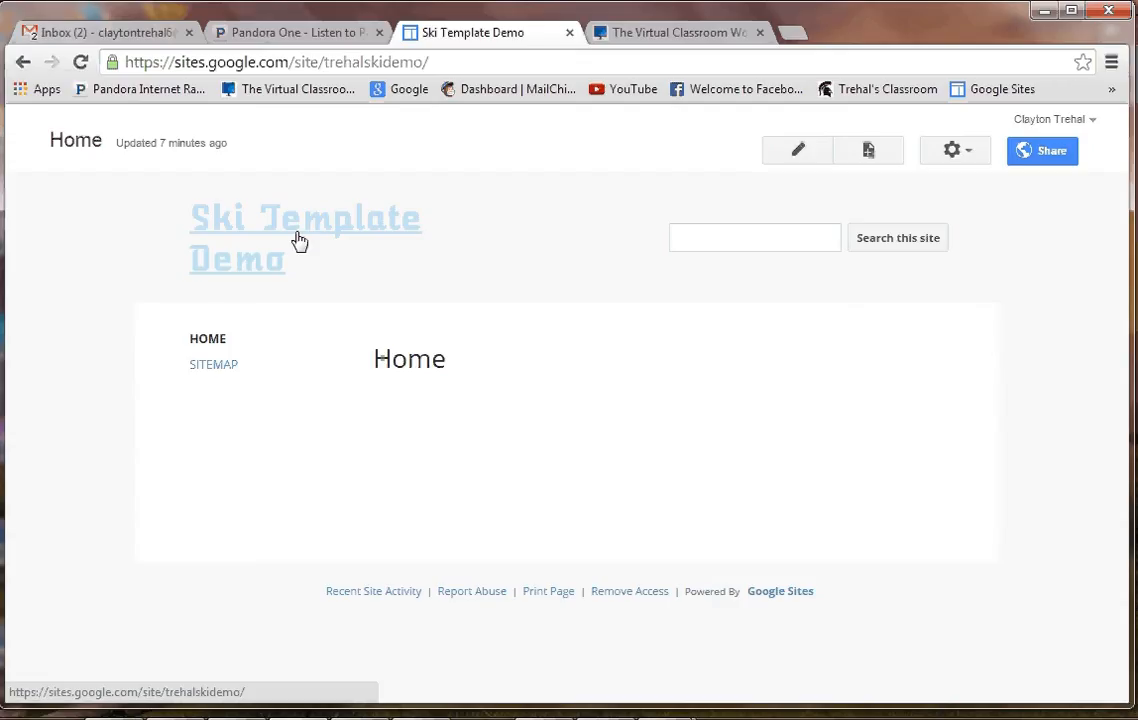
pyautogui.moveTo(505, 358)
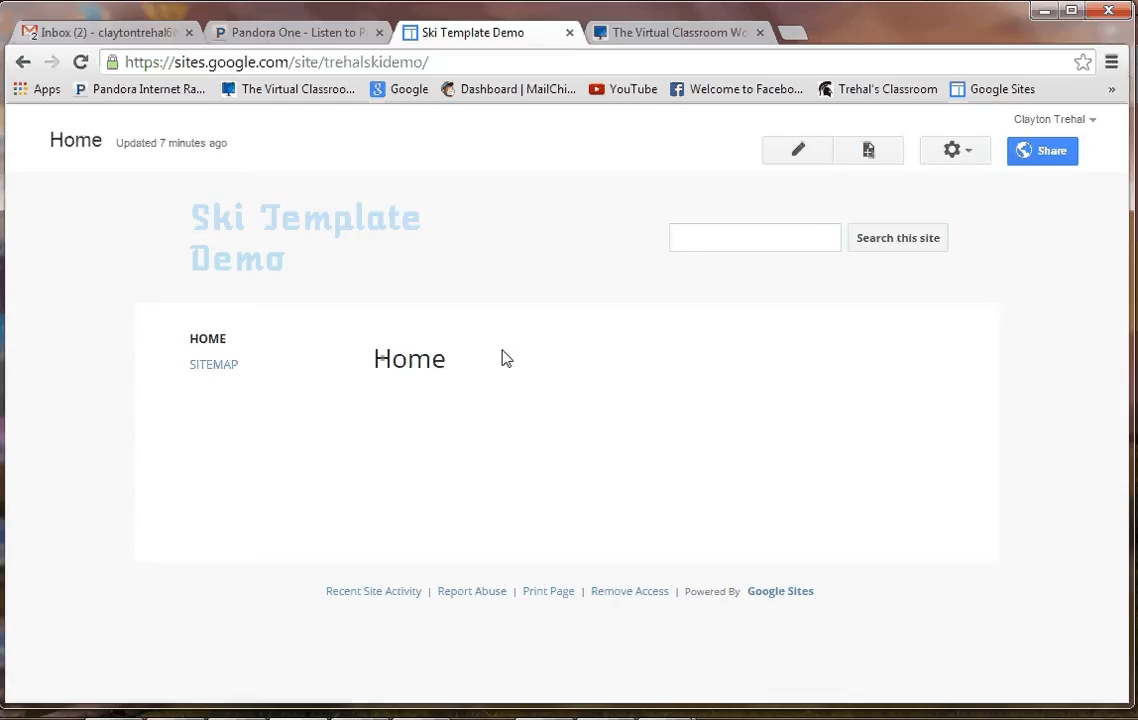
pyautogui.moveTo(722, 284)
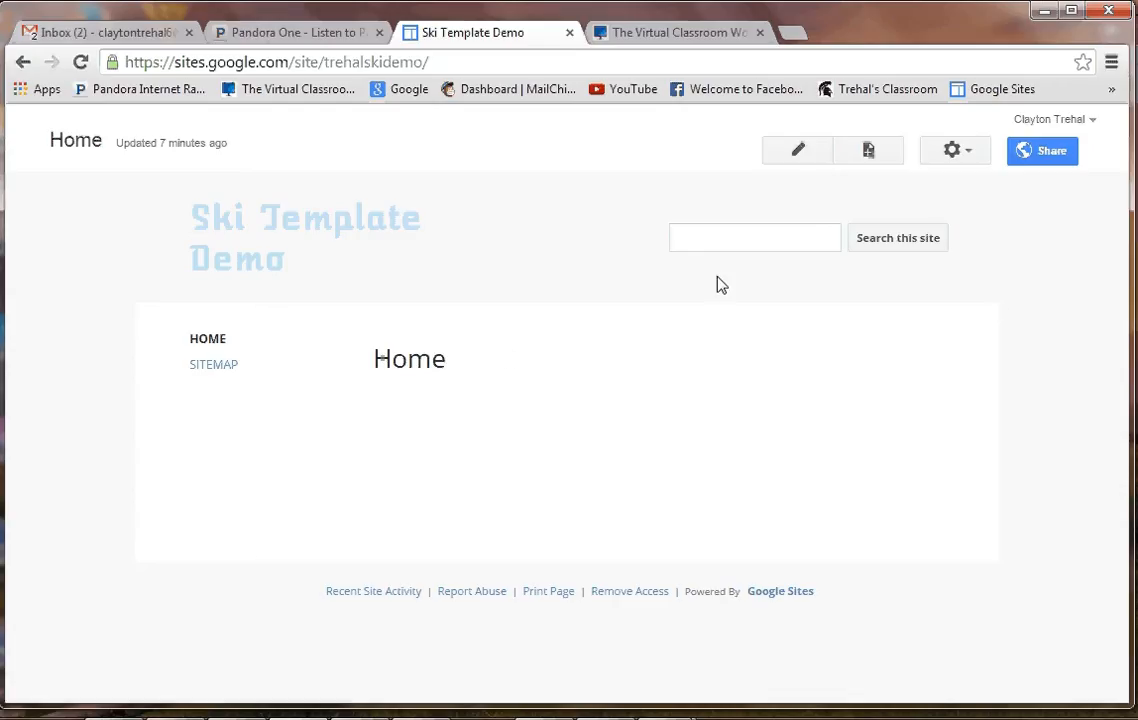
pyautogui.moveTo(239, 253)
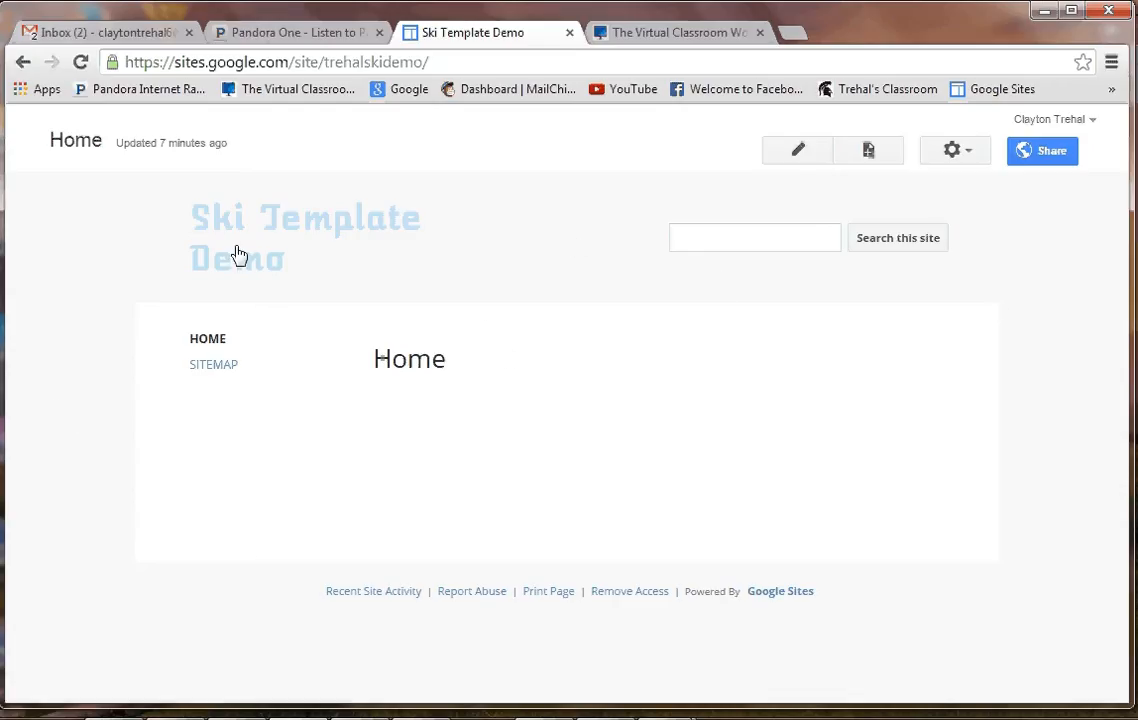
pyautogui.moveTo(575, 291)
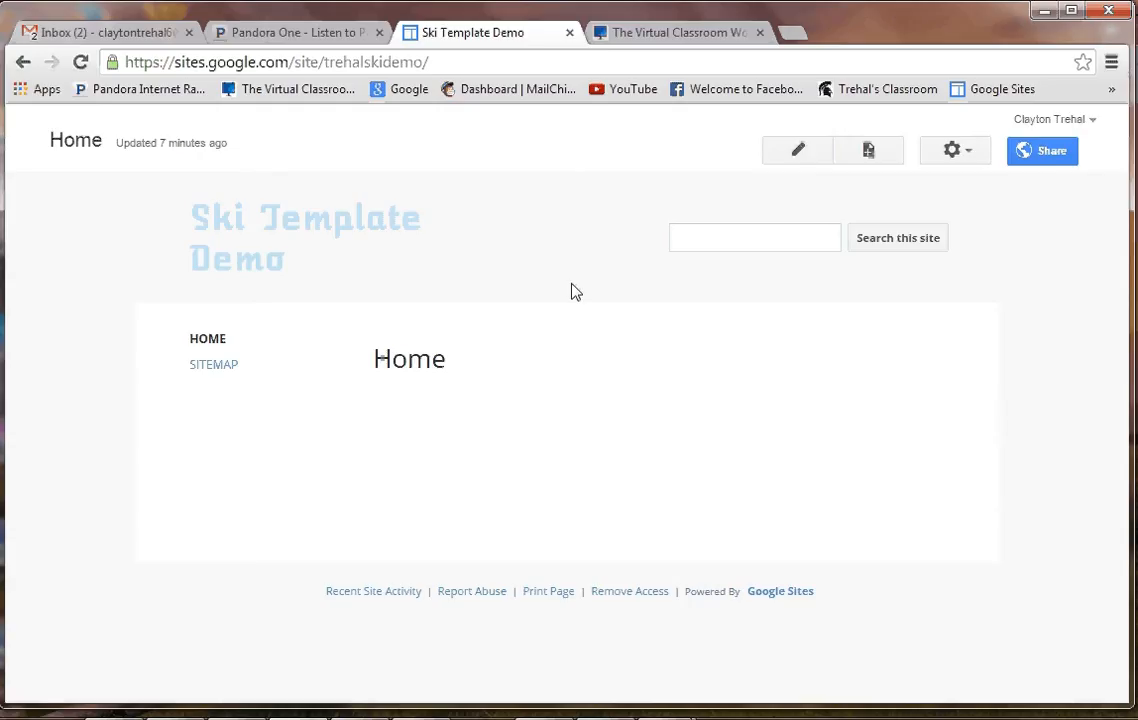
pyautogui.moveTo(952, 151)
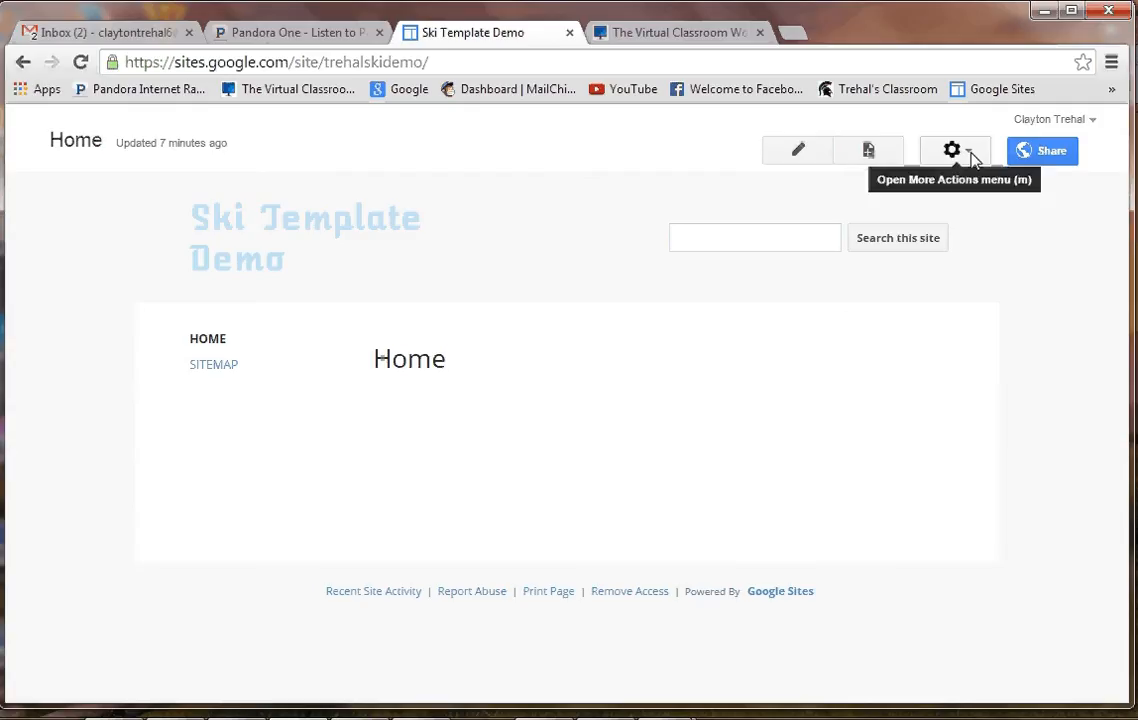
# Open the More Actions menu on the Ski Template Demo home page.
pyautogui.click(954, 150)
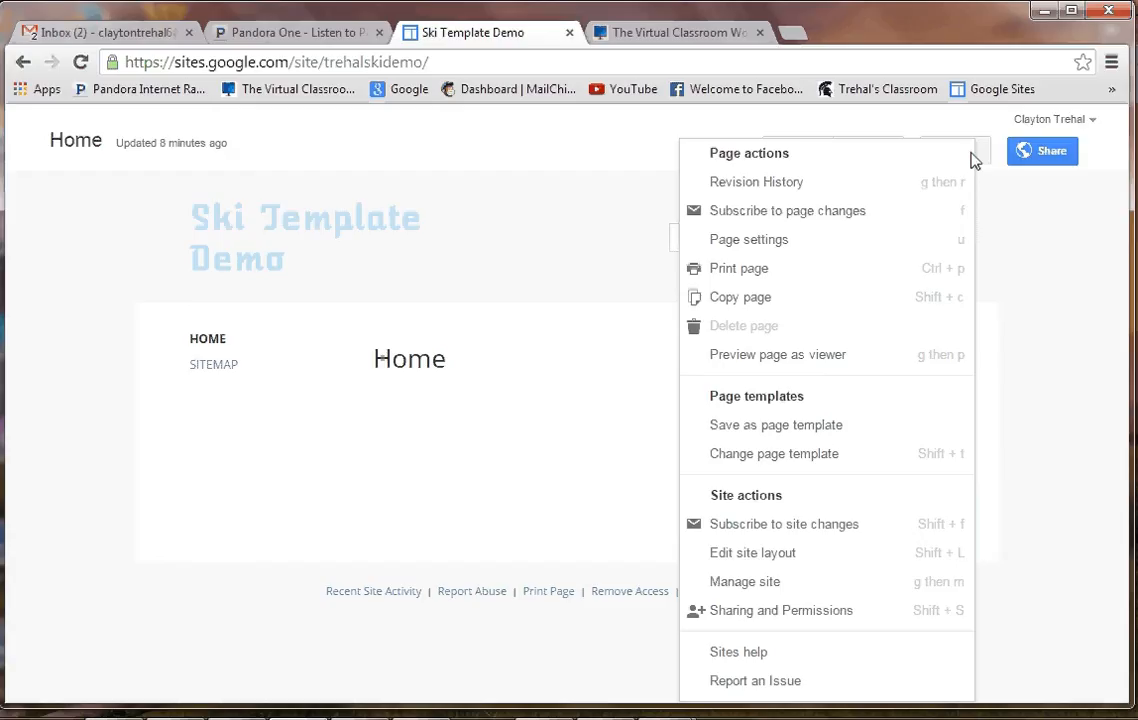
pyautogui.moveTo(528, 256)
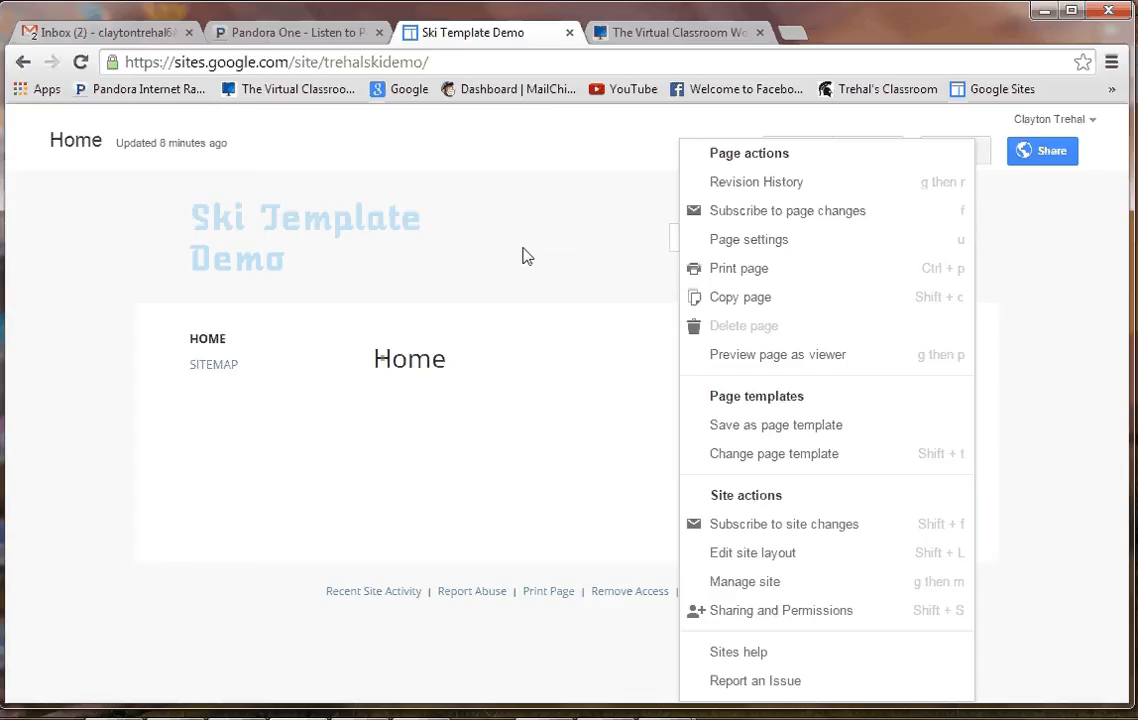
pyautogui.moveTo(670, 500)
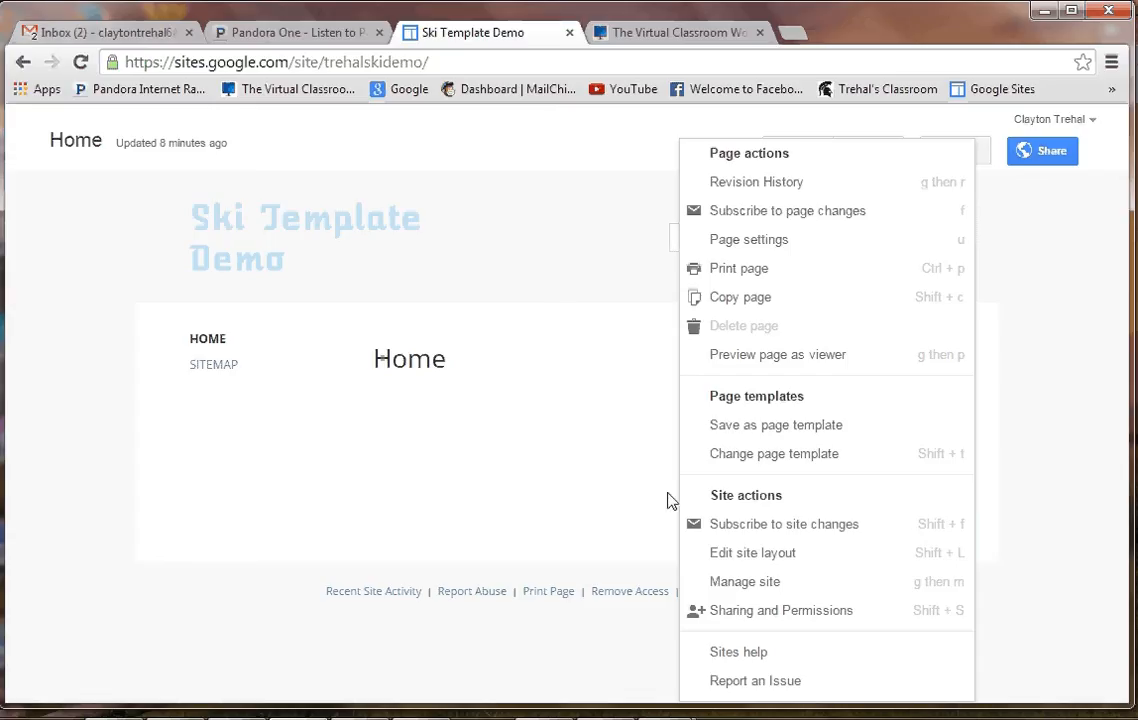
pyautogui.moveTo(745, 581)
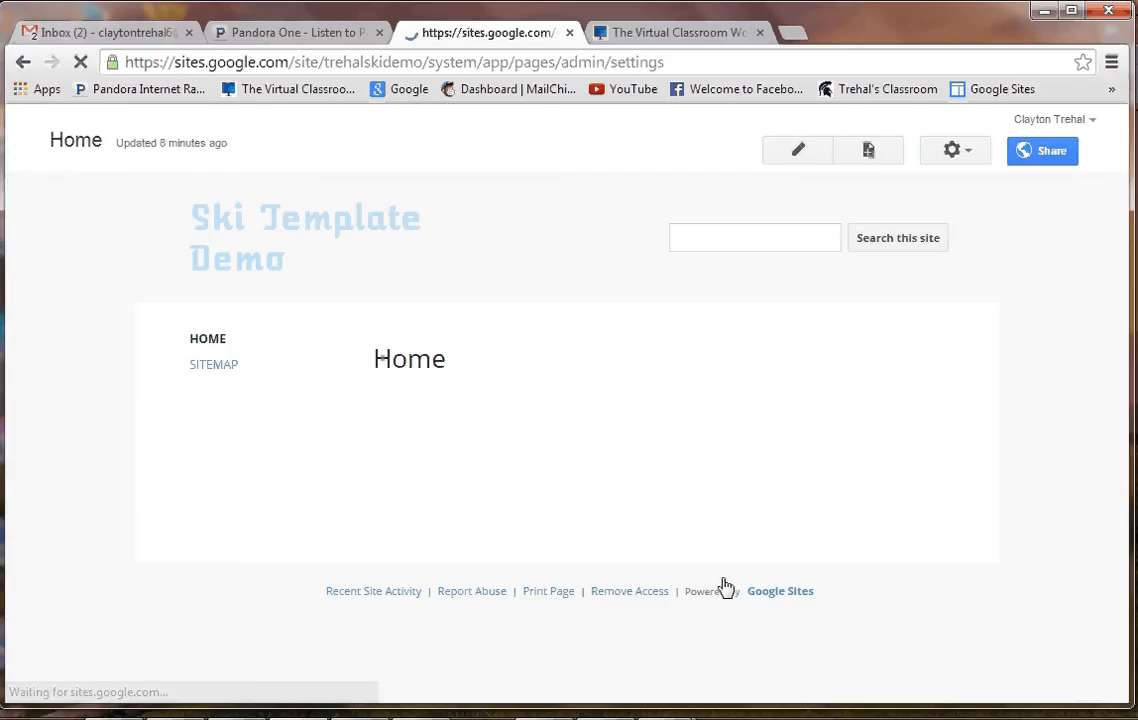
# Open Manage site and go to the Themes, Colors, and Fonts settings.
pyautogui.click(951, 150)
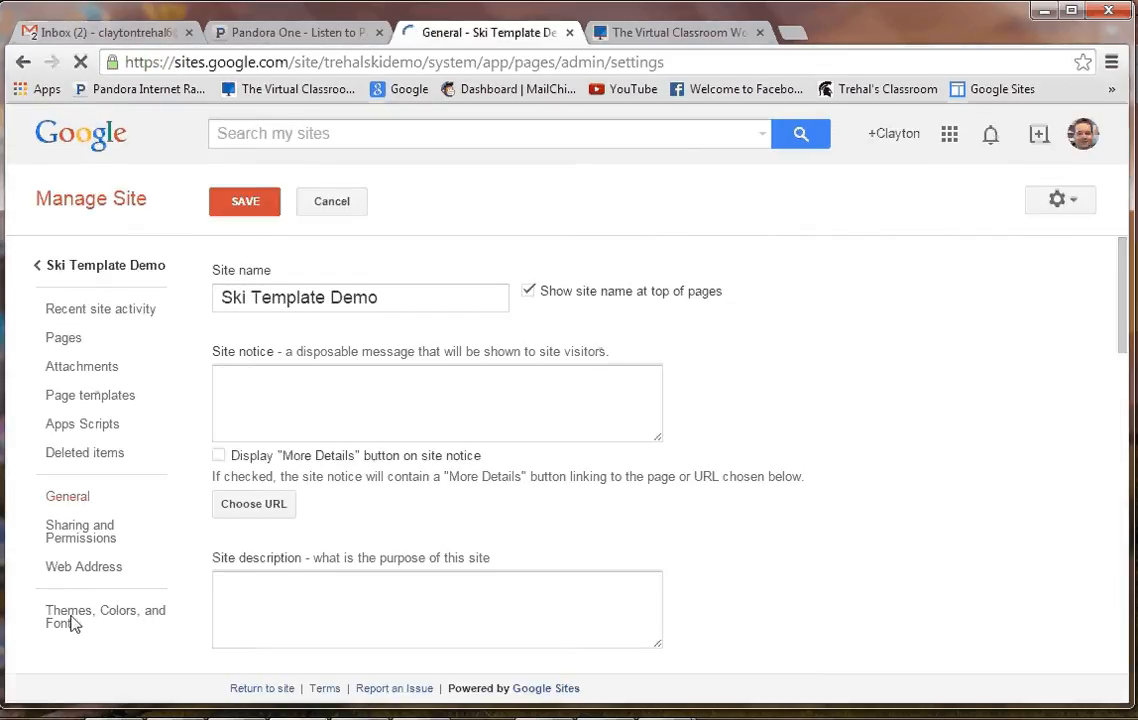
pyautogui.click(105, 617)
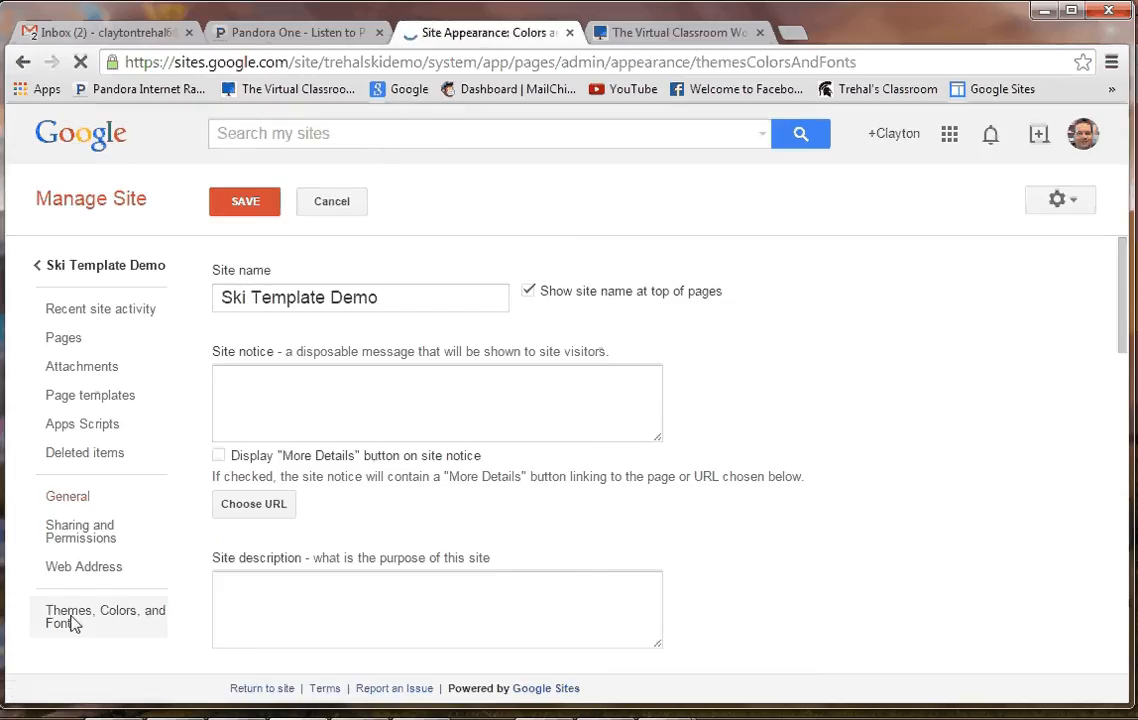
pyautogui.click(104, 616)
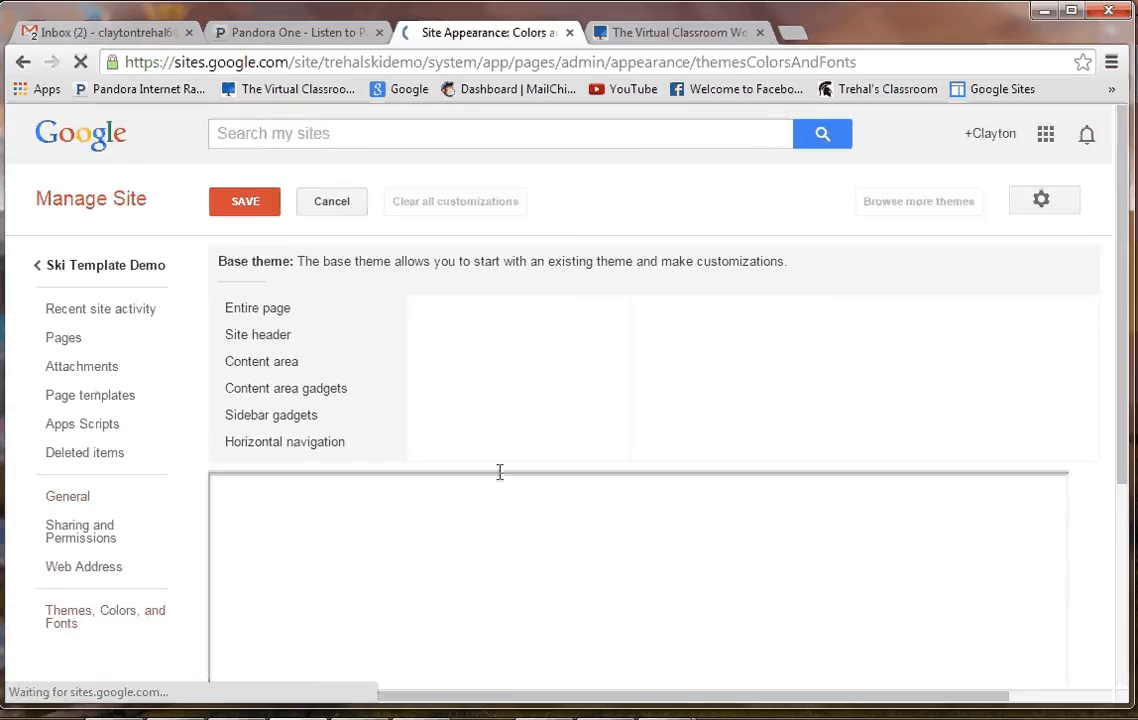
pyautogui.moveTo(854, 546)
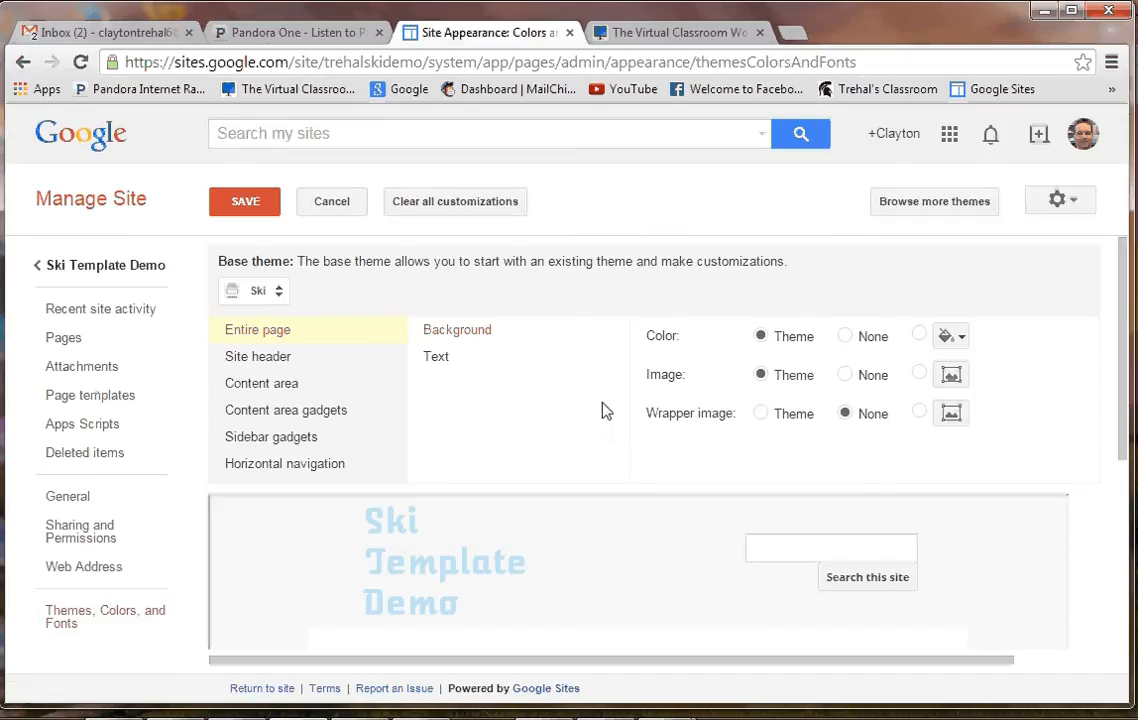
pyautogui.moveTo(697, 508)
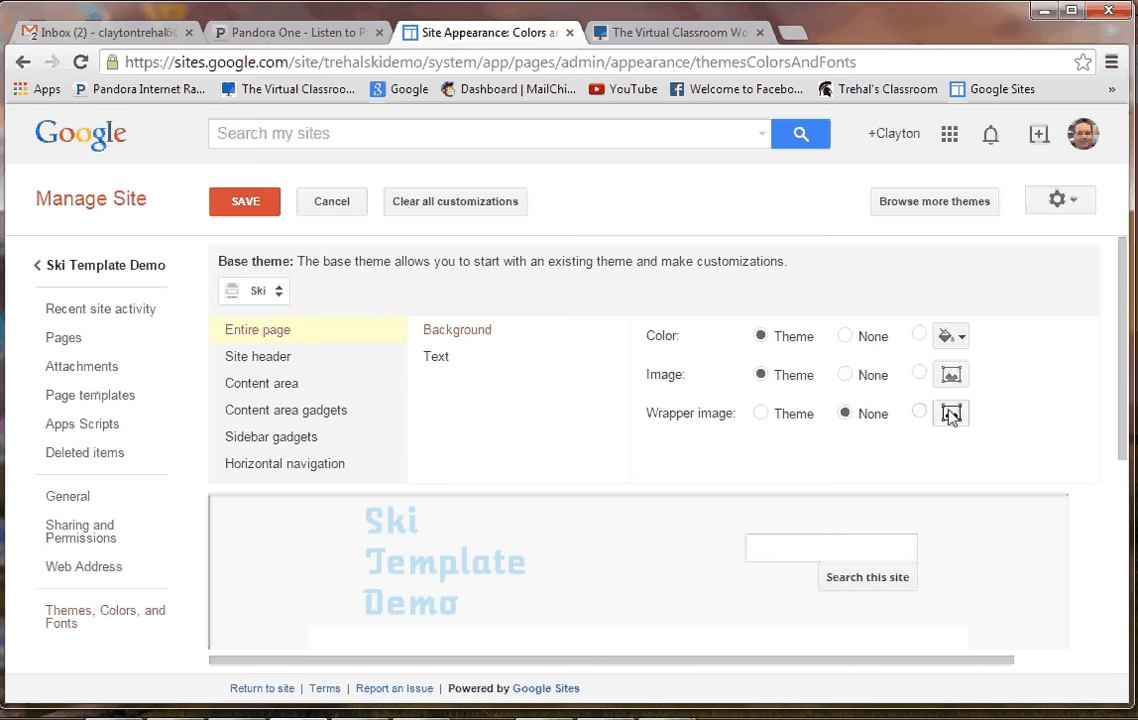
pyautogui.click(675, 33)
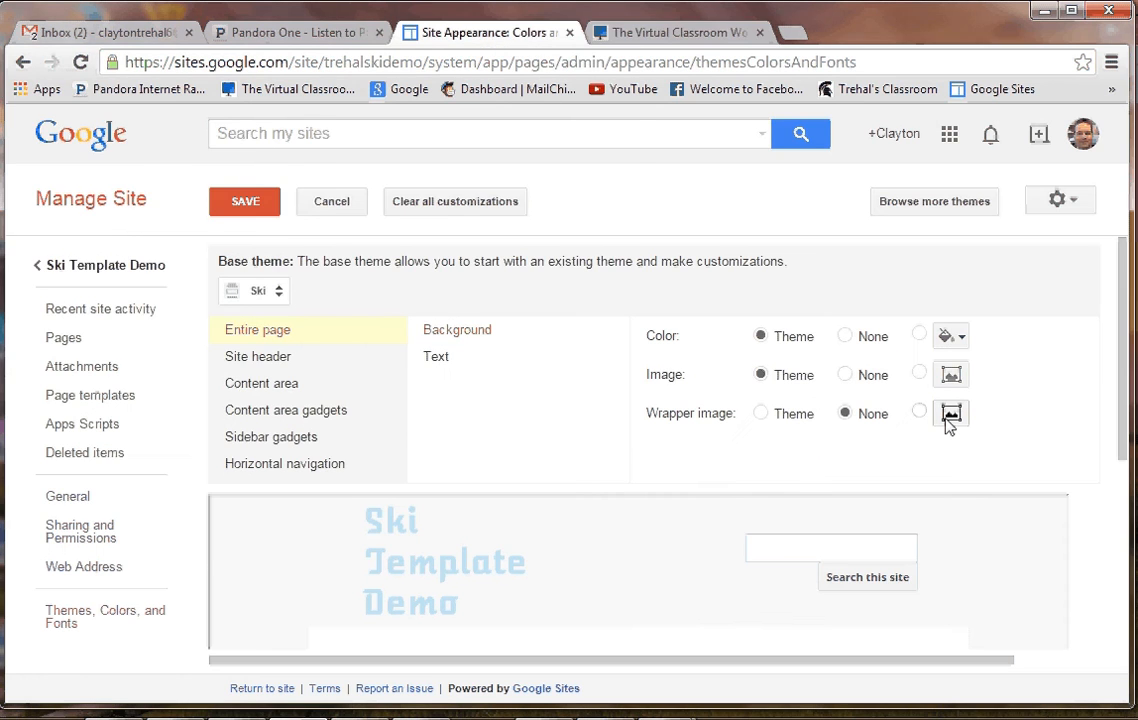
# Upload the laskyline8 picture from the Misc folder as the wrapper image.
pyautogui.click(950, 413)
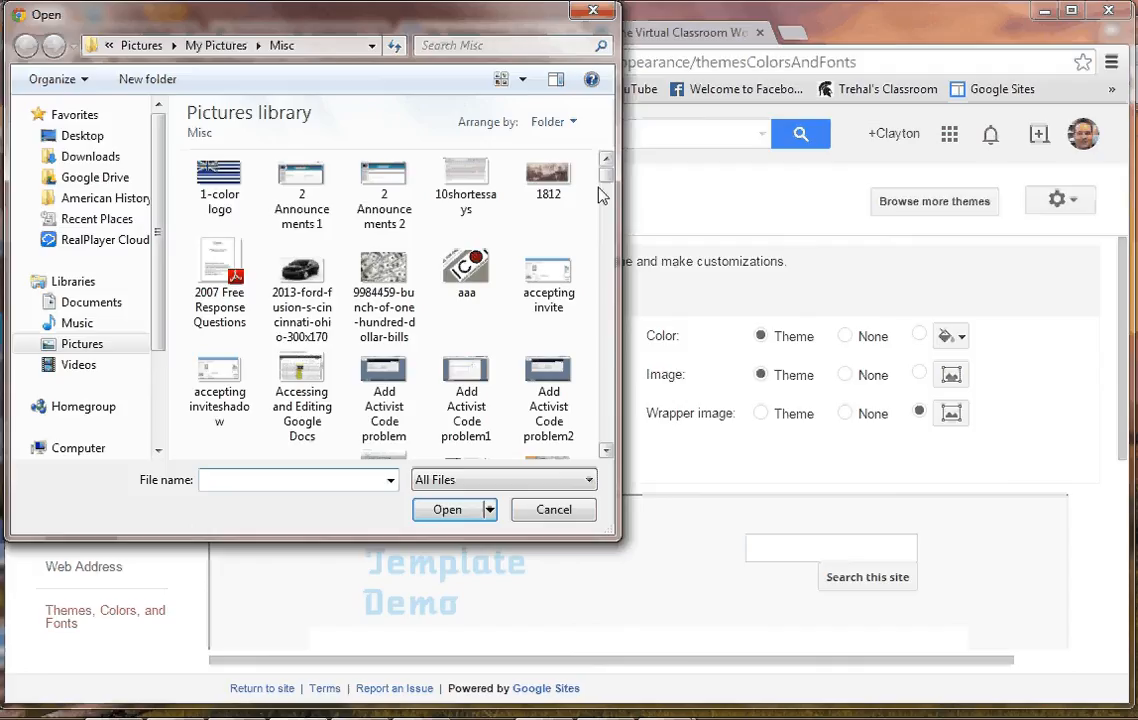
pyautogui.scroll(-3)
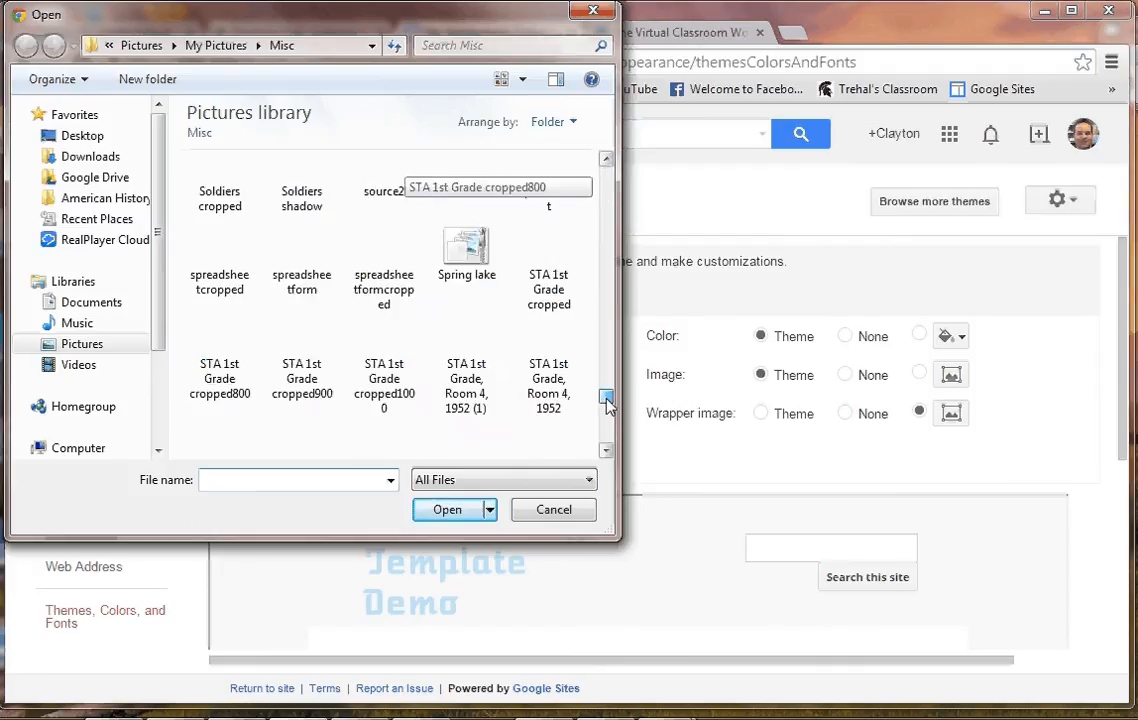
pyautogui.scroll(3)
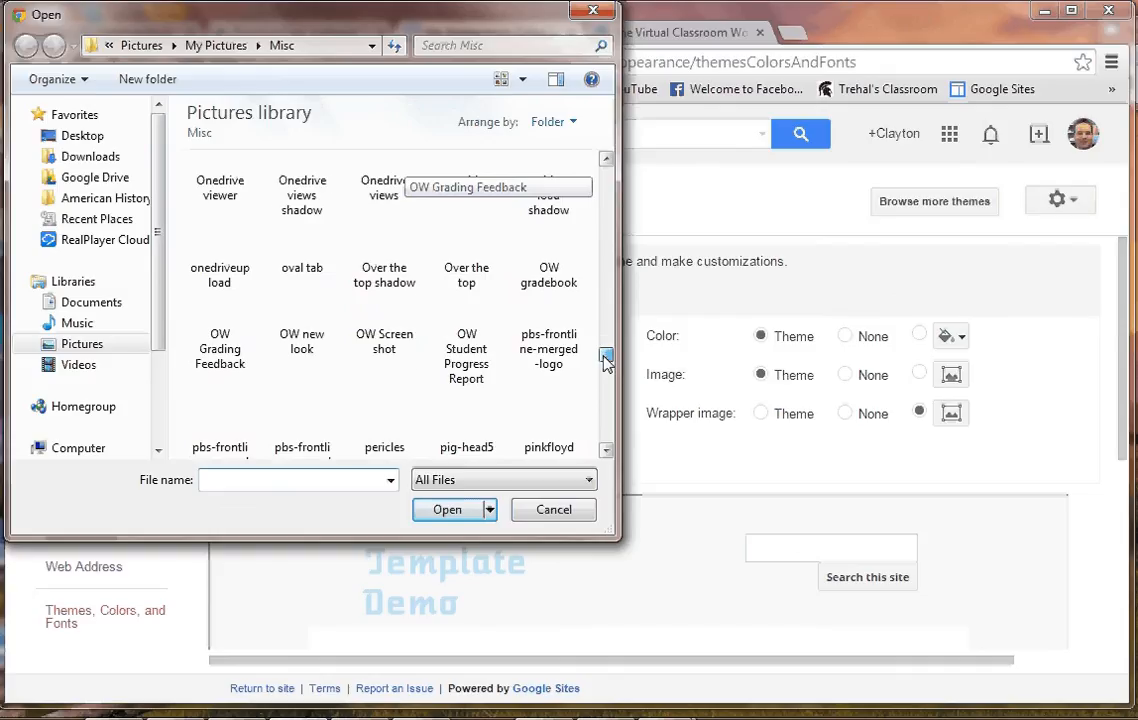
pyautogui.scroll(3)
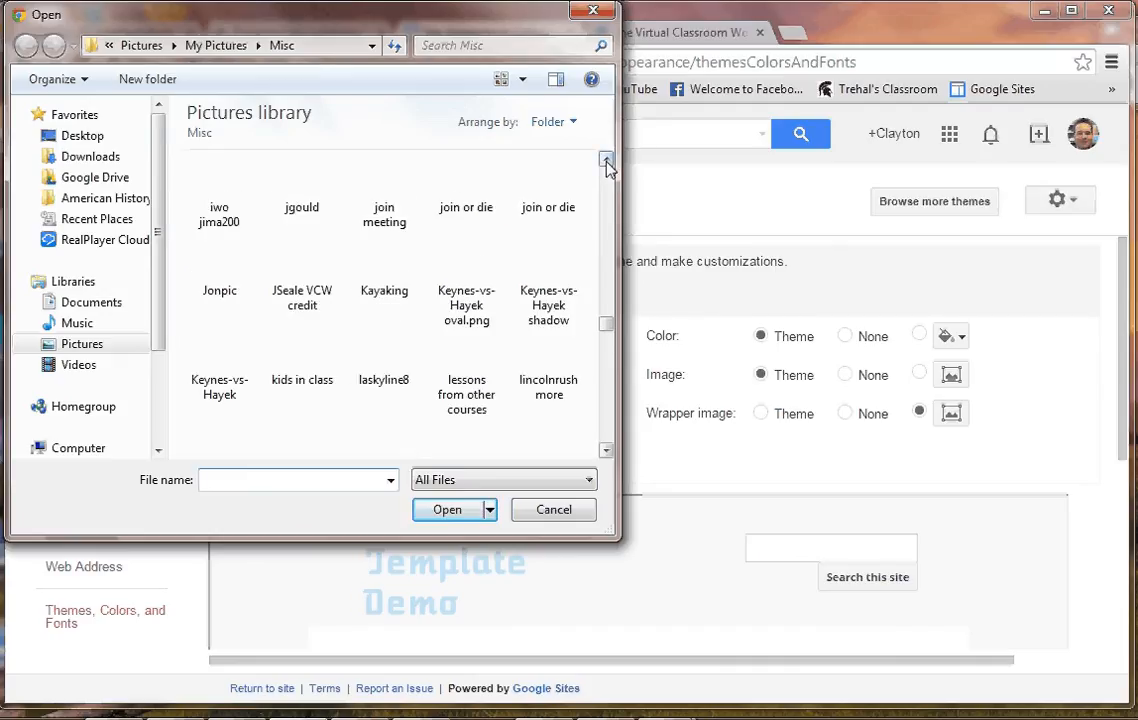
pyautogui.click(384, 360)
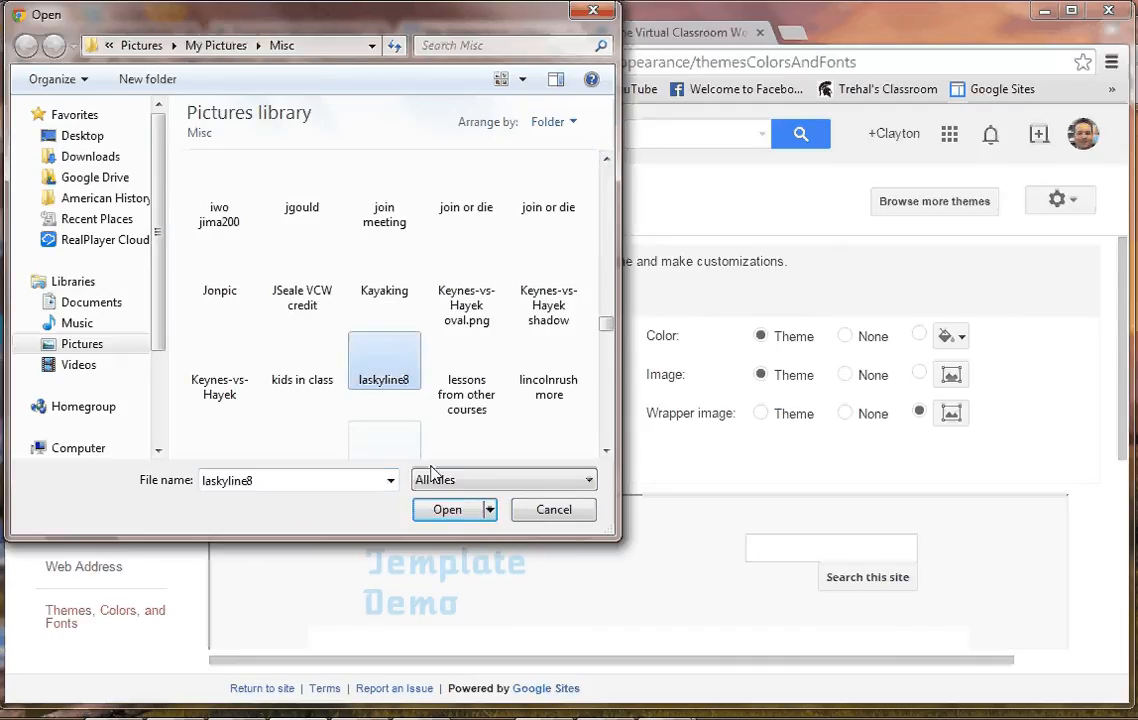
pyautogui.click(447, 509)
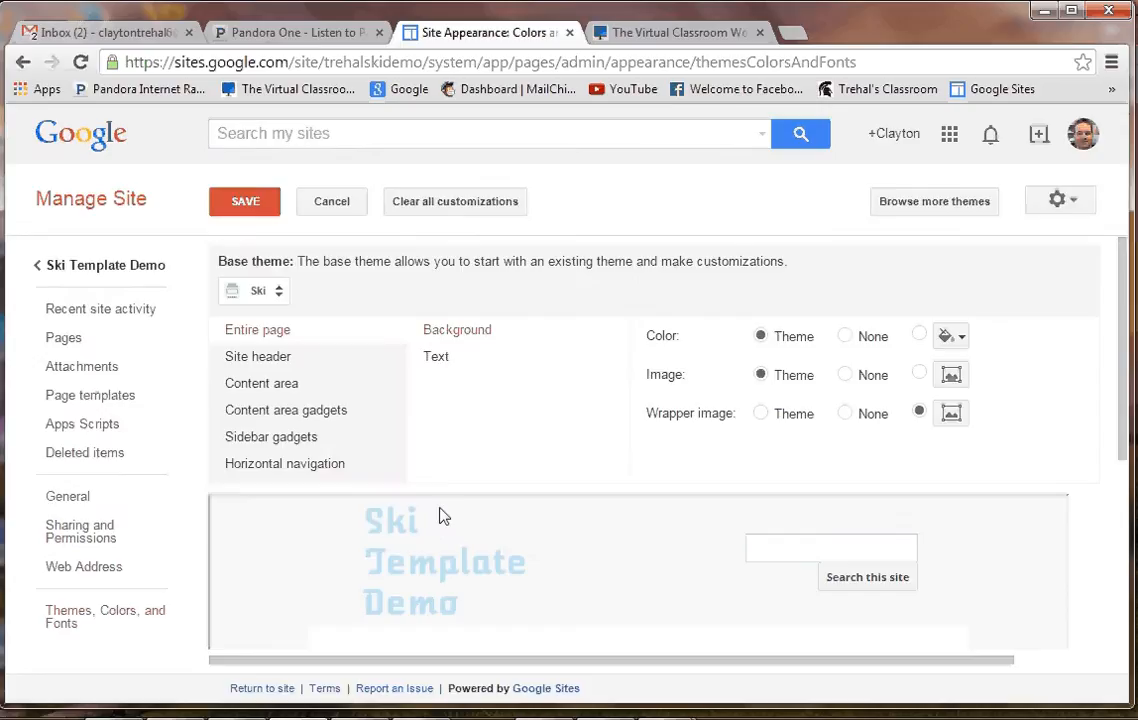
# Dismiss the upload notice, save the laskyline8 wrapper image, and edit the home page.
pyautogui.click(950, 413)
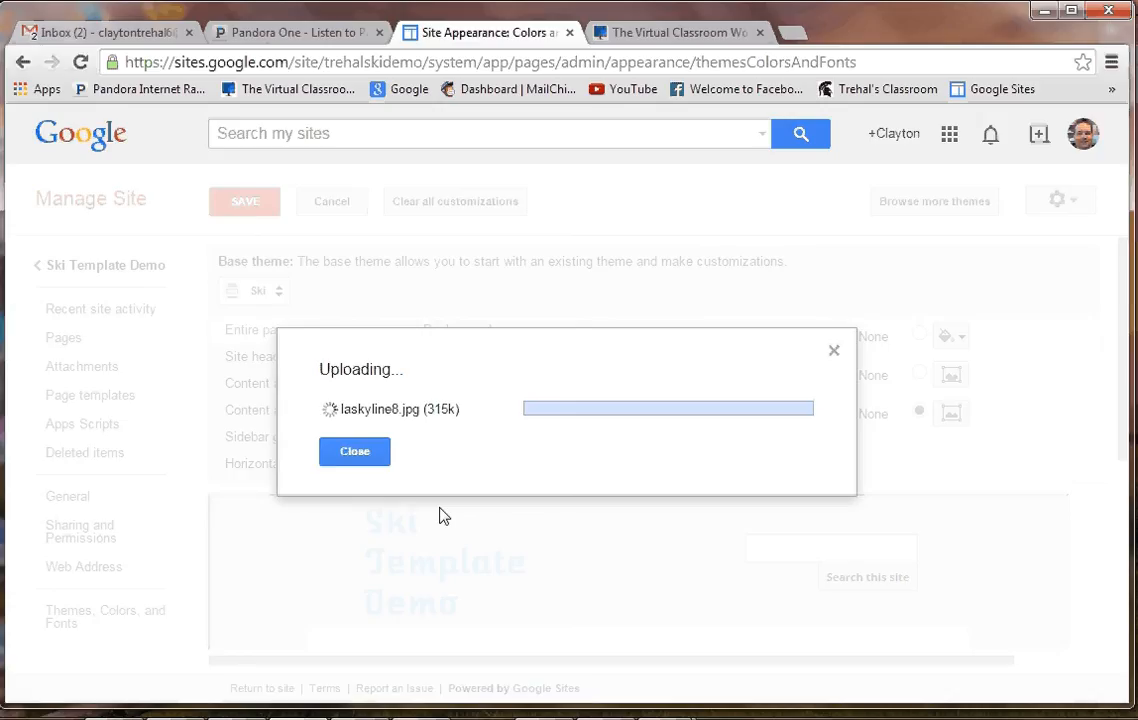
pyautogui.click(354, 451)
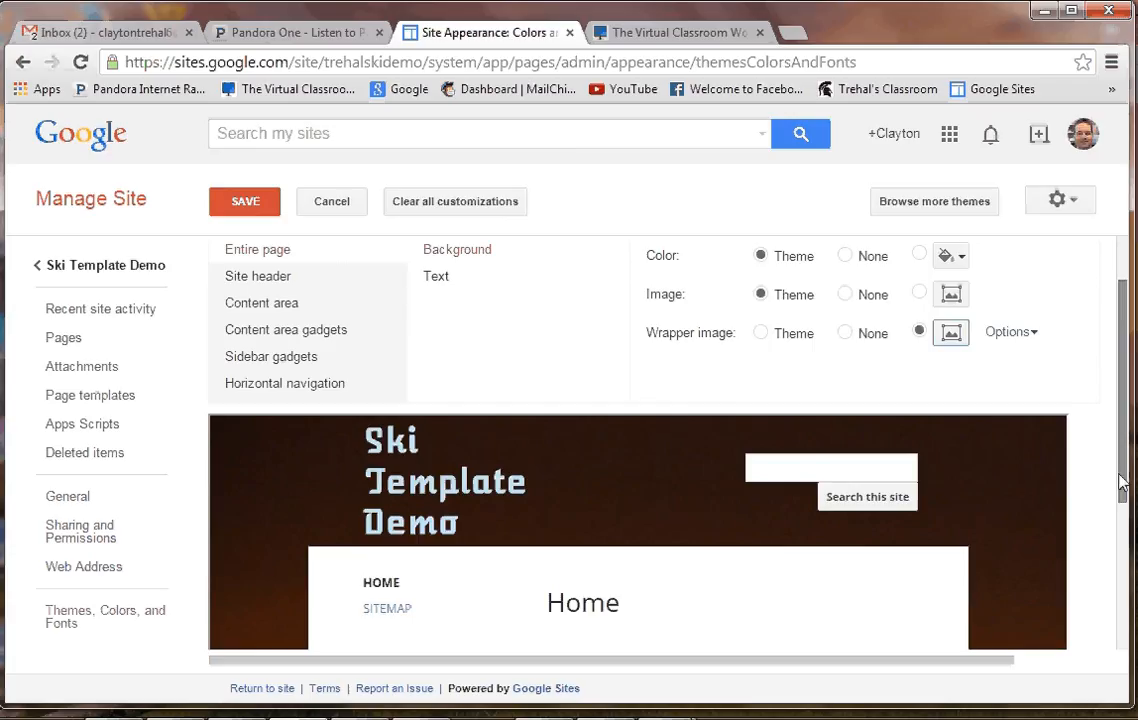
pyautogui.moveTo(970, 318)
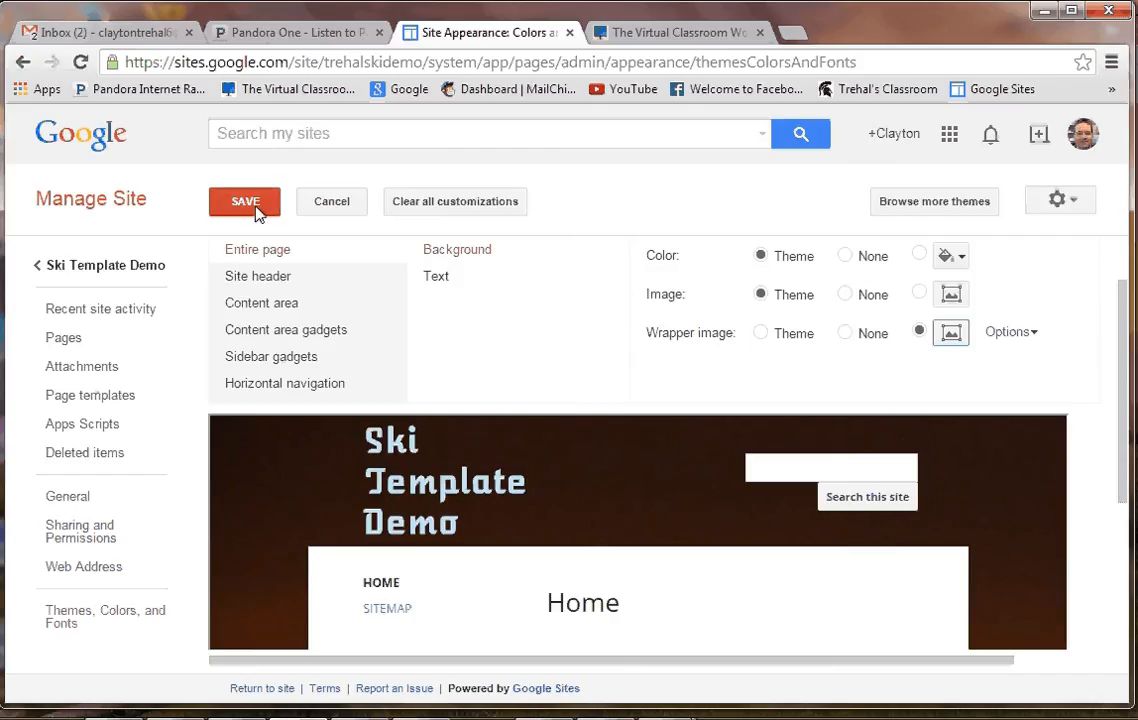
pyautogui.scroll(-3)
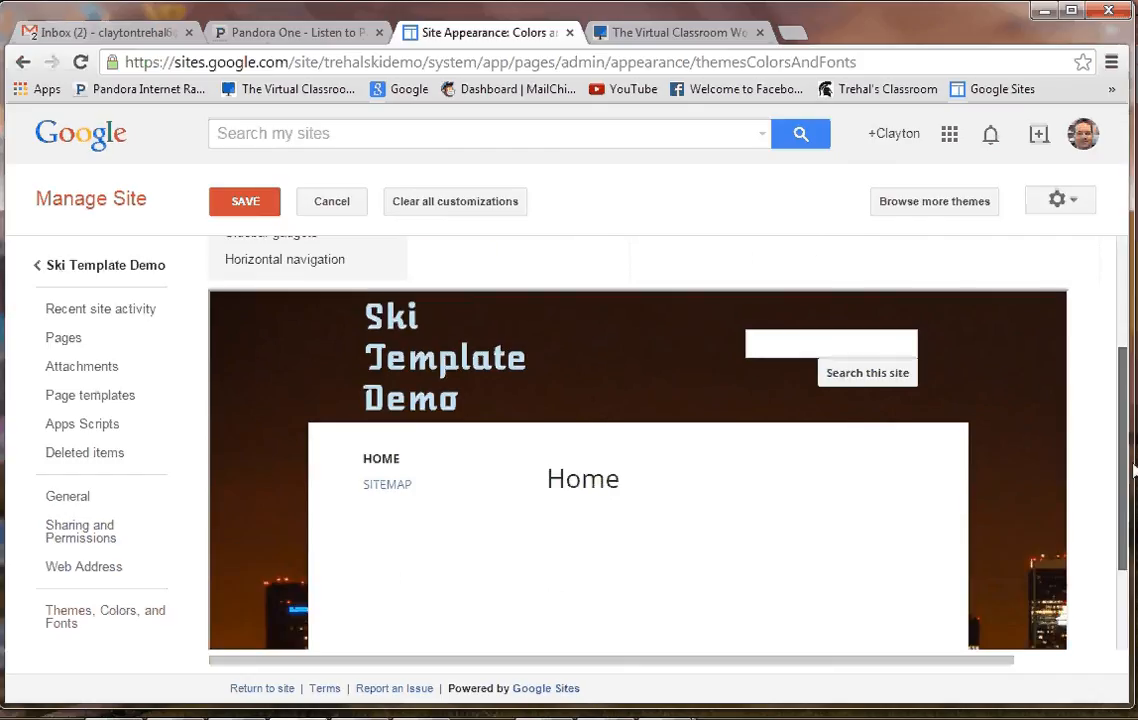
pyautogui.scroll(3)
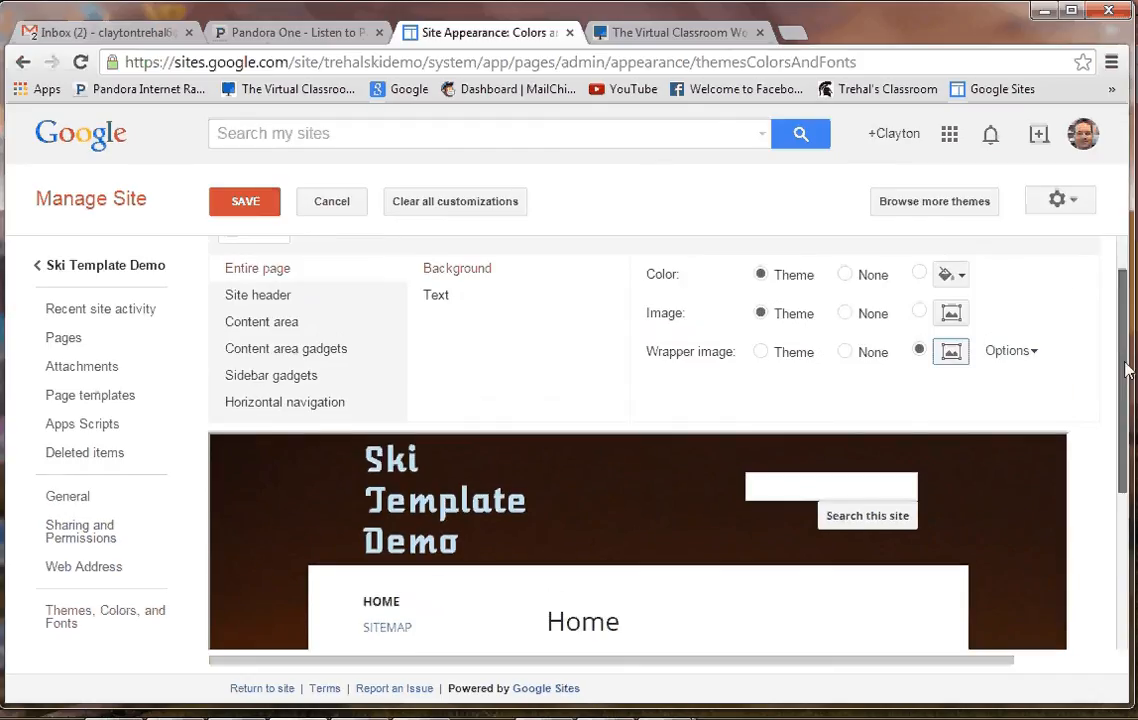
pyautogui.scroll(3)
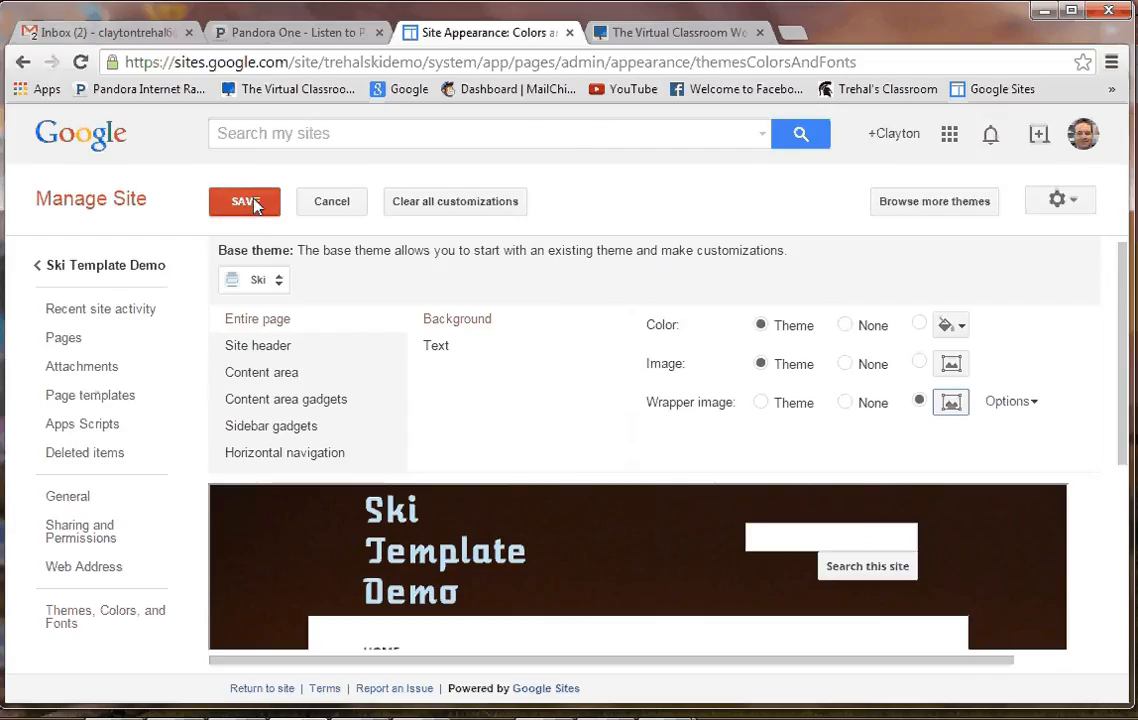
pyautogui.click(245, 201)
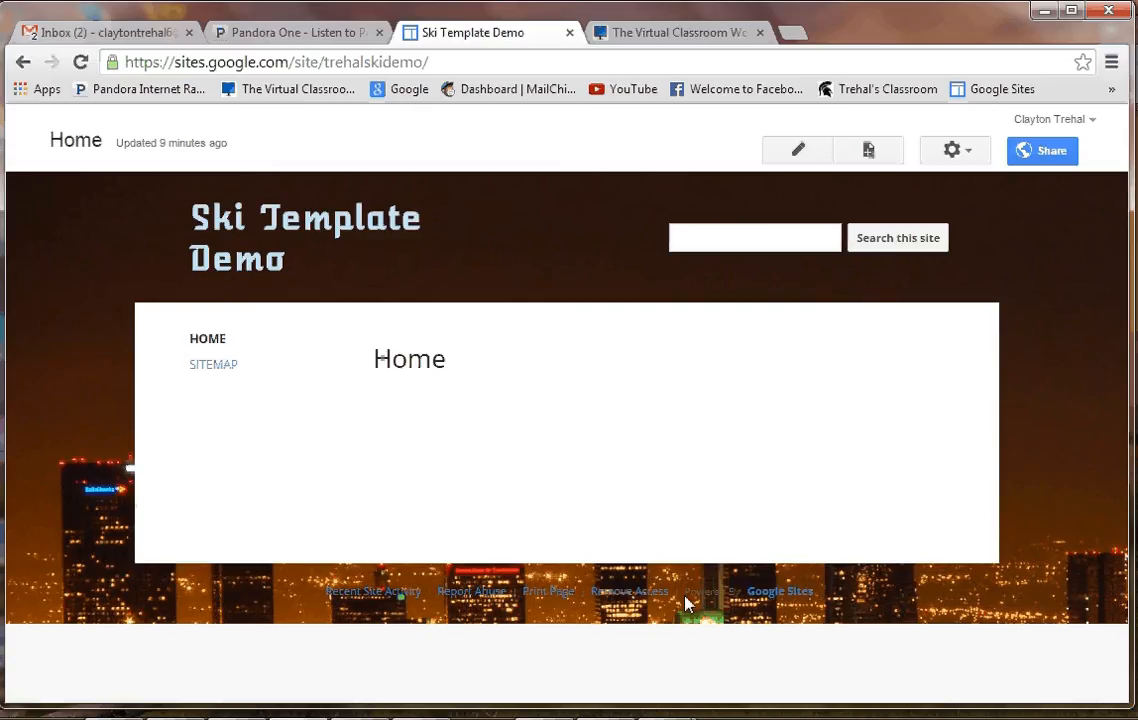
pyautogui.click(796, 150)
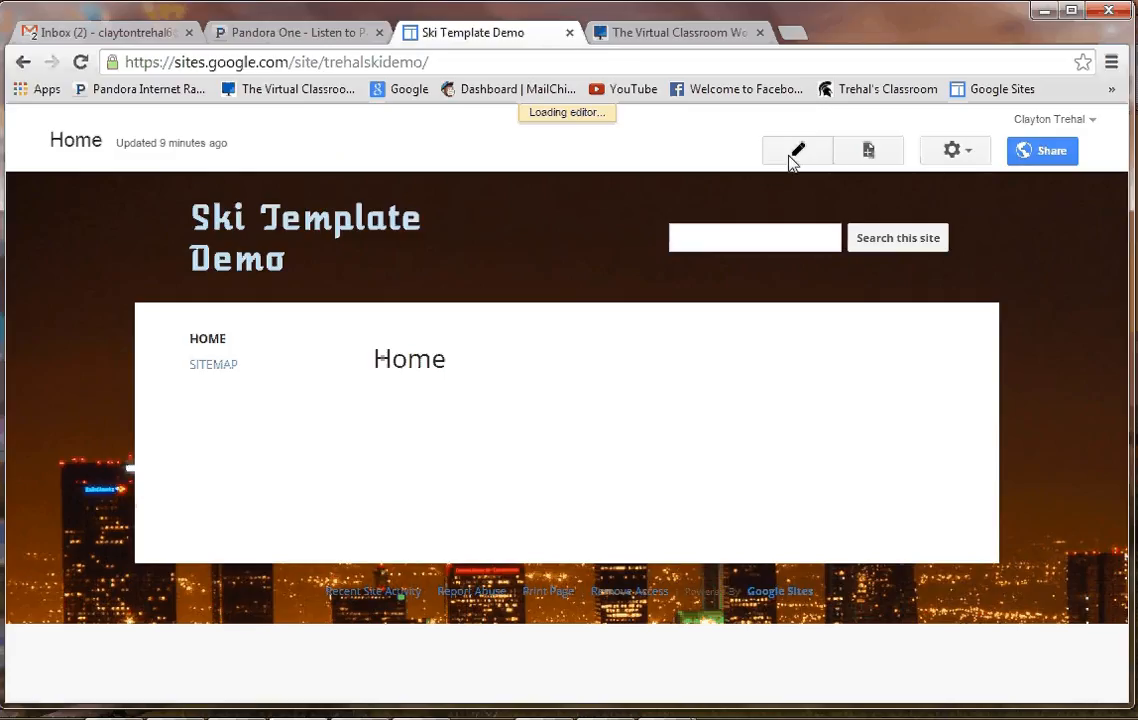
pyautogui.click(796, 150)
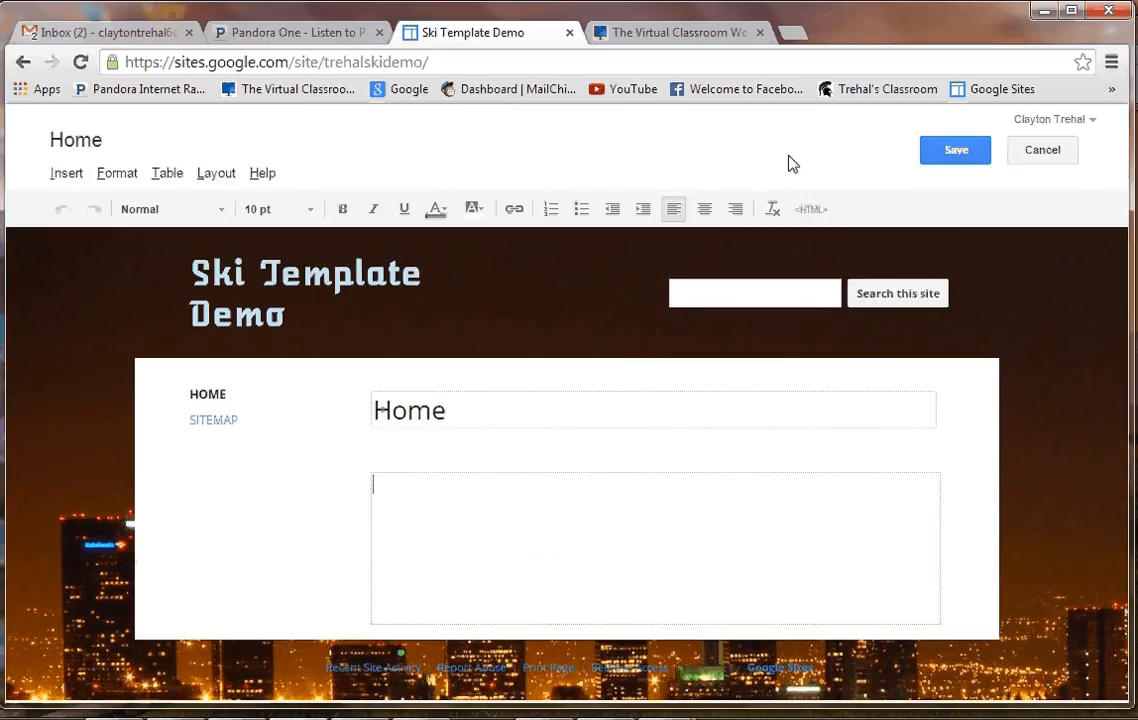
pyautogui.moveTo(475, 475)
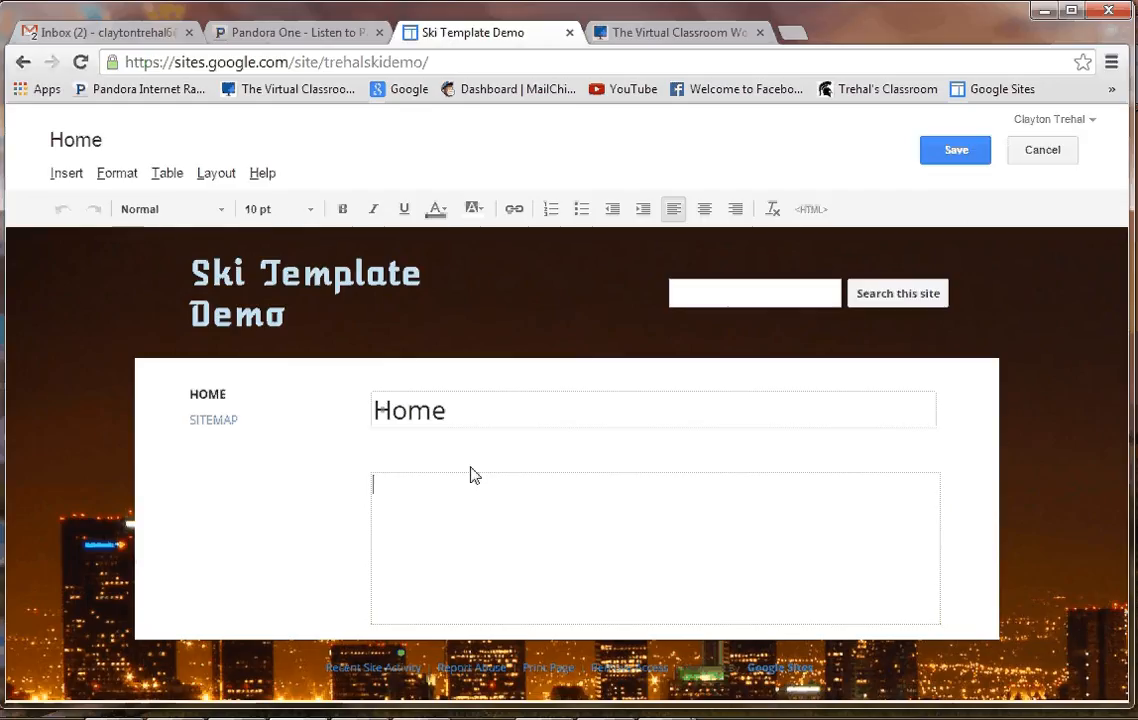
pyautogui.scroll(-3)
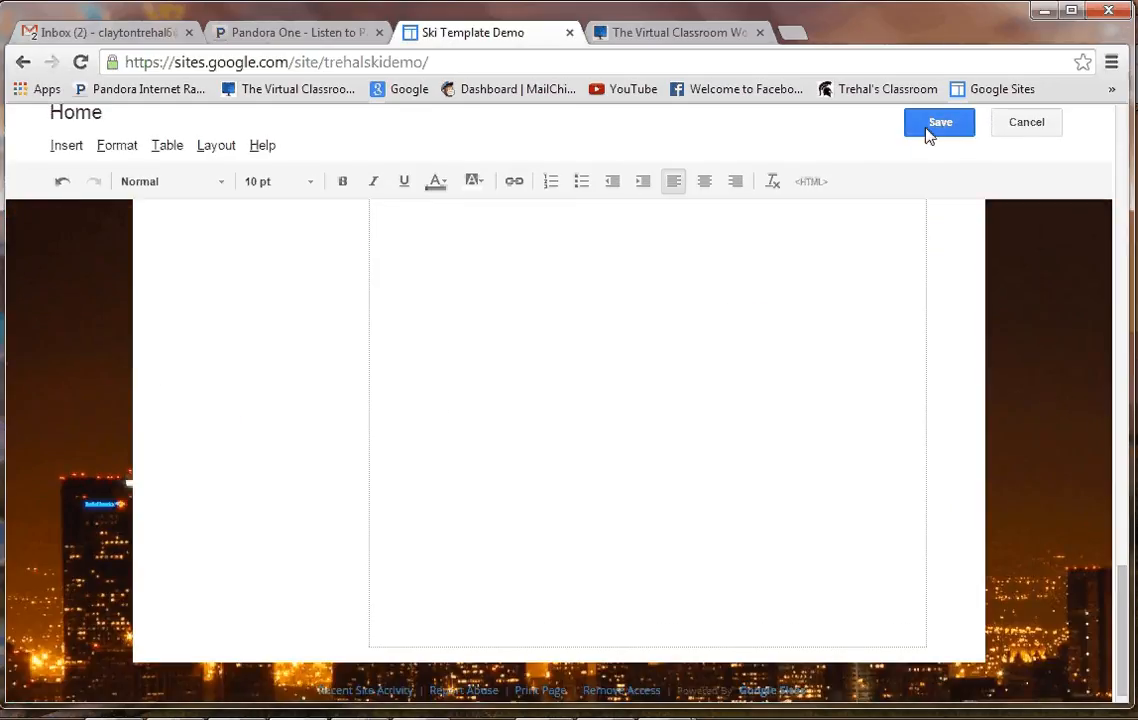
pyautogui.click(938, 122)
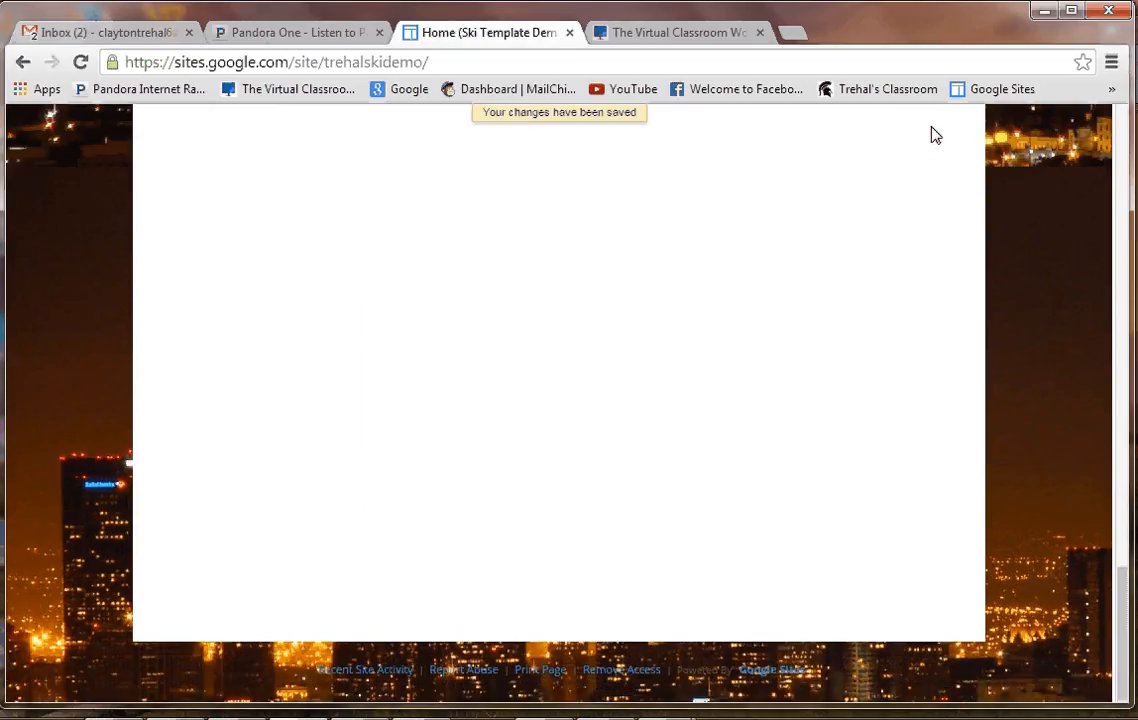
pyautogui.moveTo(1118, 572)
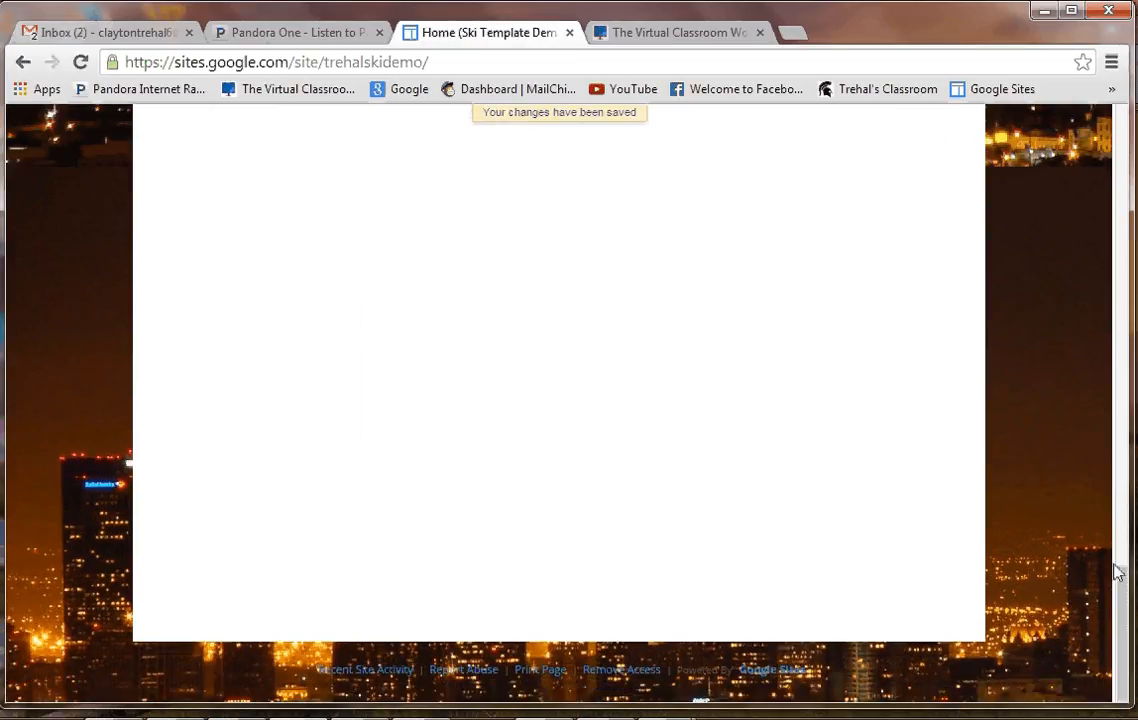
pyautogui.moveTo(851, 415)
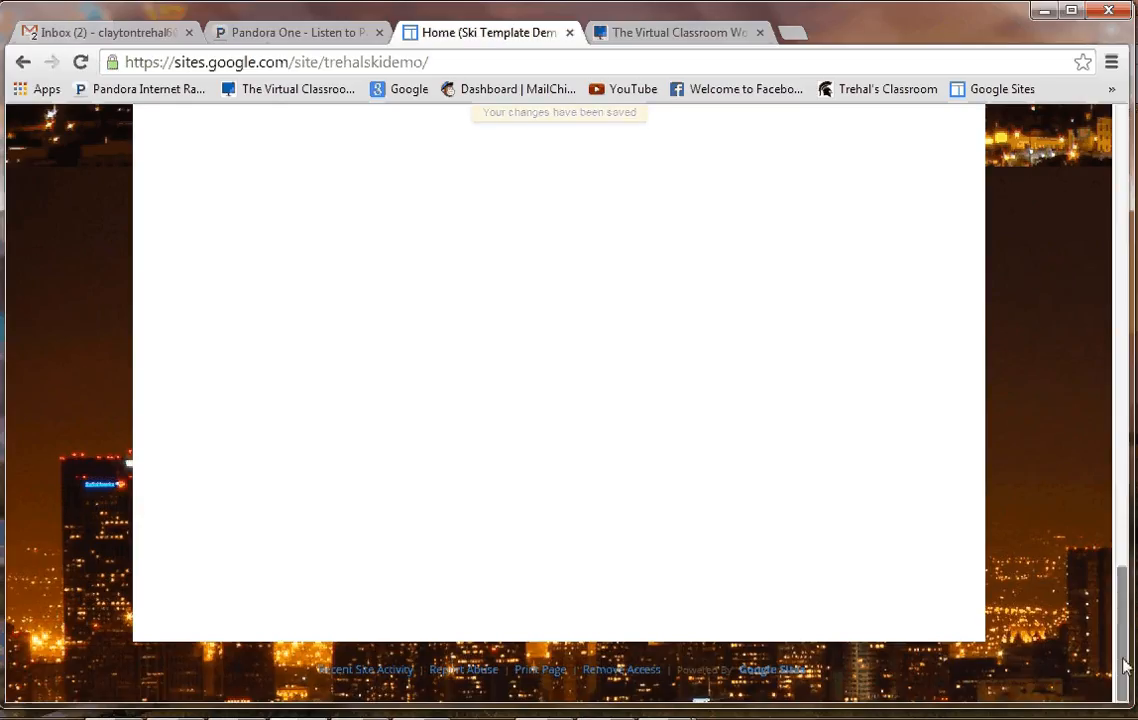
pyautogui.scroll(3)
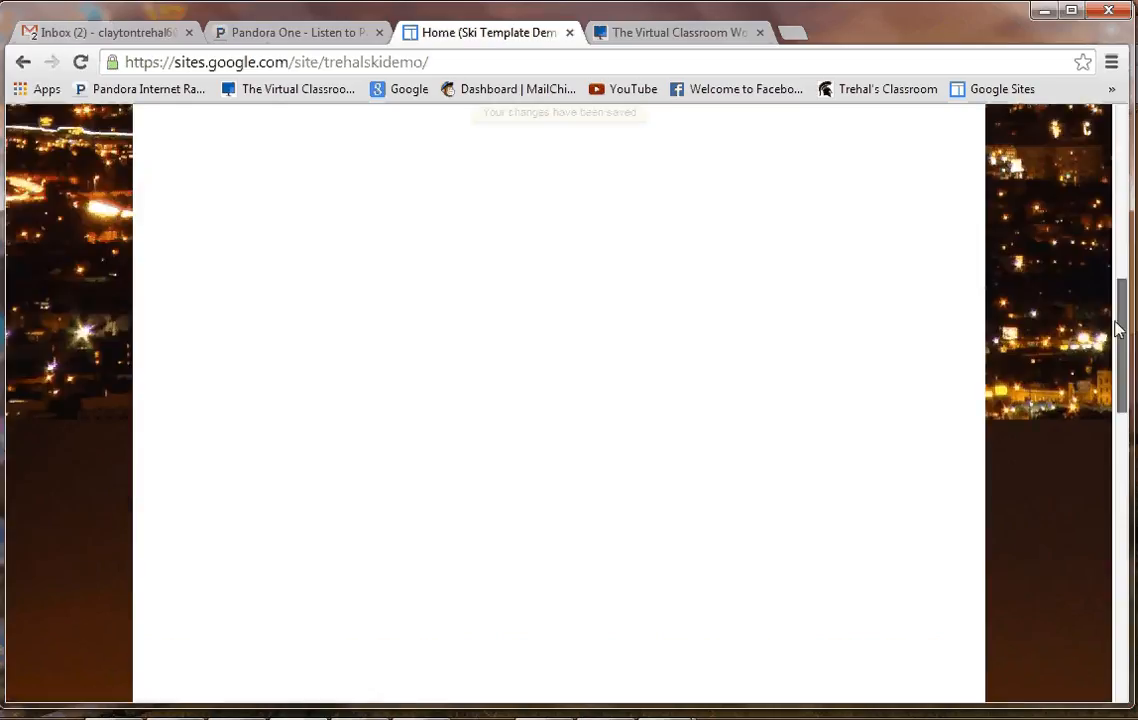
pyautogui.scroll(3)
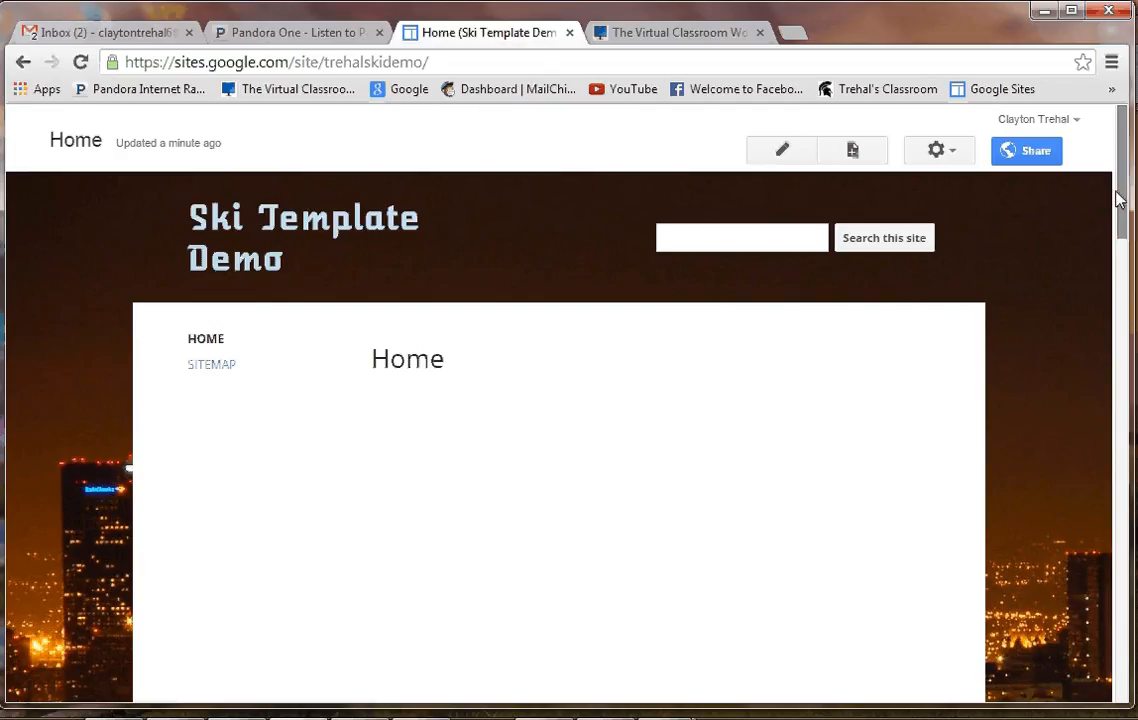
pyautogui.scroll(-3)
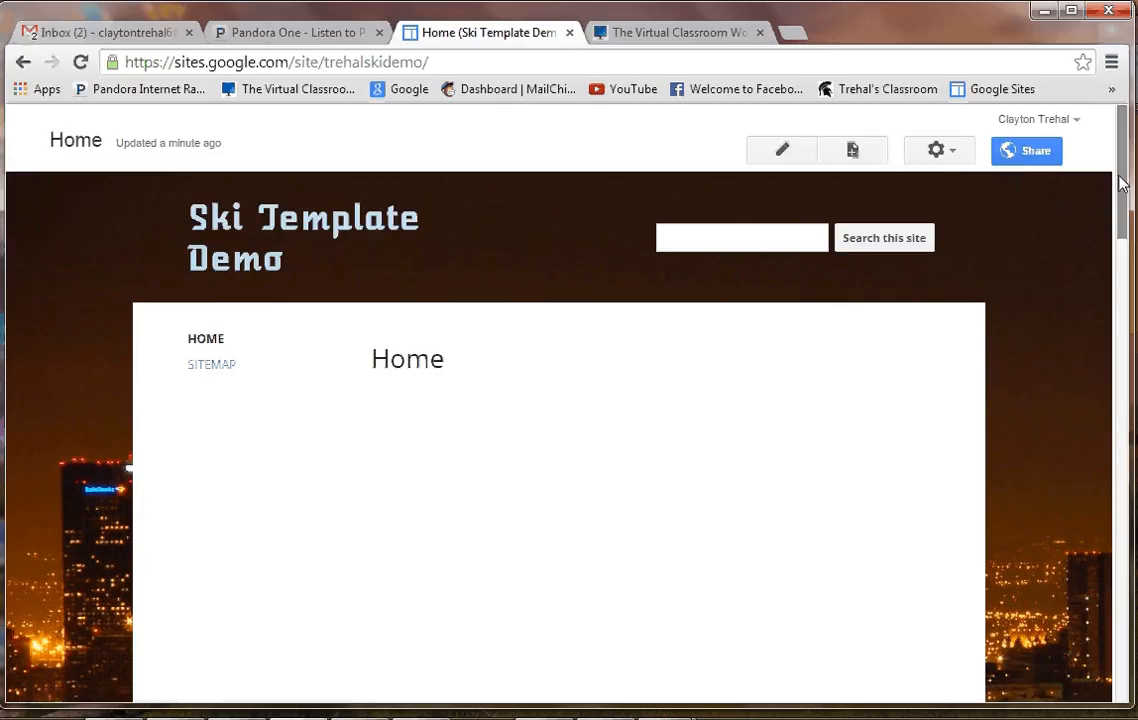
# Reopen the Ski Template Demo's Themes, Colors, and Fonts settings via Manage site.
pyautogui.click(936, 150)
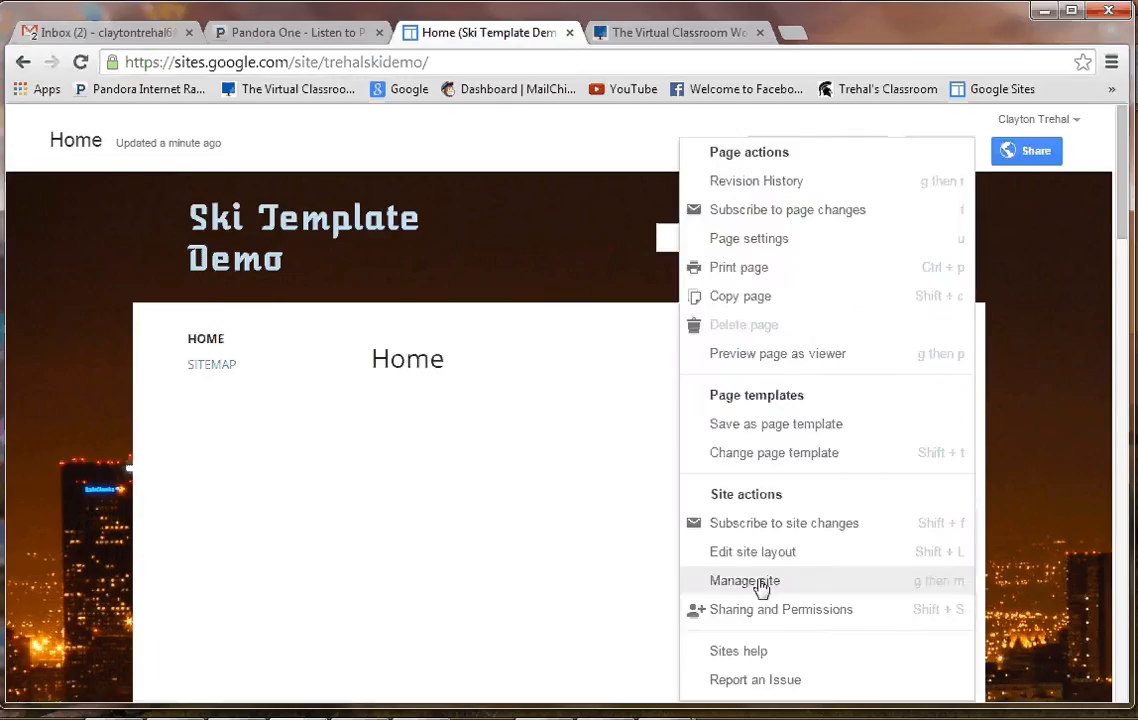
pyautogui.click(744, 581)
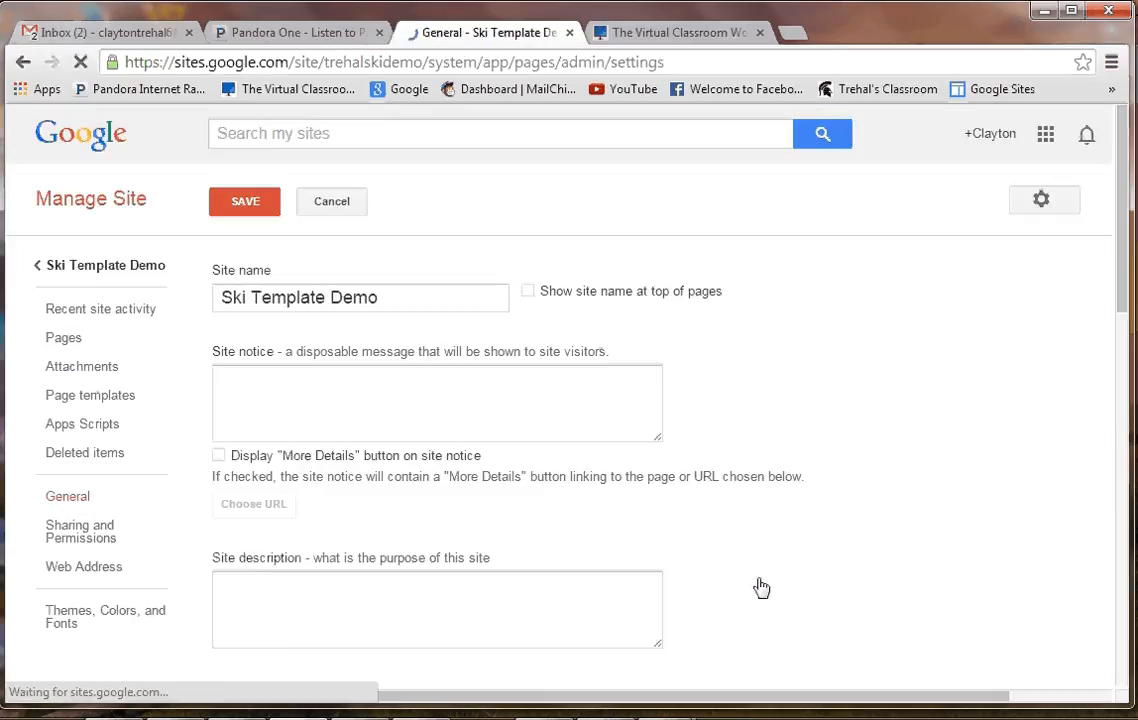
pyautogui.click(675, 33)
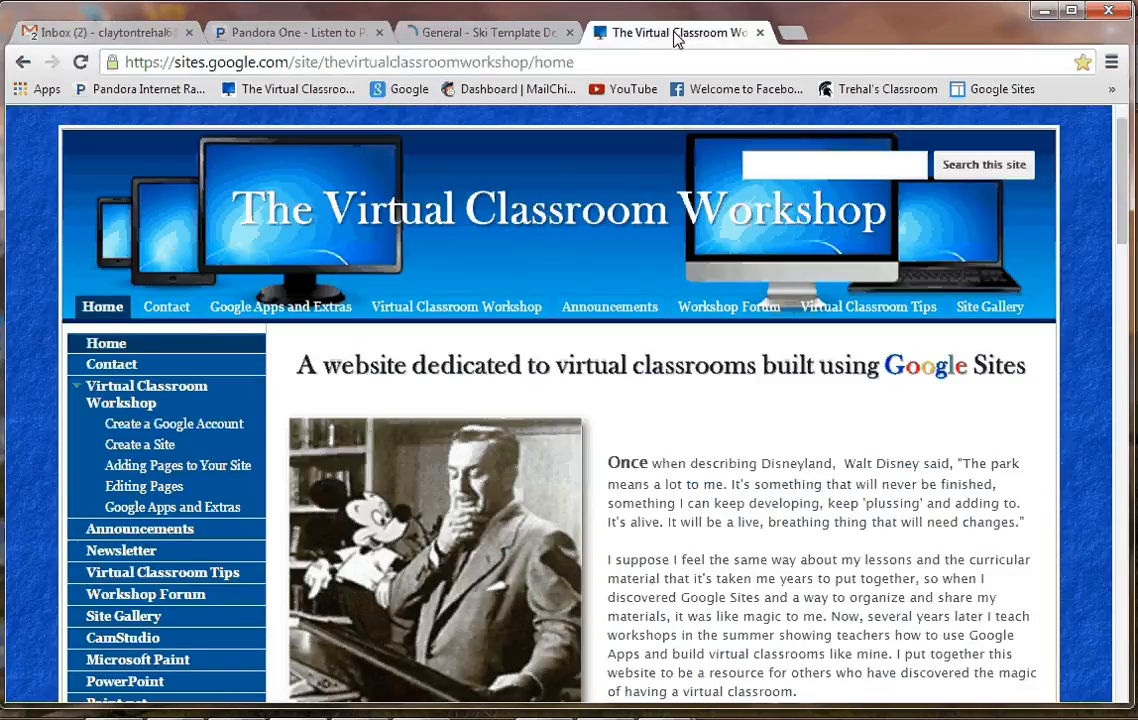
pyautogui.moveTo(1090, 330)
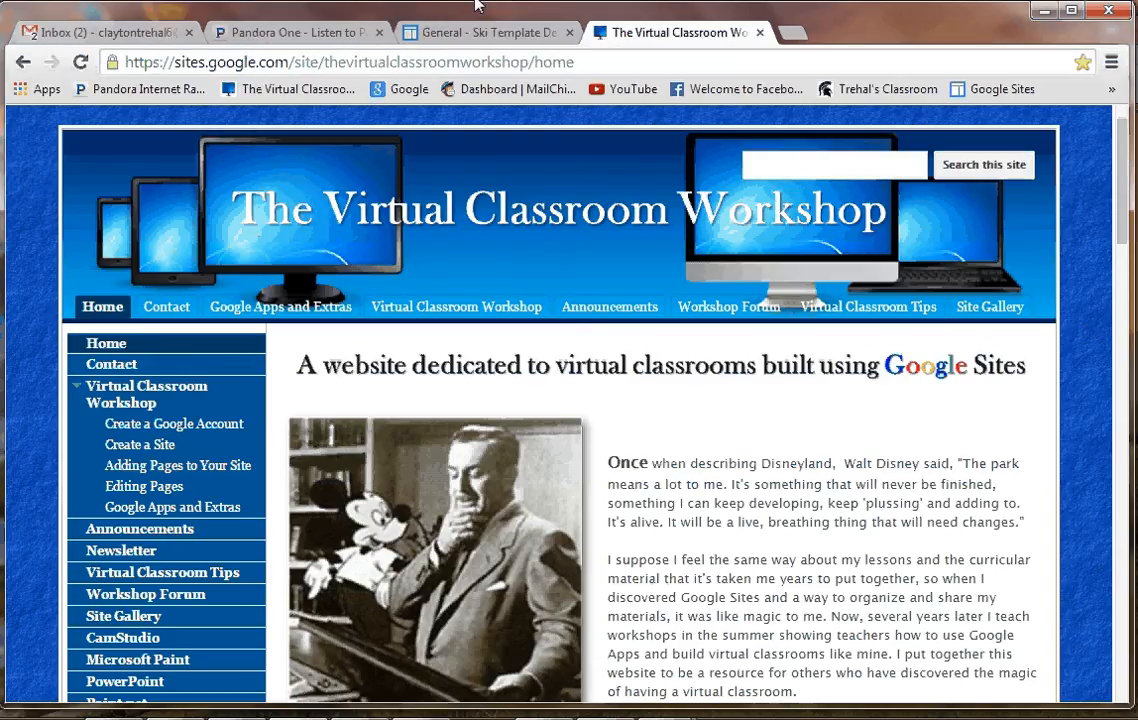
pyautogui.click(487, 32)
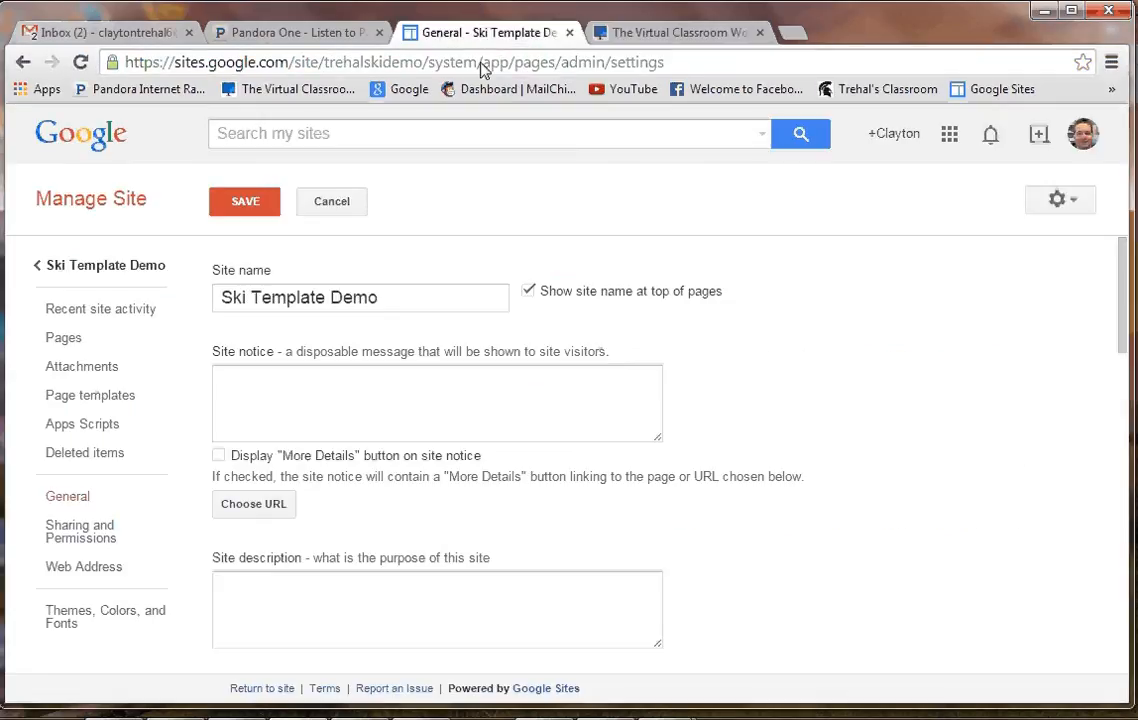
pyautogui.click(105, 616)
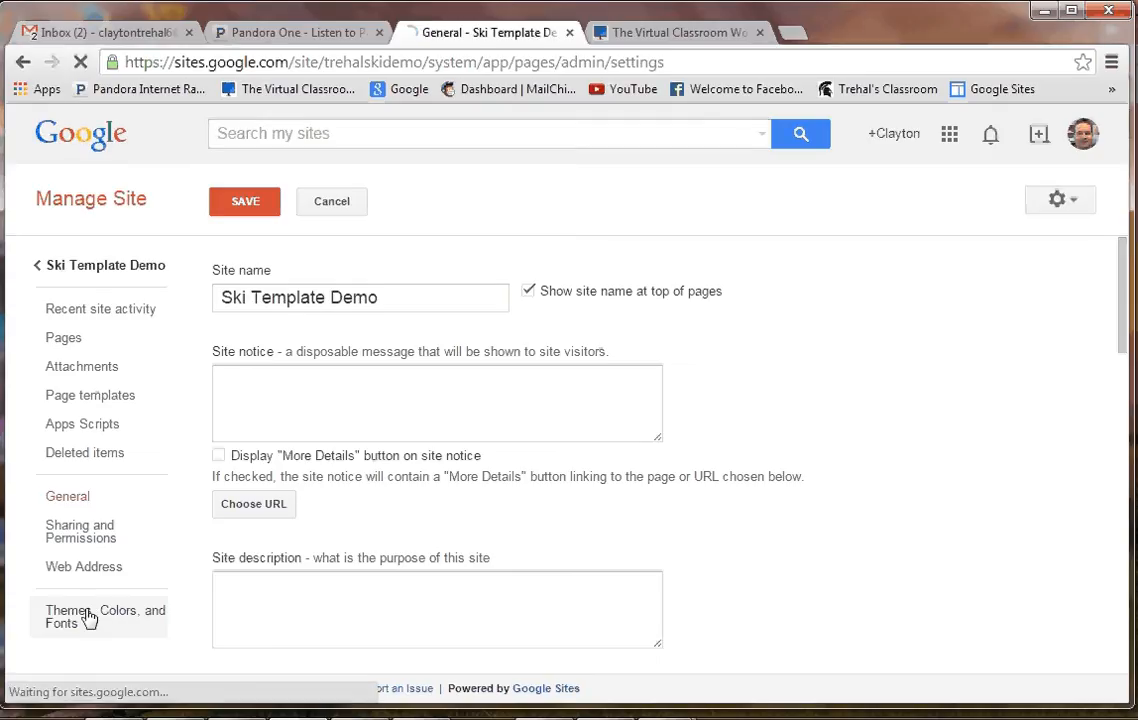
pyautogui.click(104, 616)
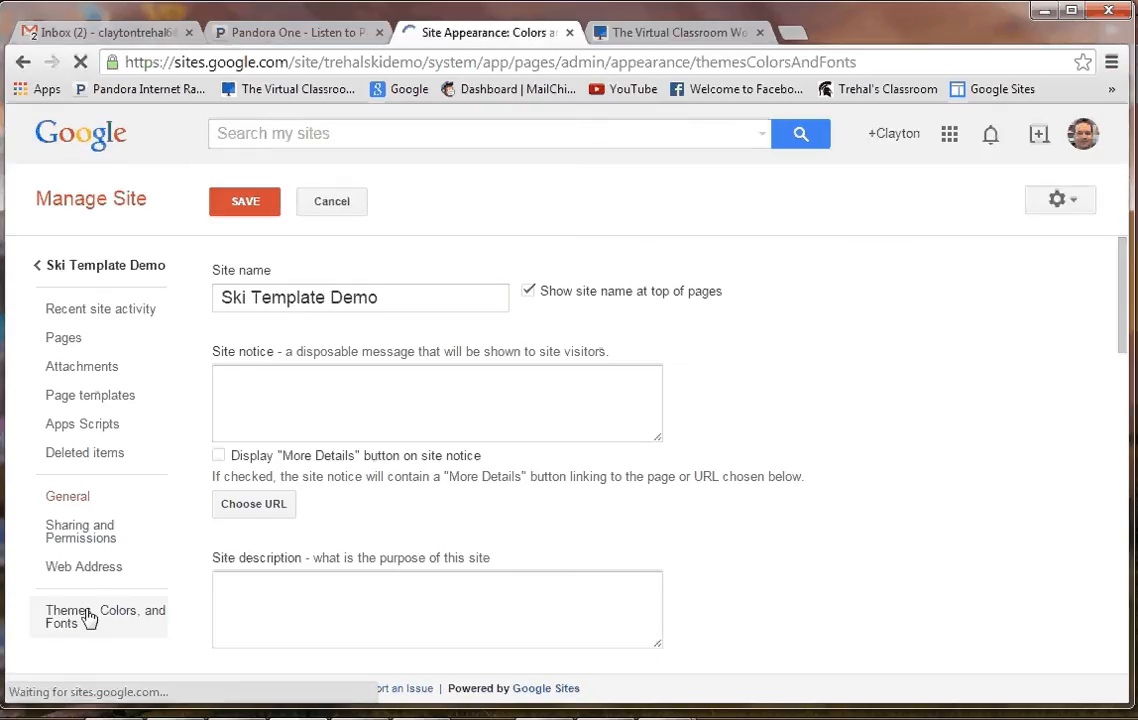
pyautogui.click(104, 616)
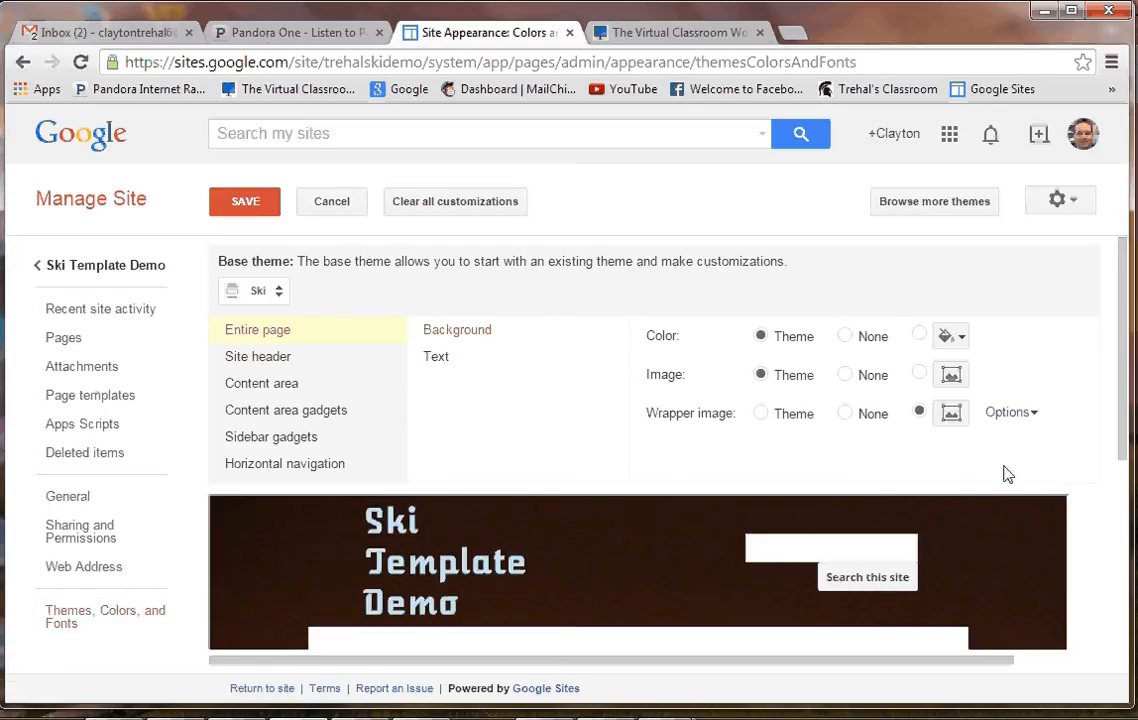
pyautogui.moveTo(1007, 412)
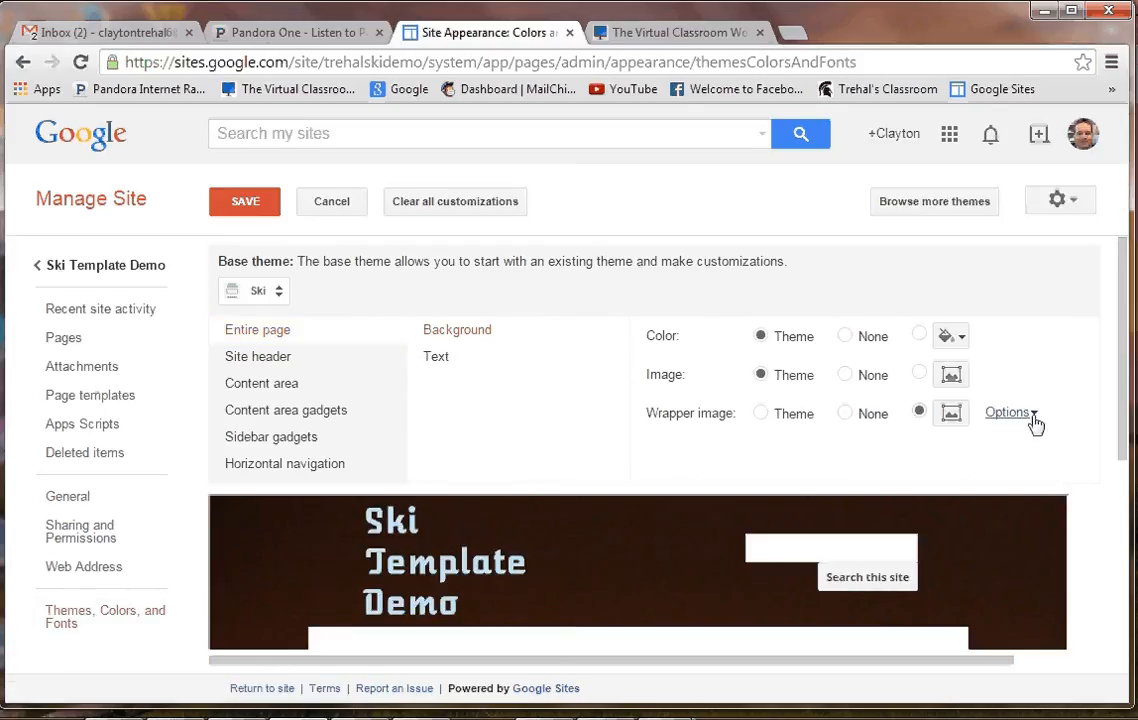
# Set the wrapper image Repeat option to none, save, and return to the site.
pyautogui.click(1006, 412)
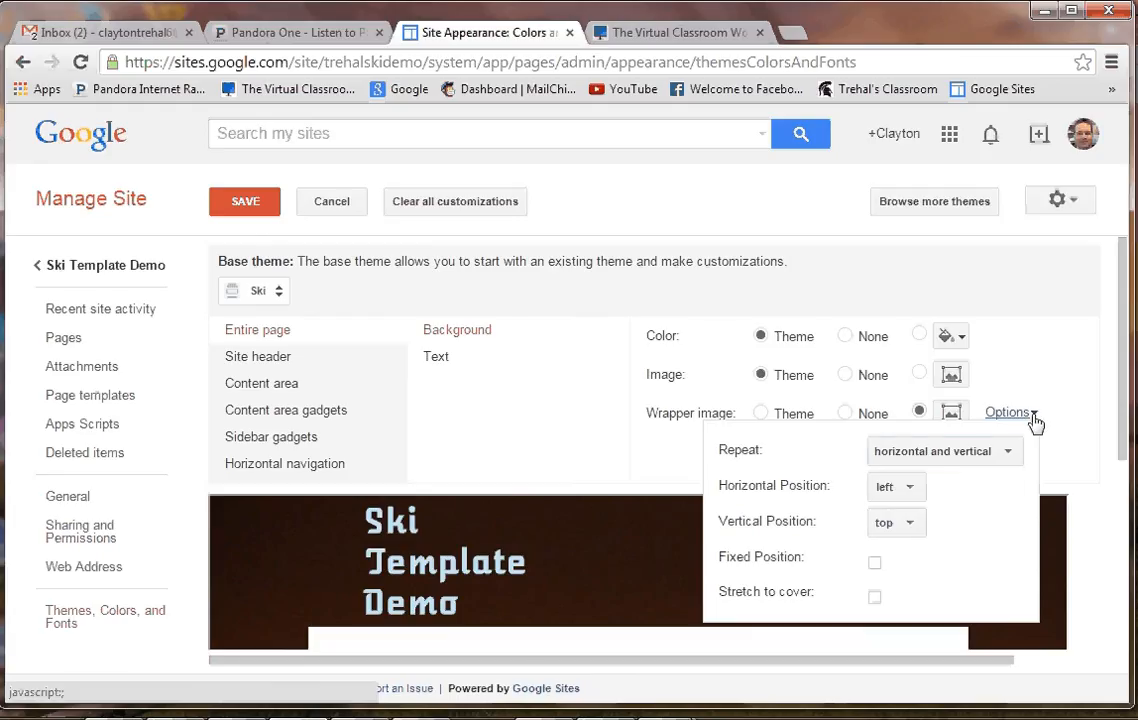
pyautogui.click(940, 451)
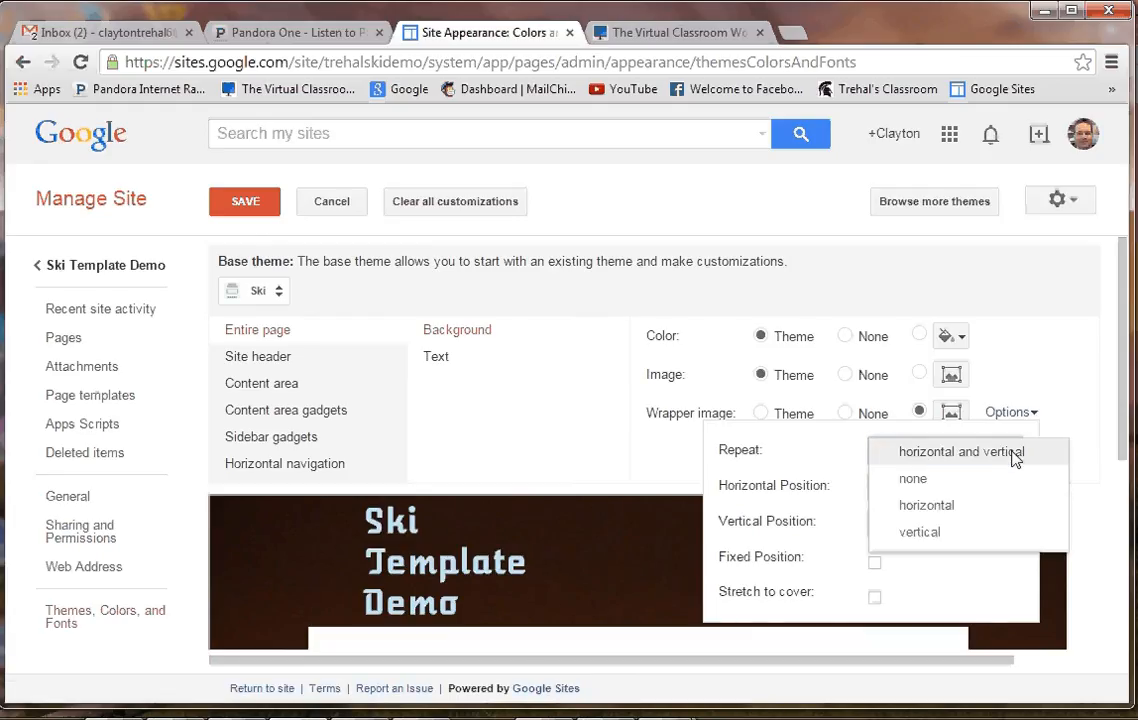
pyautogui.click(912, 478)
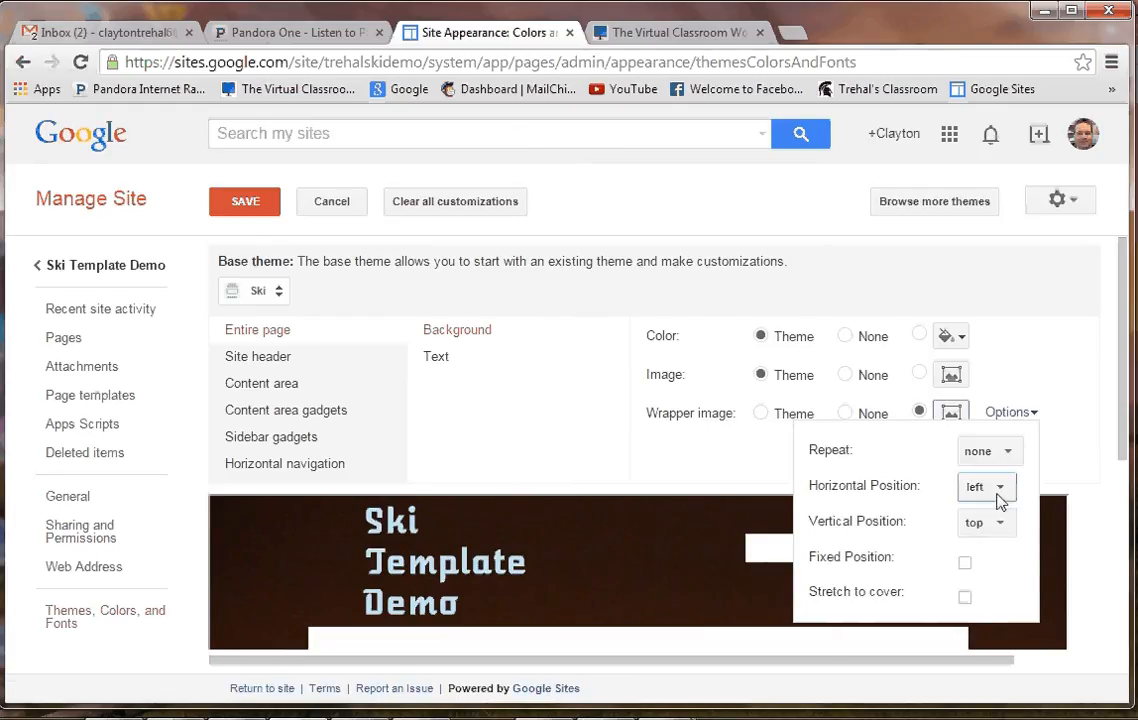
pyautogui.moveTo(932, 548)
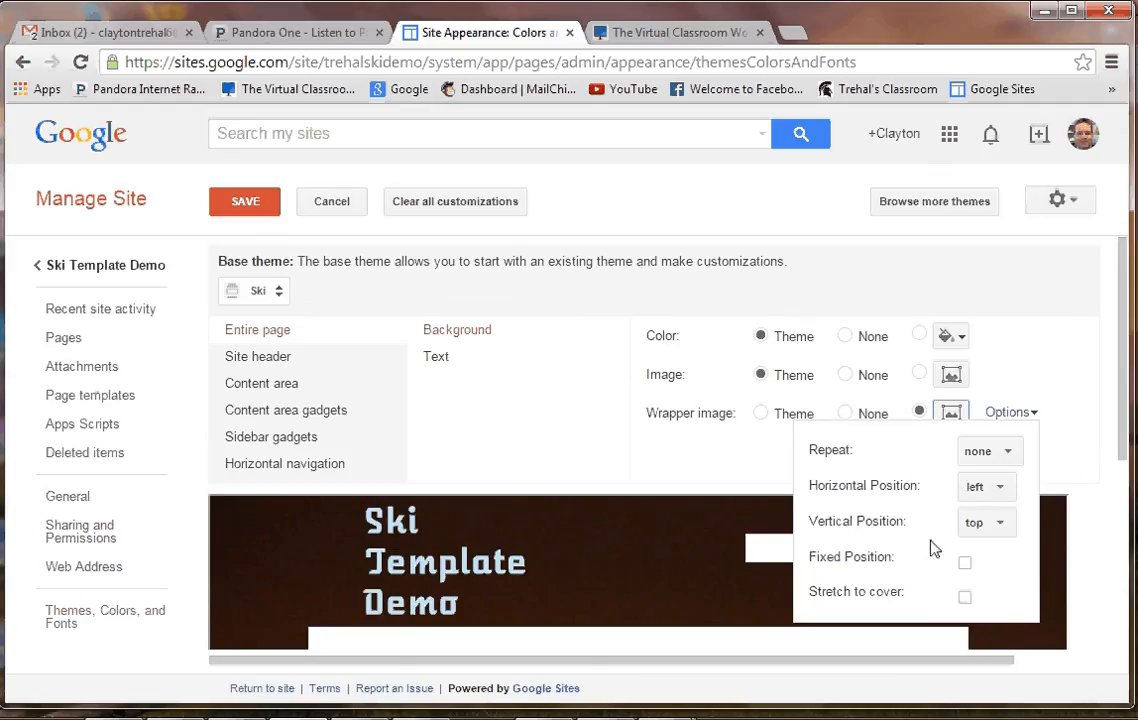
pyautogui.moveTo(897, 641)
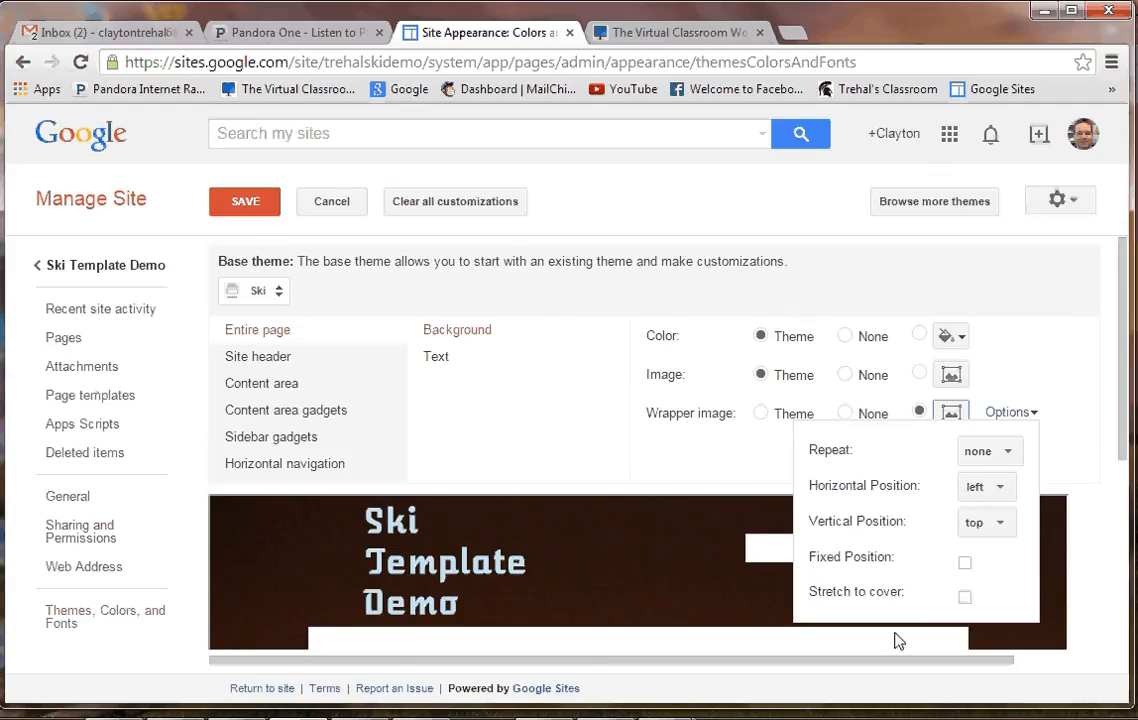
pyautogui.moveTo(982, 626)
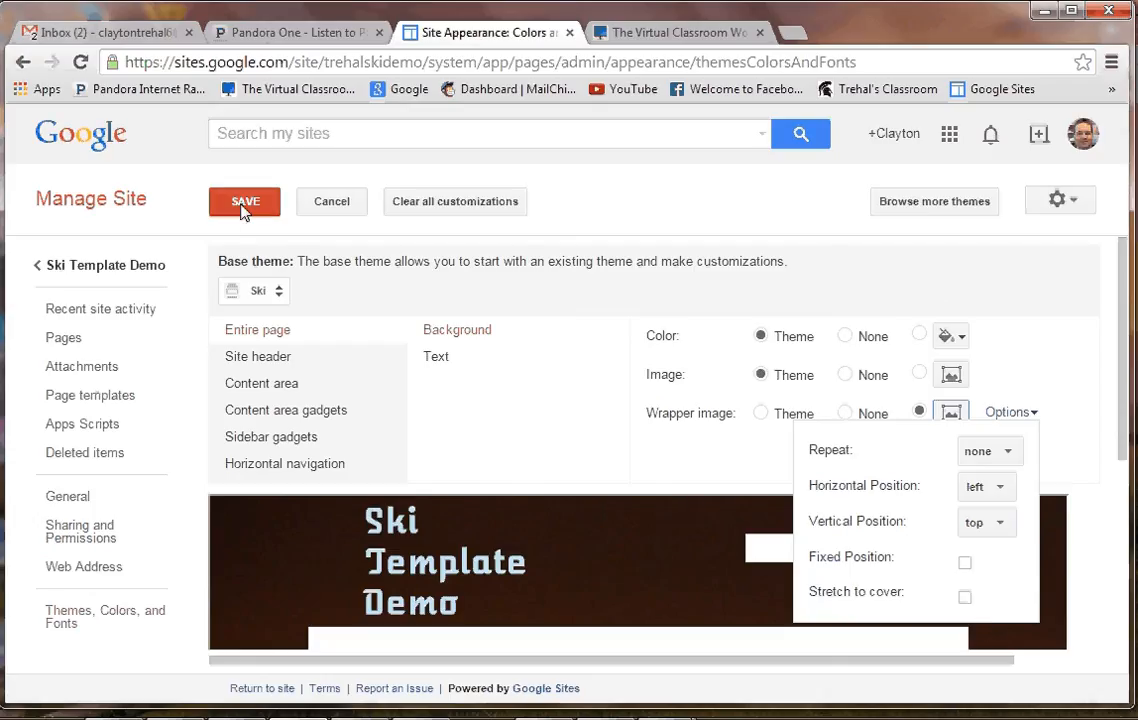
pyautogui.click(245, 201)
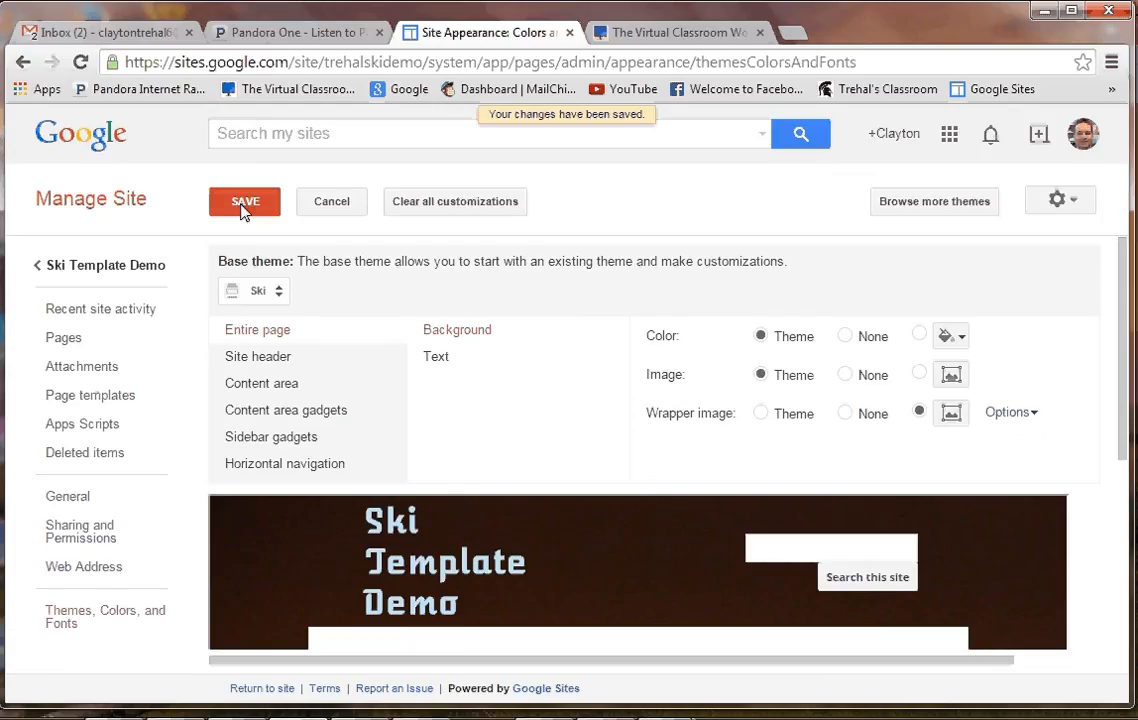
pyautogui.moveTo(102, 265)
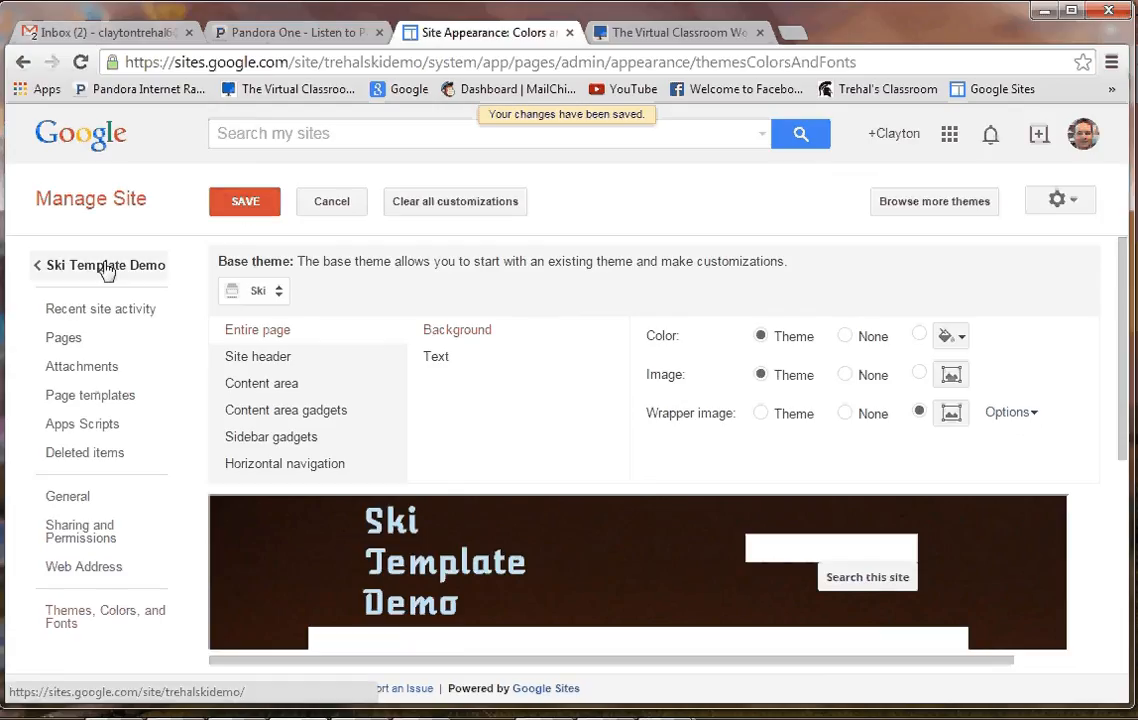
pyautogui.click(105, 265)
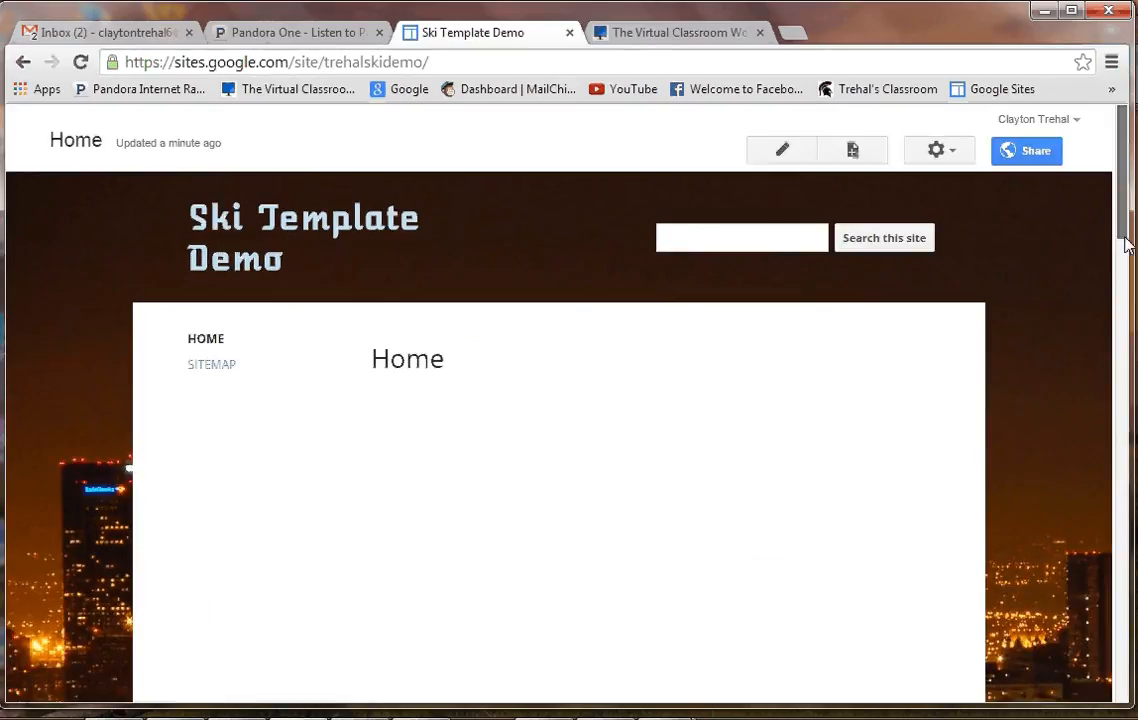
pyautogui.scroll(-3)
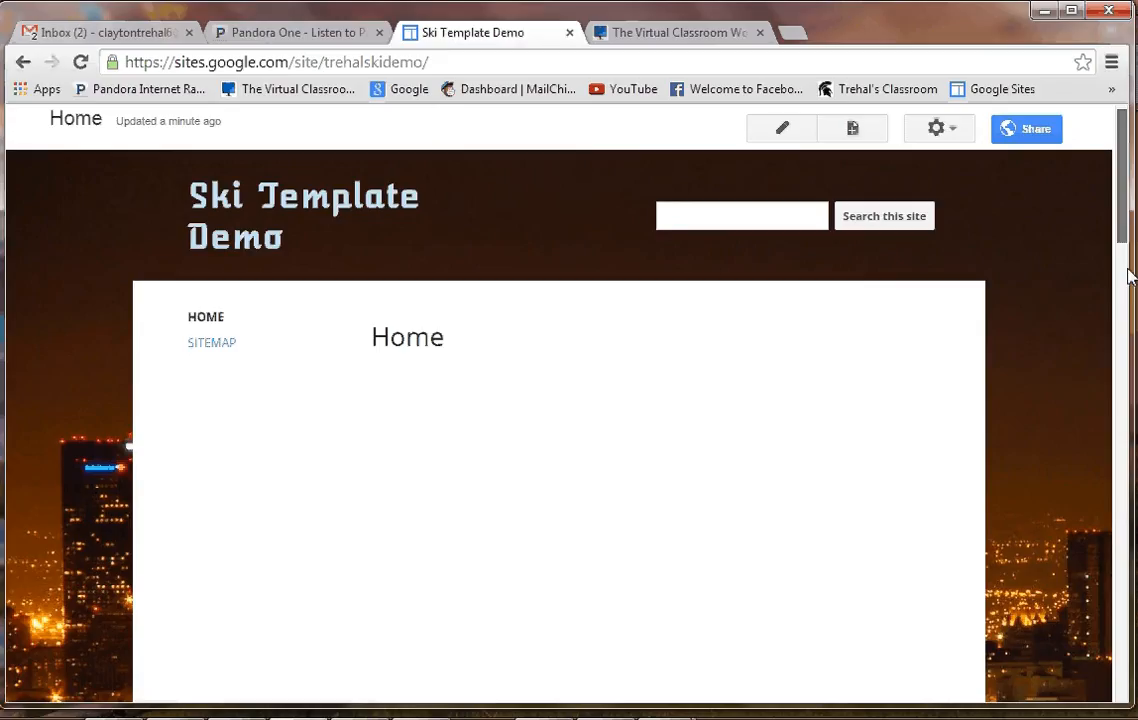
pyautogui.scroll(-3)
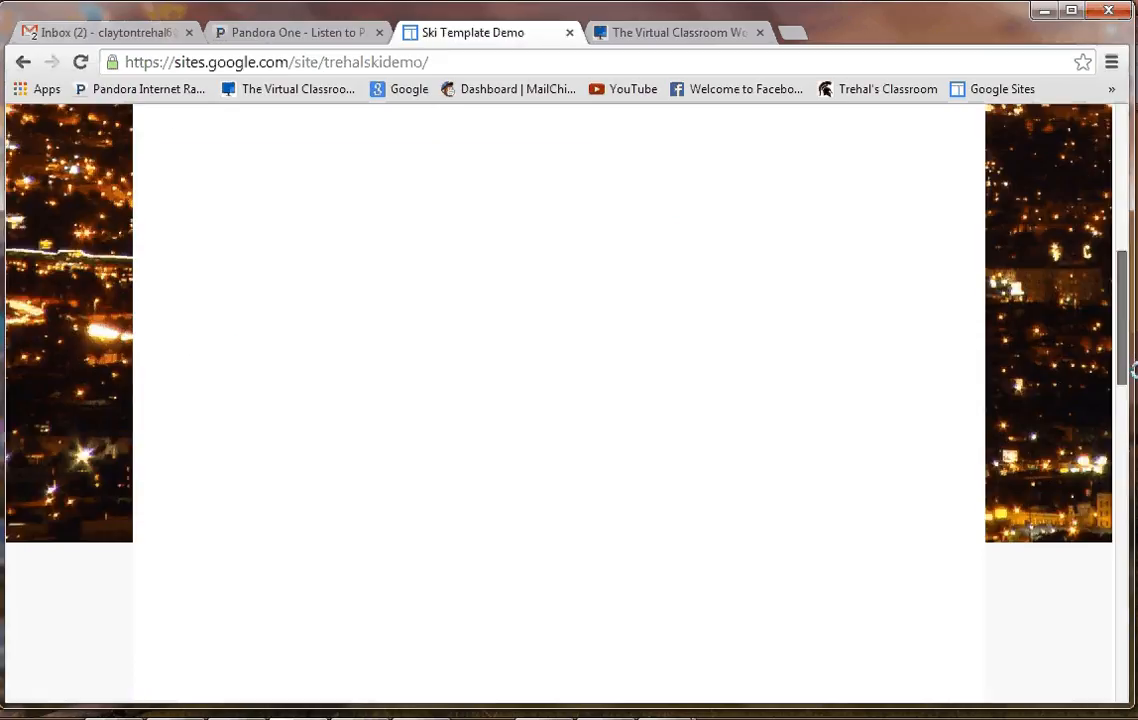
pyautogui.scroll(3)
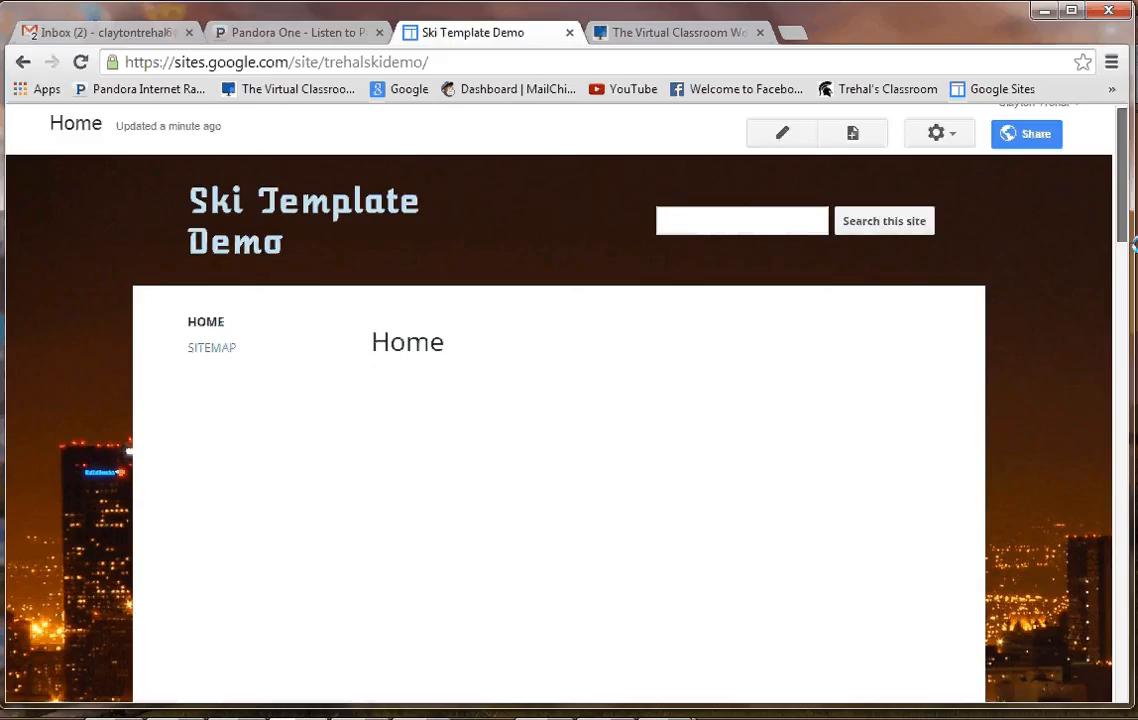
pyautogui.scroll(-3)
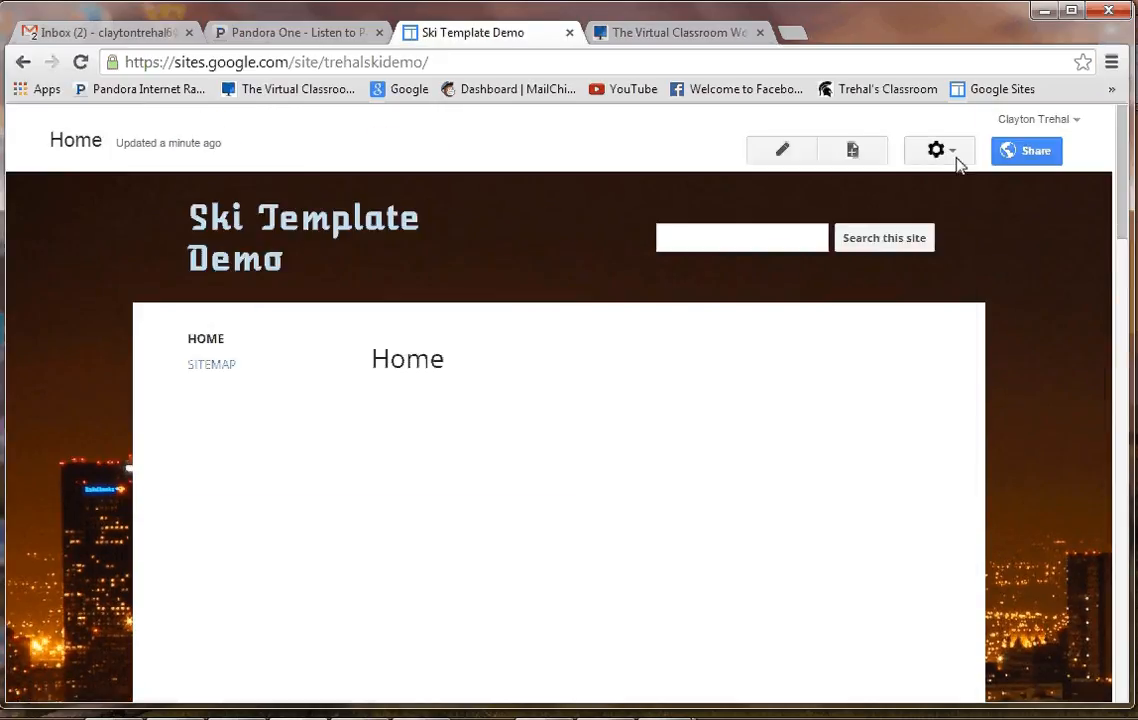
# Open Manage site's Themes, Colors, and Fonts settings again.
pyautogui.click(936, 150)
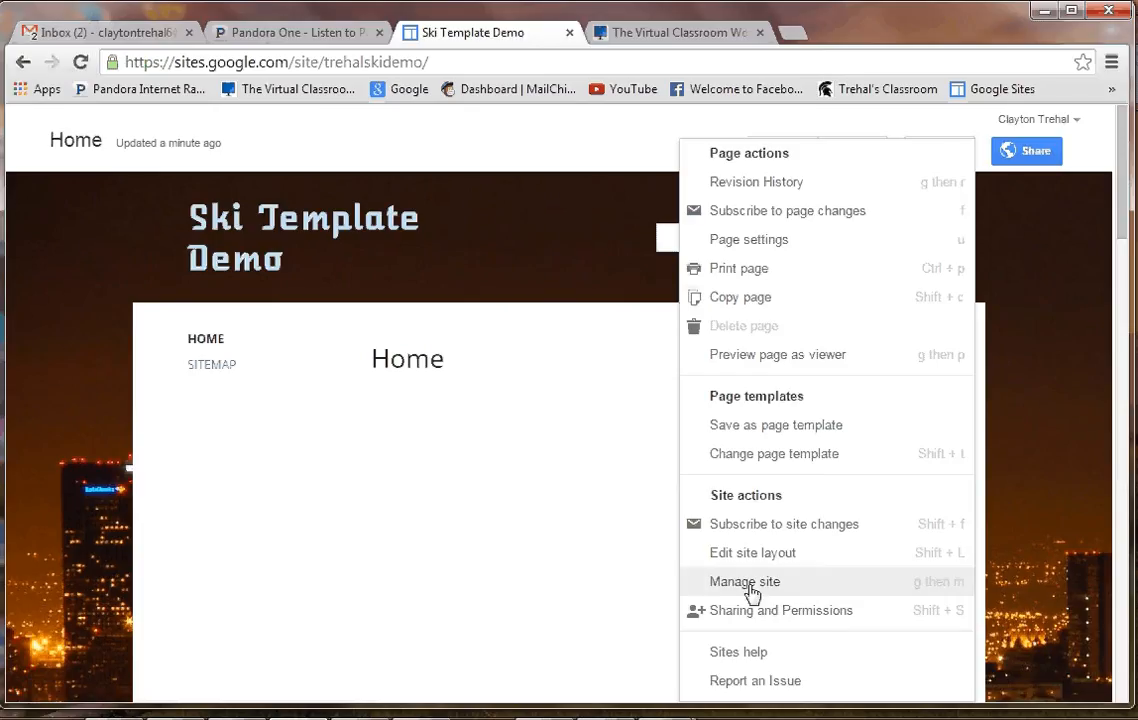
pyautogui.click(744, 581)
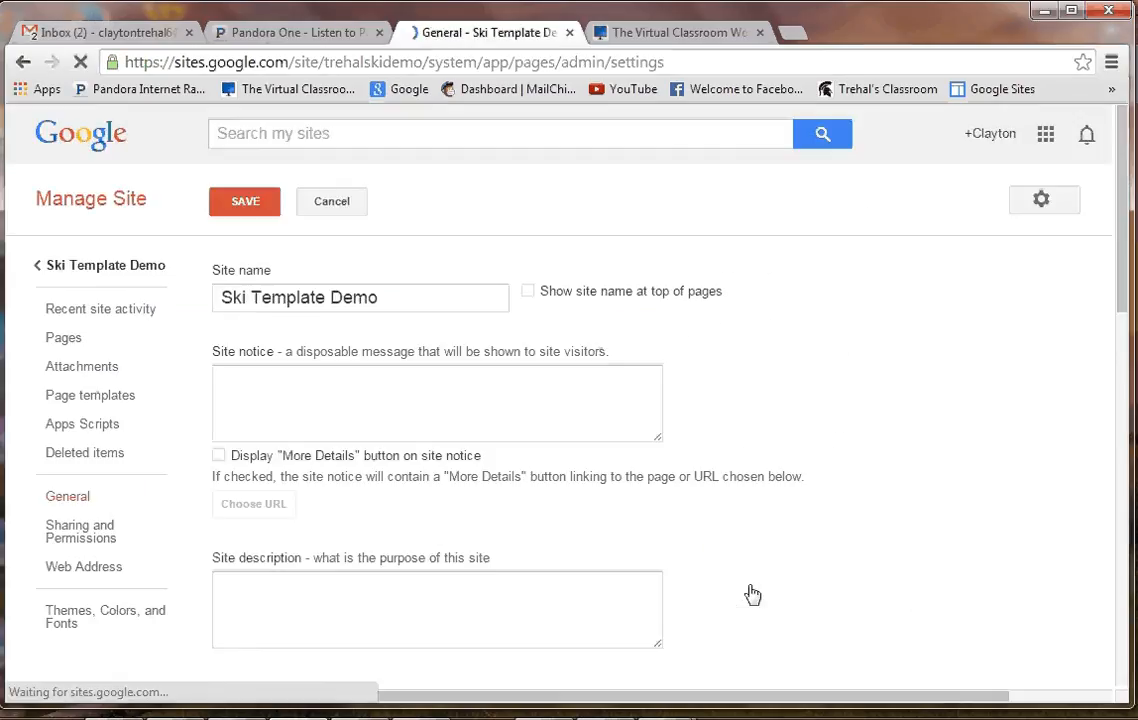
pyautogui.click(528, 291)
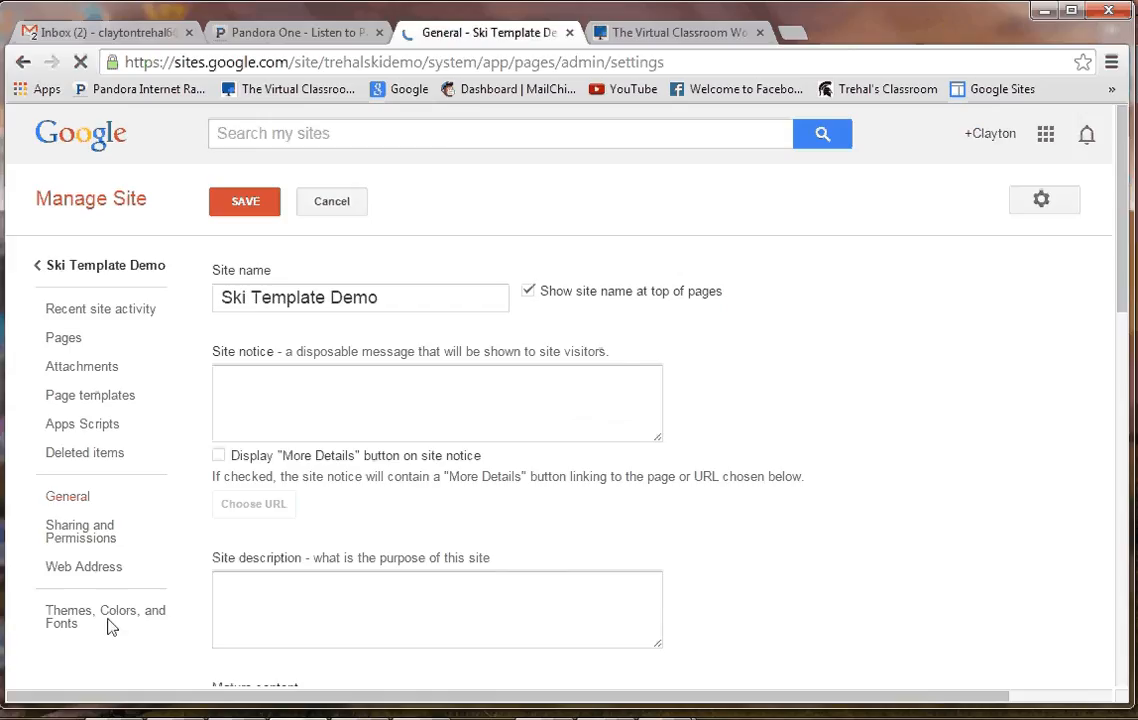
pyautogui.click(105, 617)
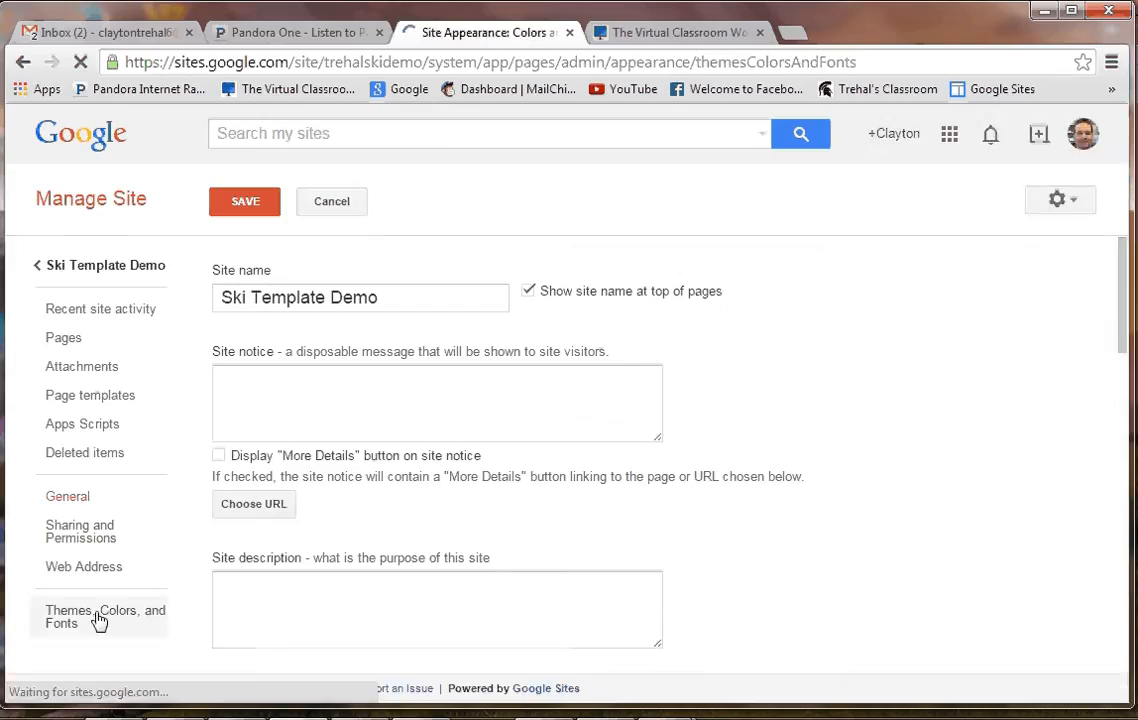
pyautogui.click(98, 616)
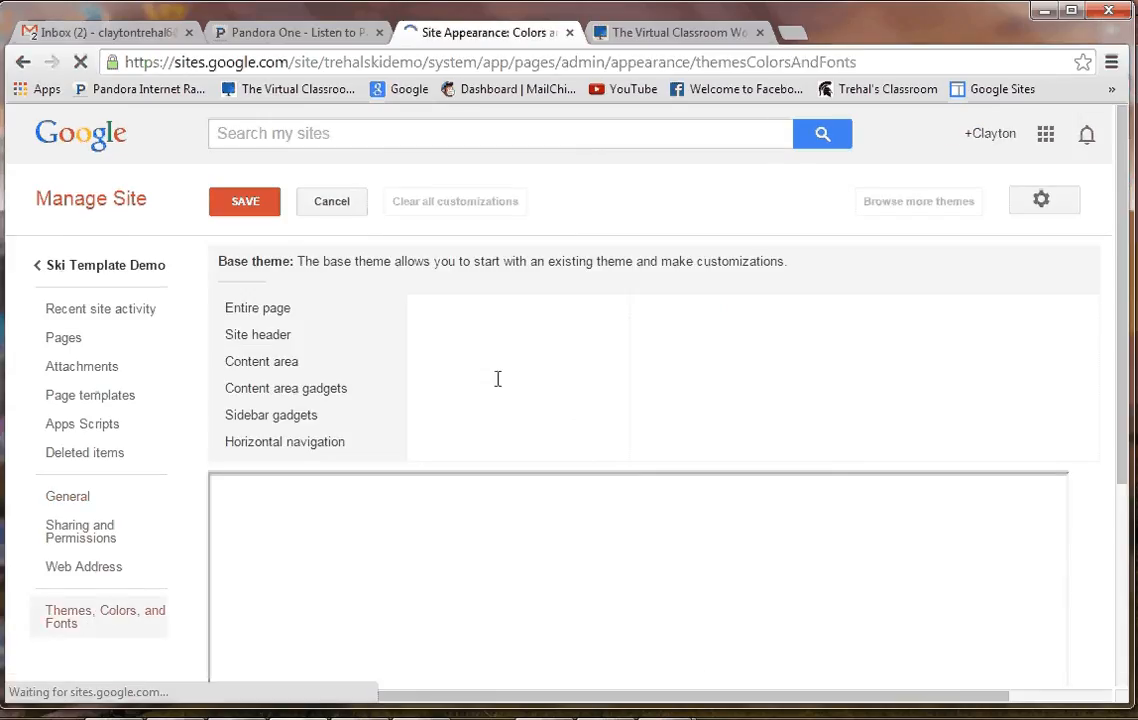
pyautogui.moveTo(678, 468)
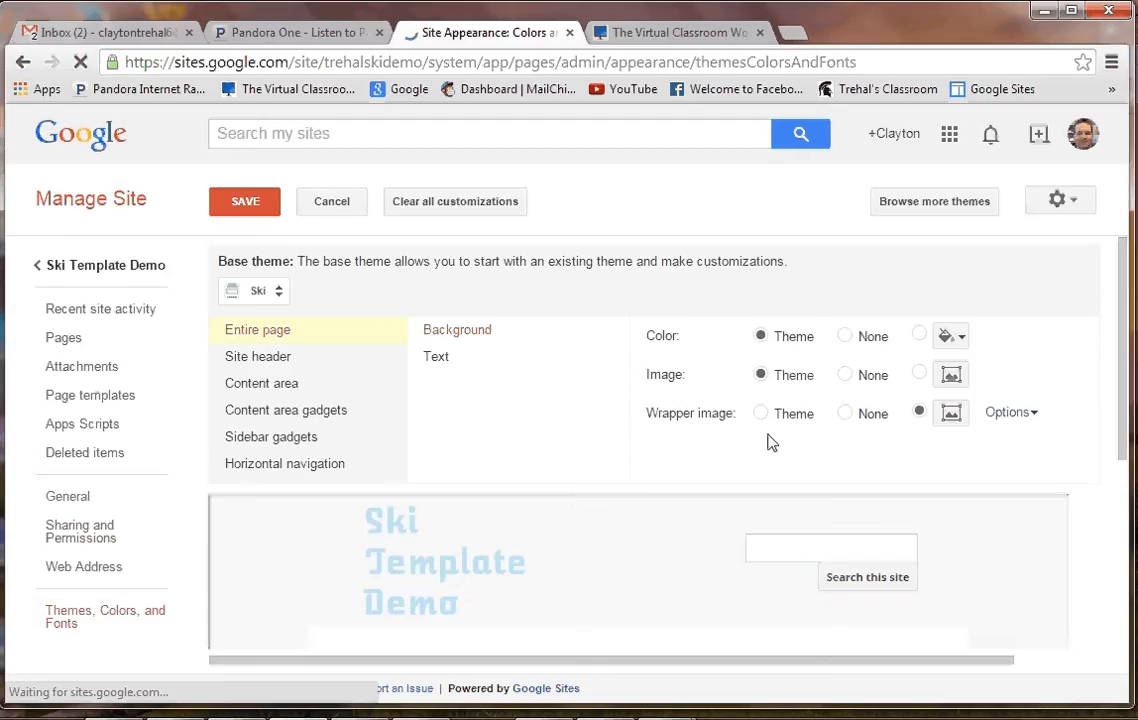
# Tick Stretch to cover in the wrapper image options and save.
pyautogui.click(1007, 412)
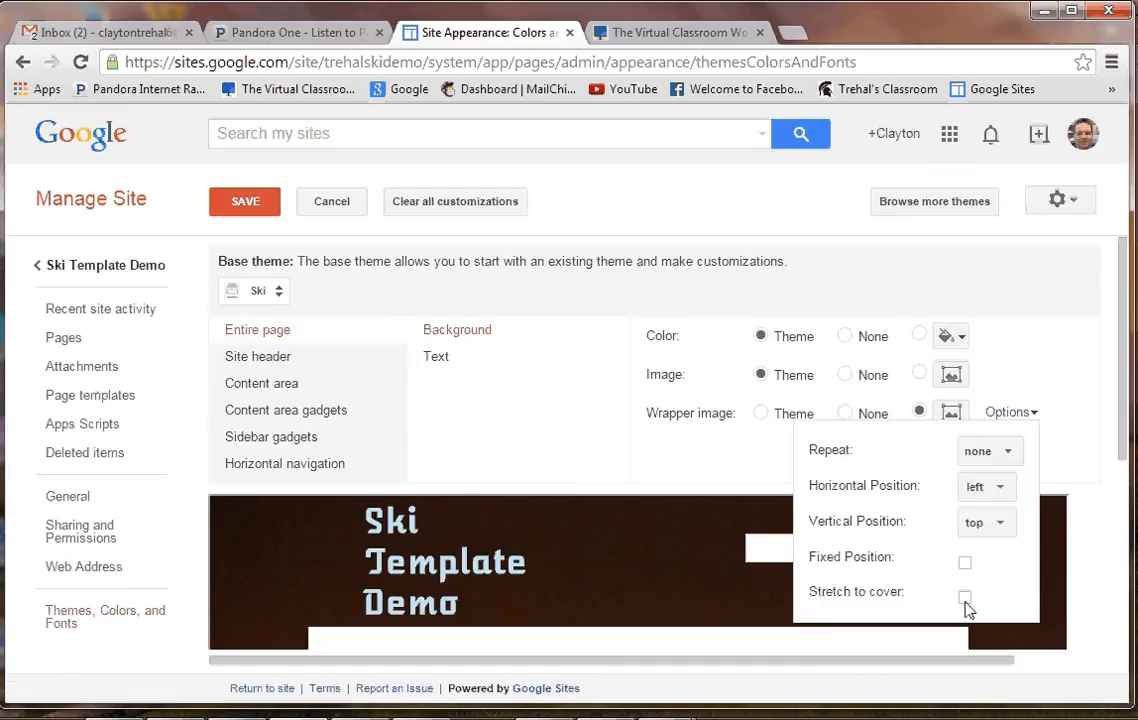
pyautogui.click(964, 597)
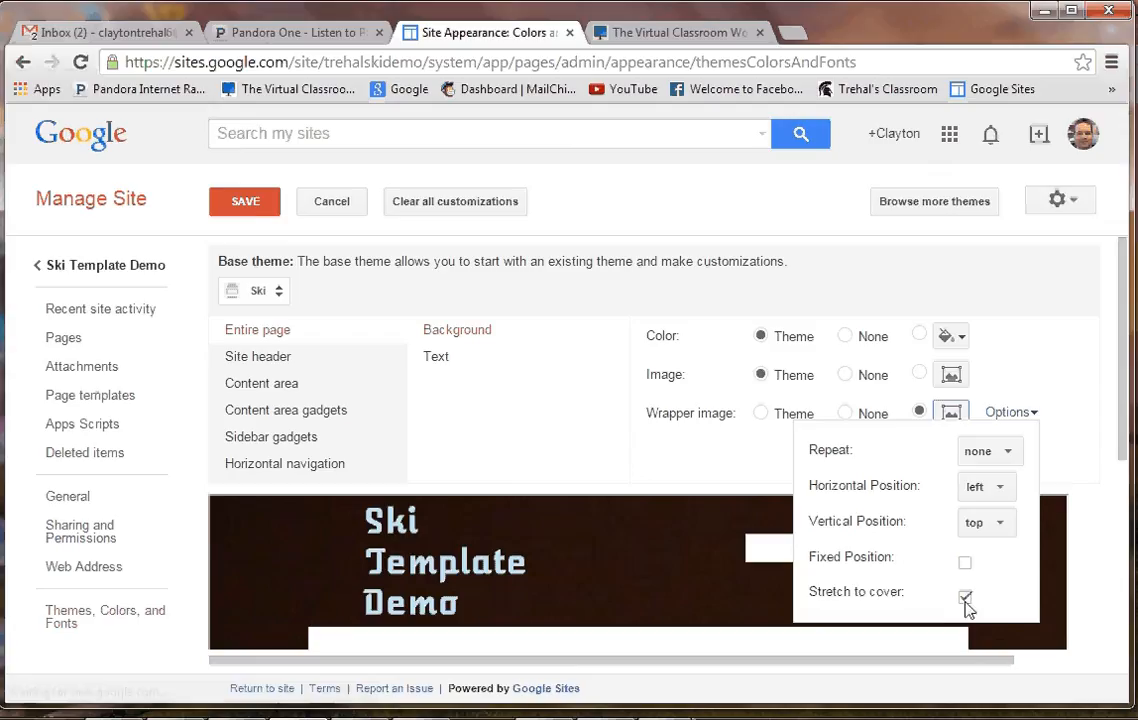
pyautogui.click(245, 201)
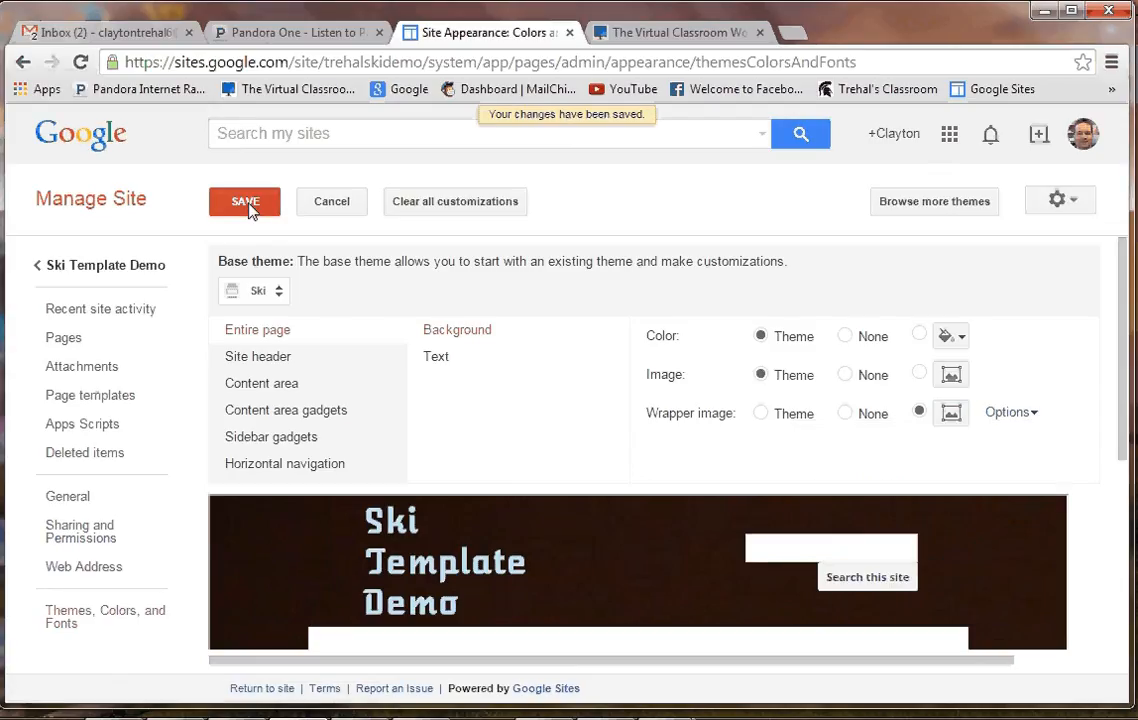
pyautogui.moveTo(78, 276)
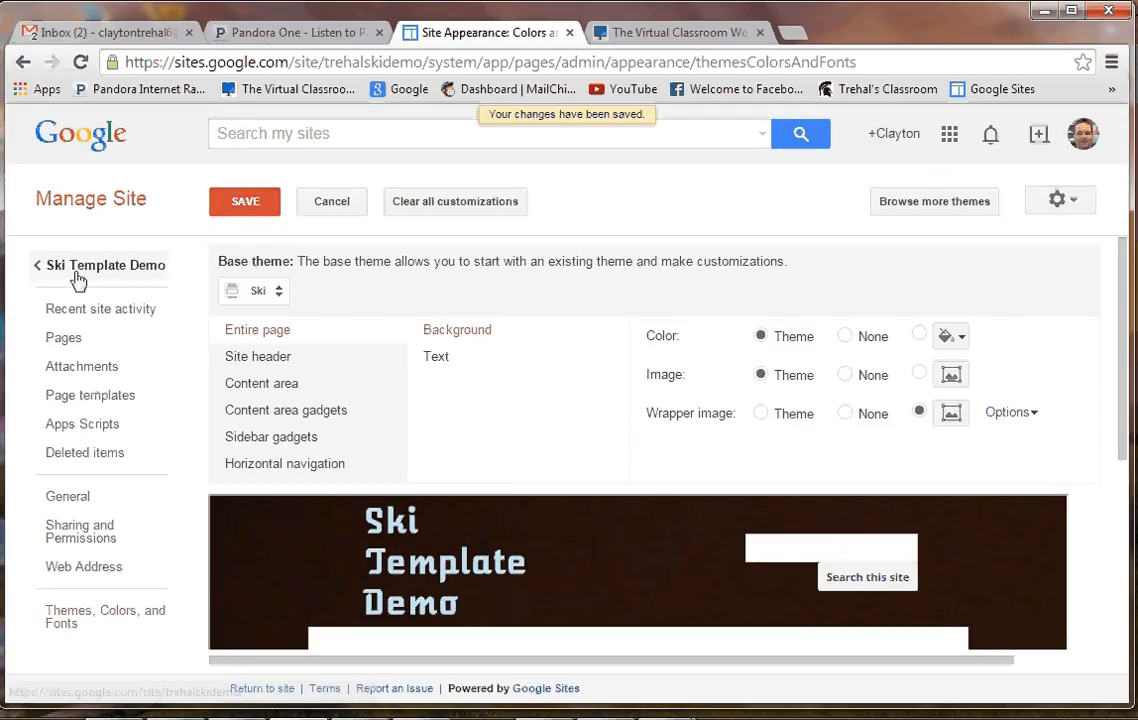
# Return to the Ski Template Demo home page and scroll past the stretched skyline.
pyautogui.click(107, 265)
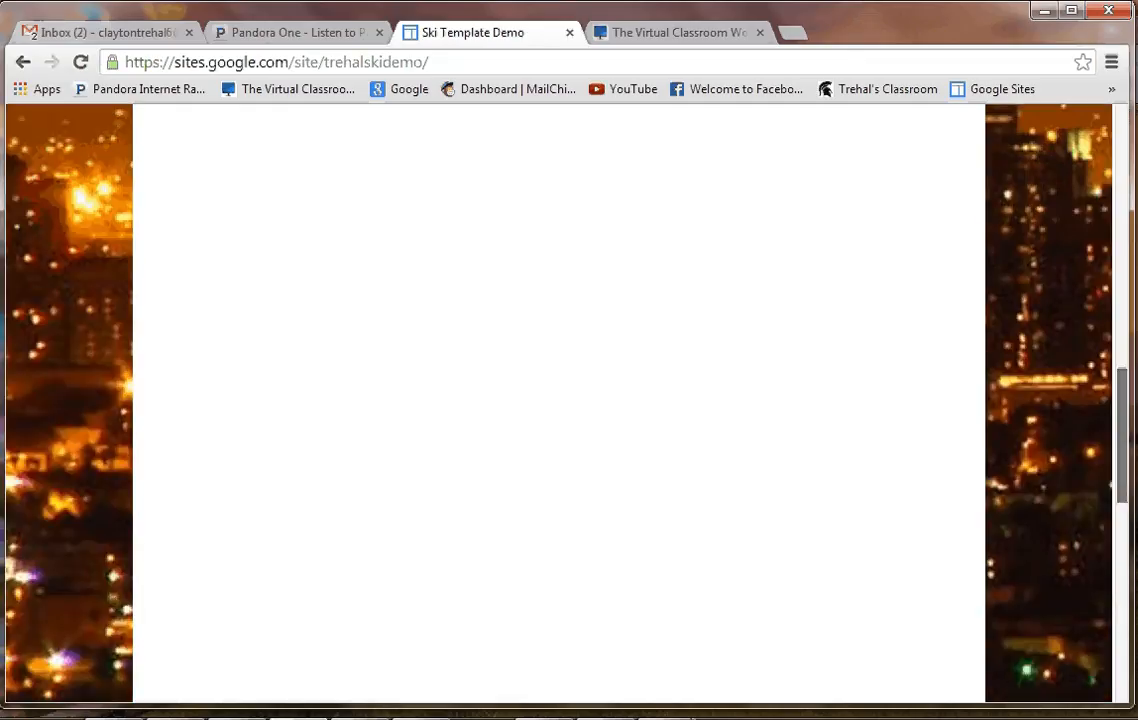
pyautogui.scroll(-3)
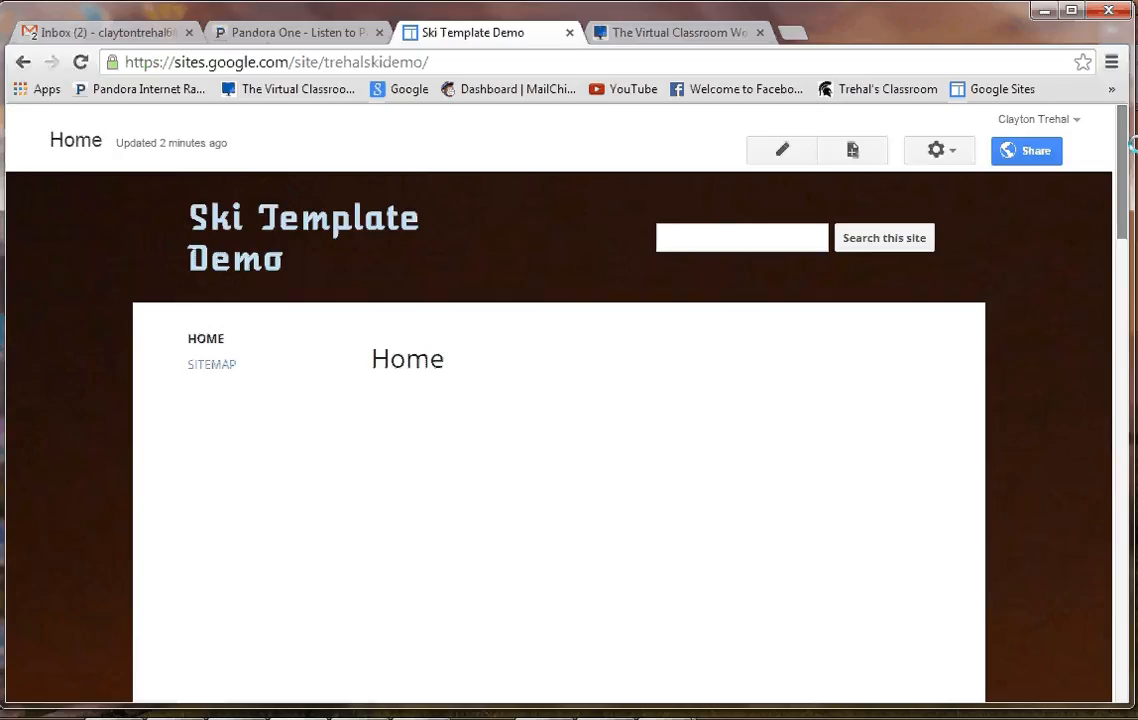
pyautogui.moveTo(935, 150)
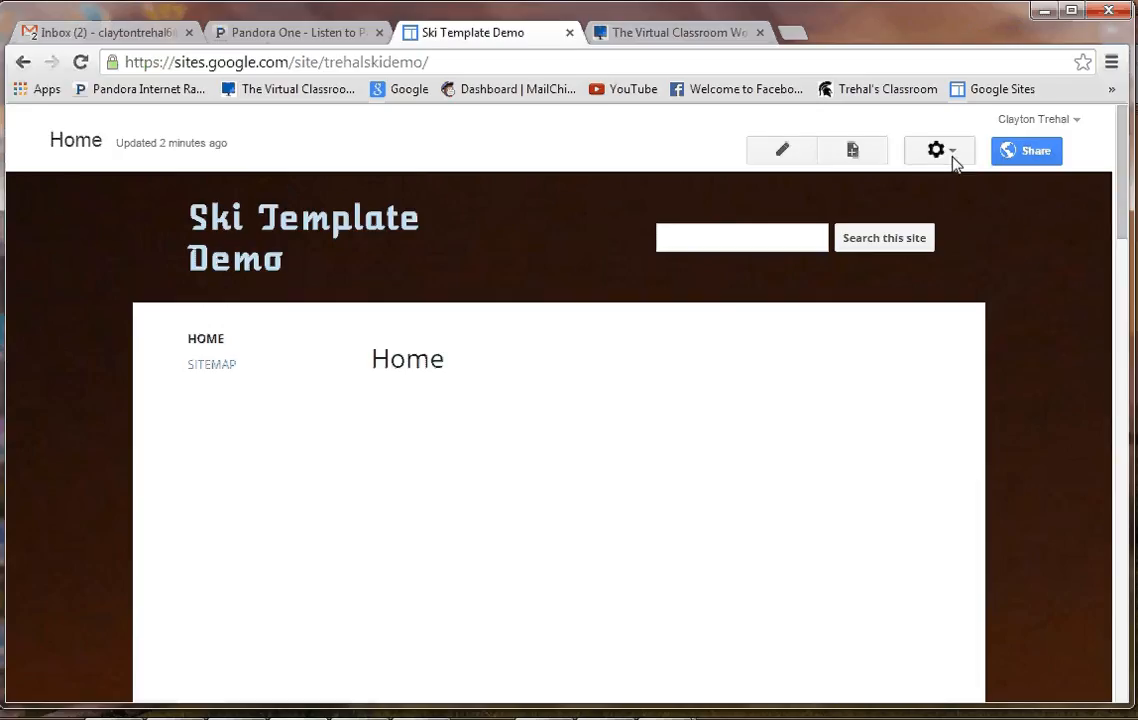
pyautogui.click(935, 150)
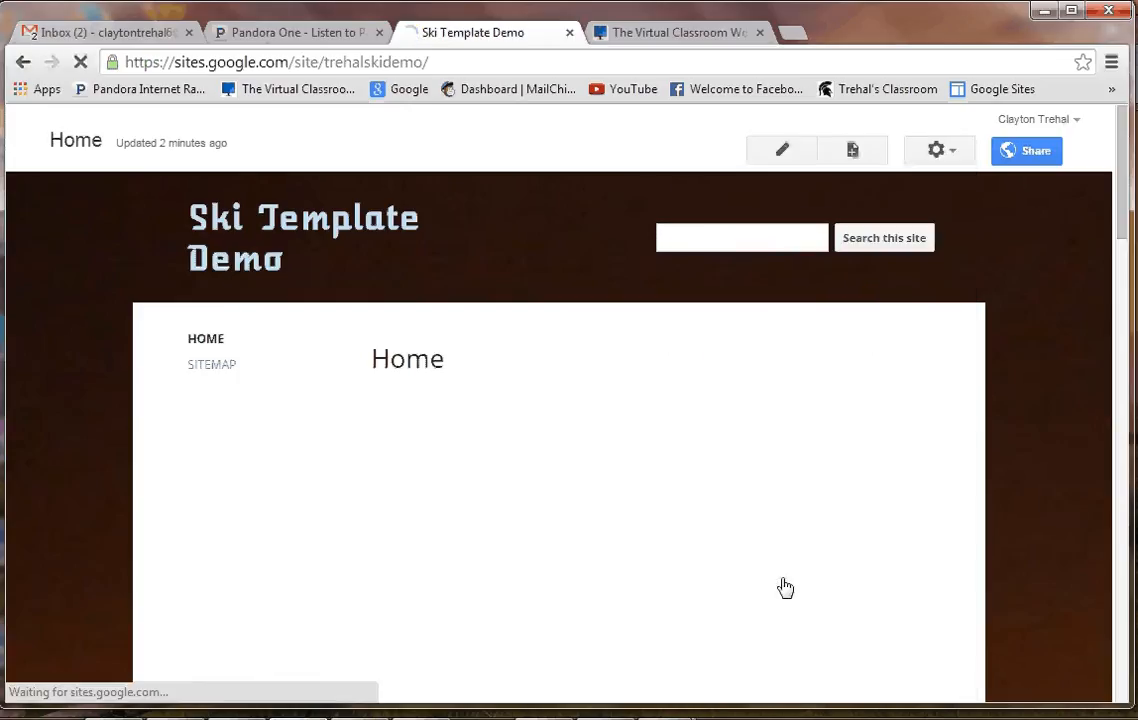
# In Themes, Colors, and Fonts, untick the wrapper's Stretch to cover, tick Fixed Position, and save.
pyautogui.click(934, 150)
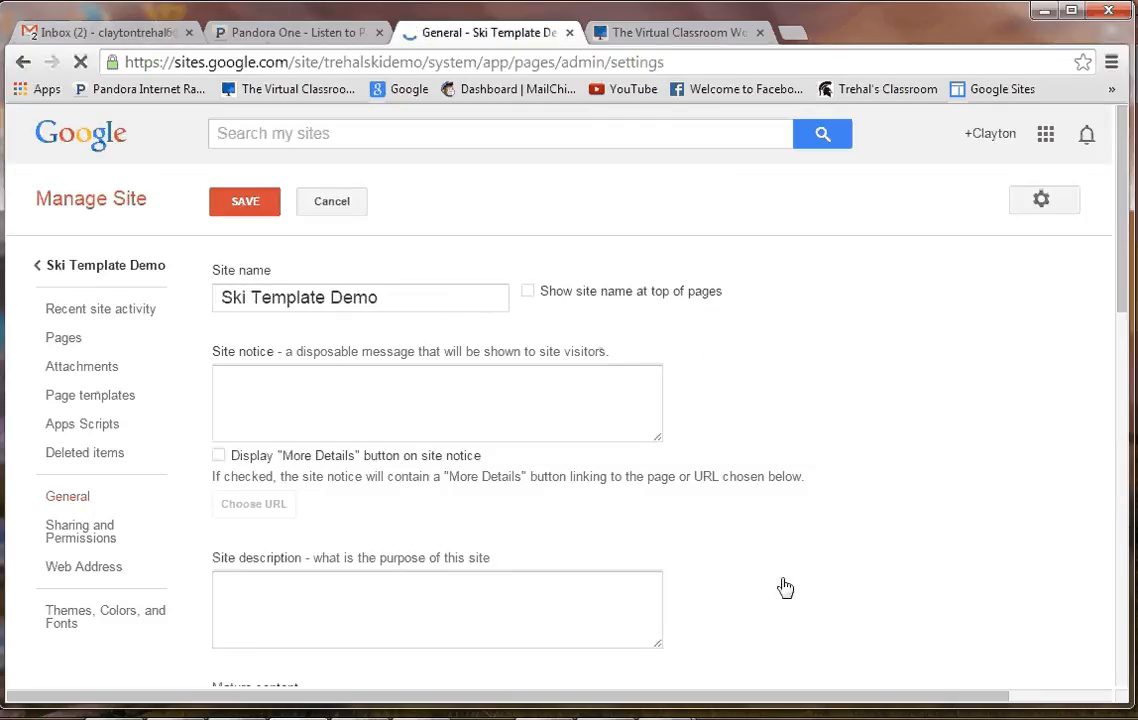
pyautogui.click(528, 291)
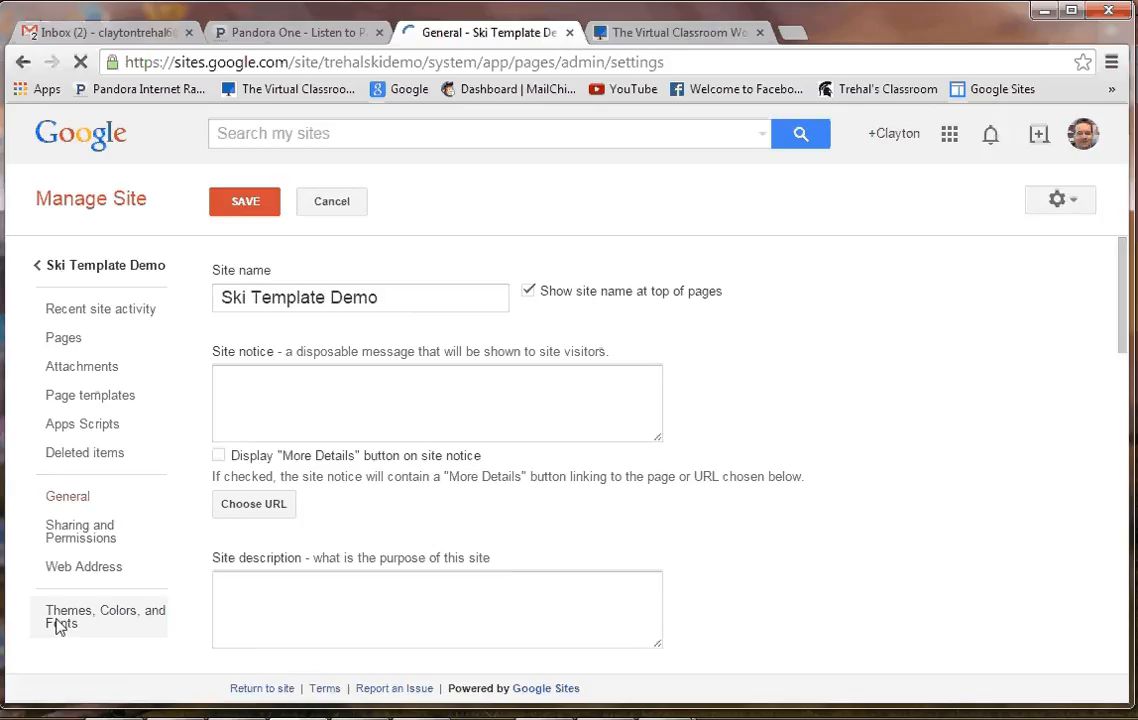
pyautogui.click(105, 616)
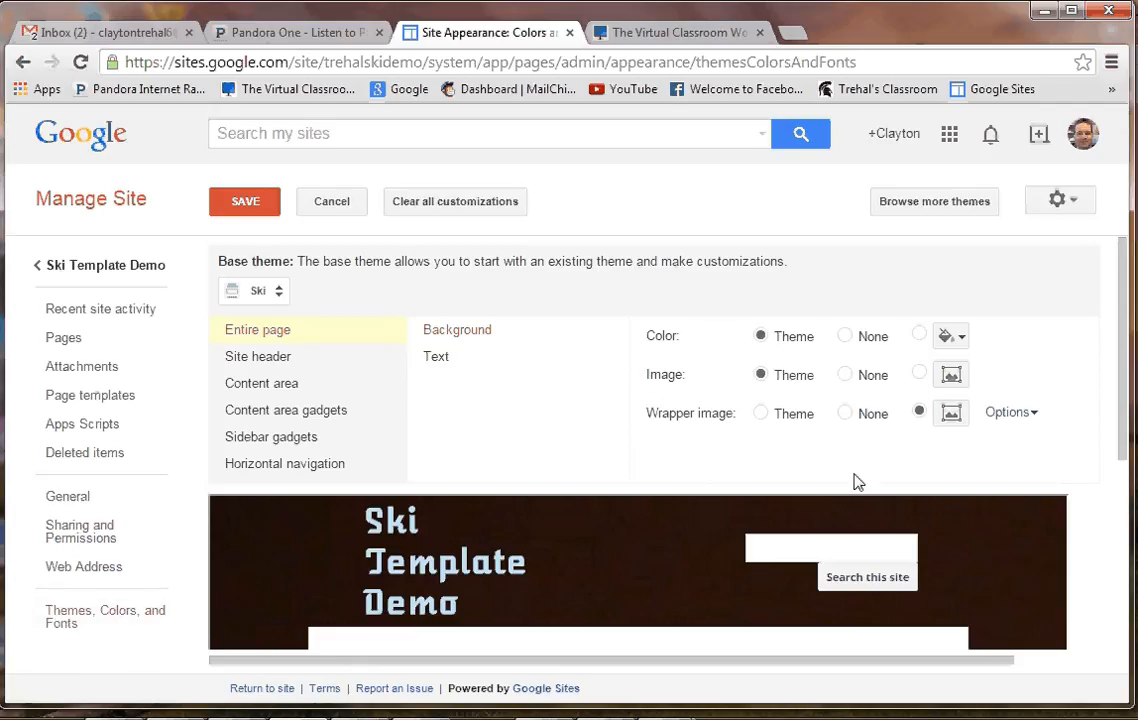
pyautogui.moveTo(1009, 412)
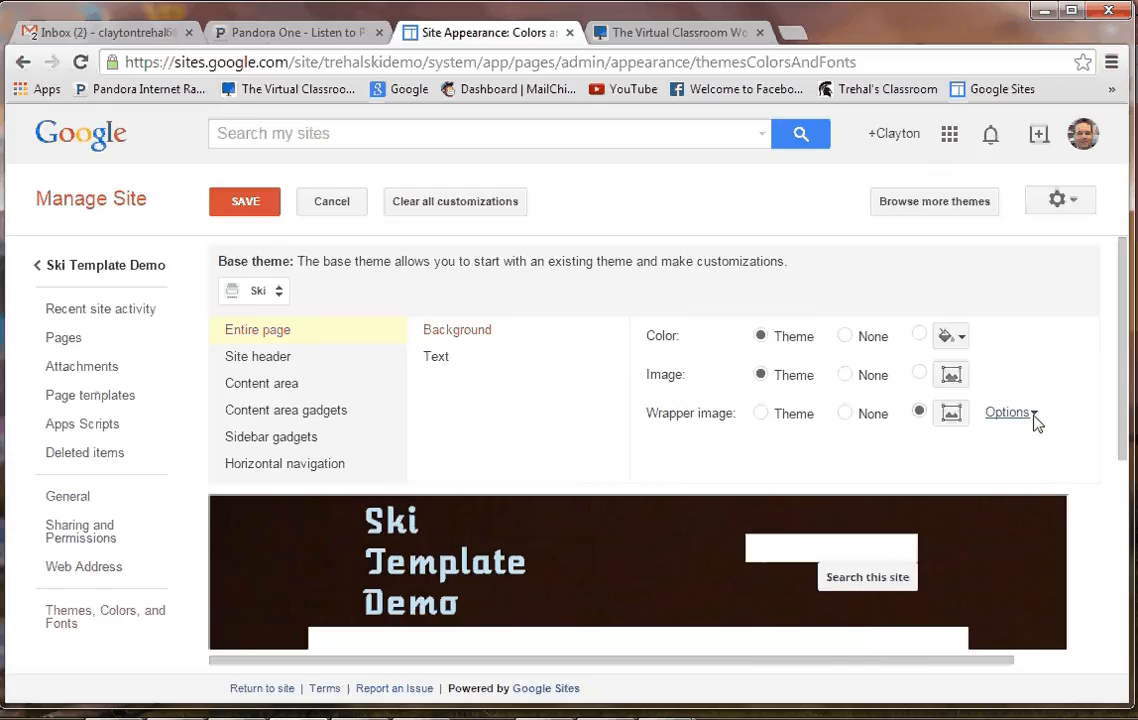
pyautogui.click(1007, 412)
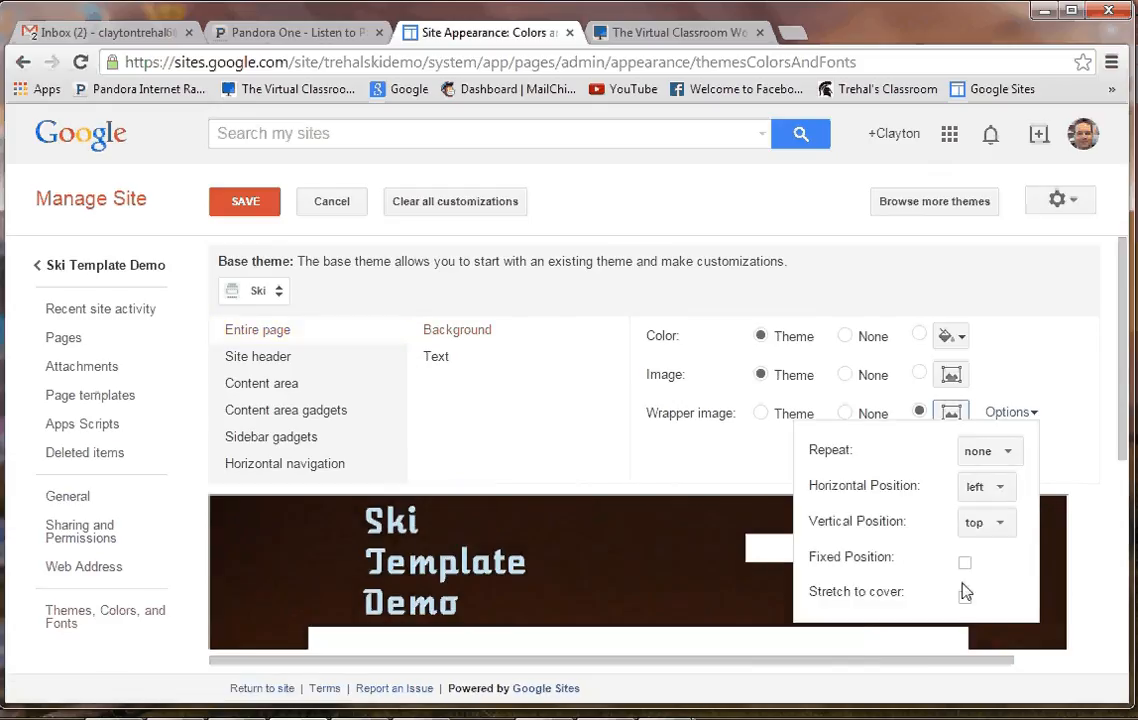
pyautogui.click(965, 562)
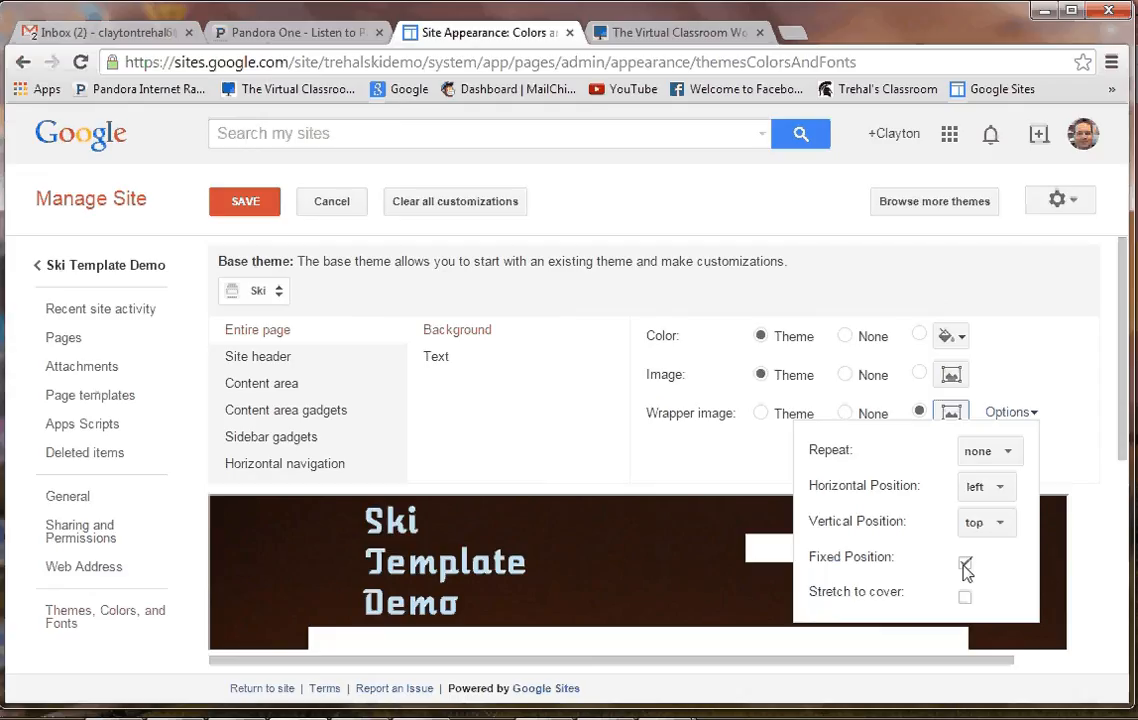
pyautogui.click(965, 561)
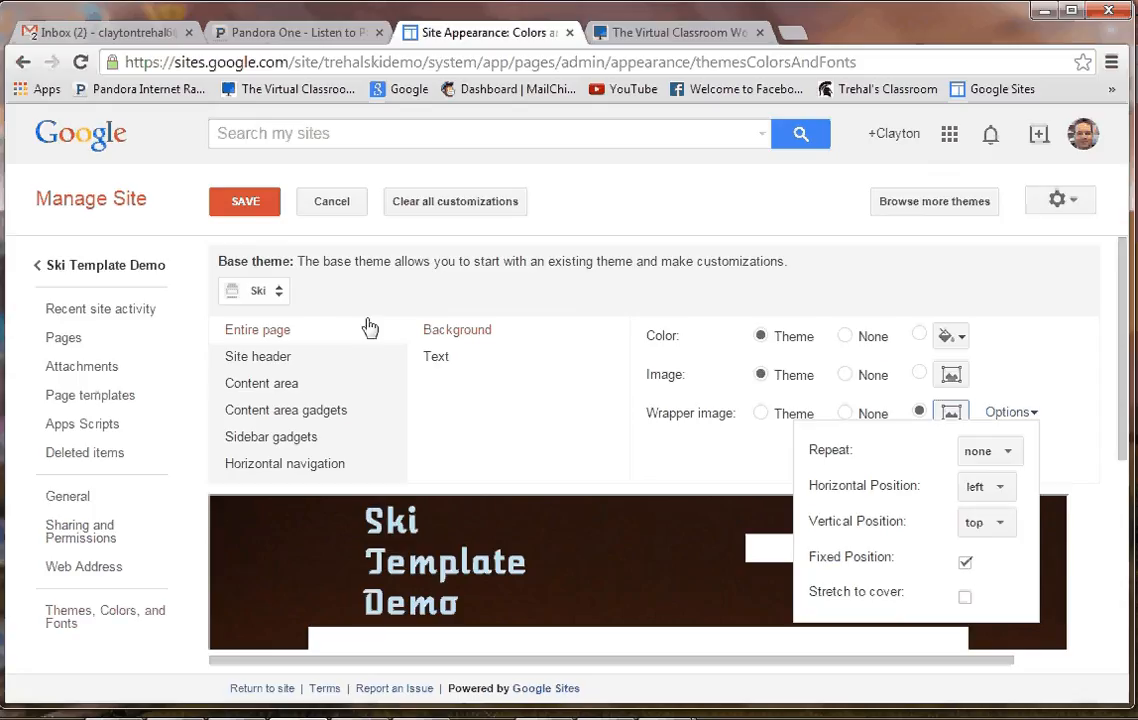
pyautogui.click(245, 201)
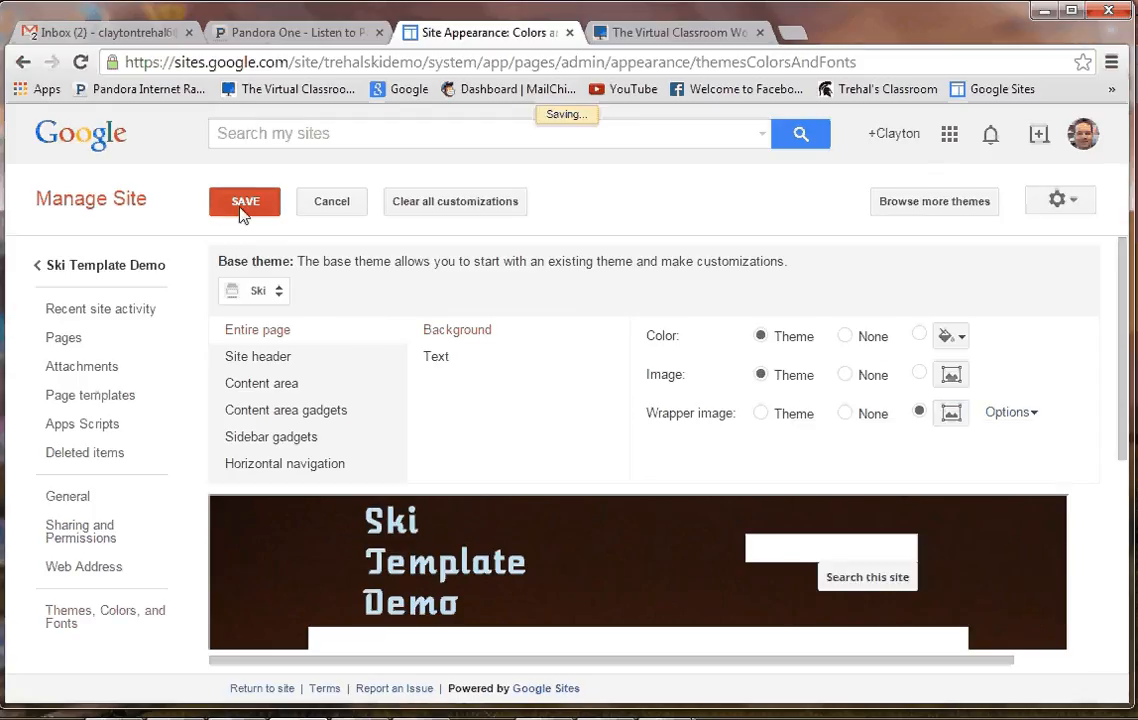
pyautogui.click(244, 201)
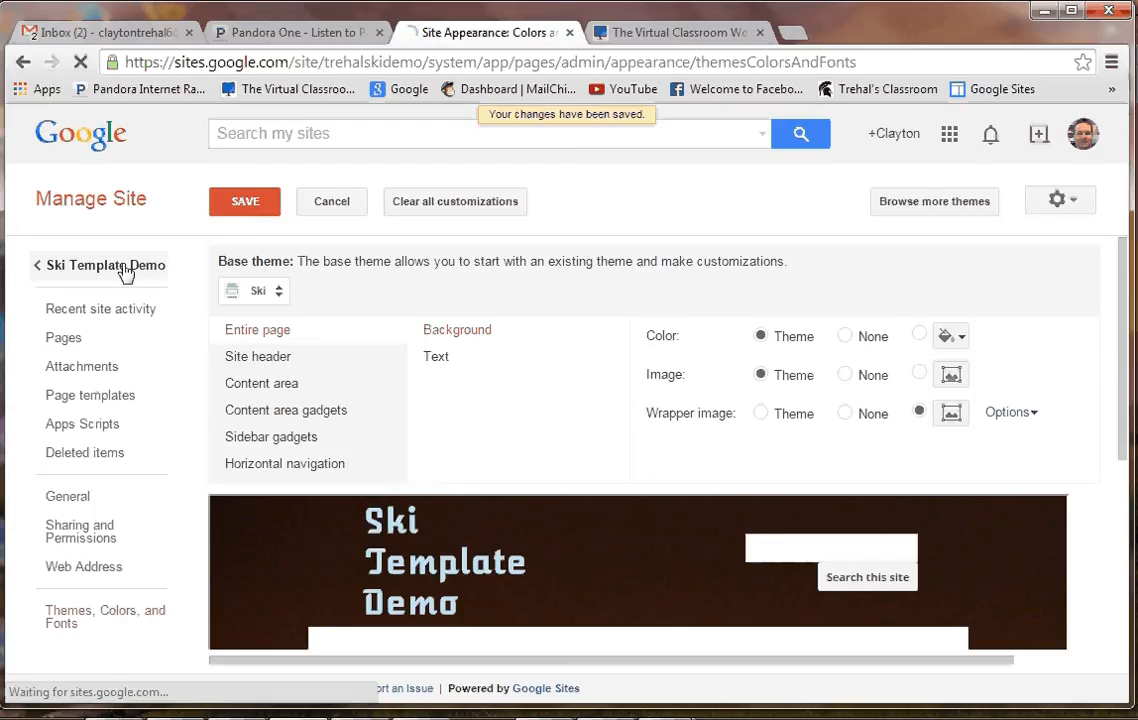
pyautogui.click(105, 265)
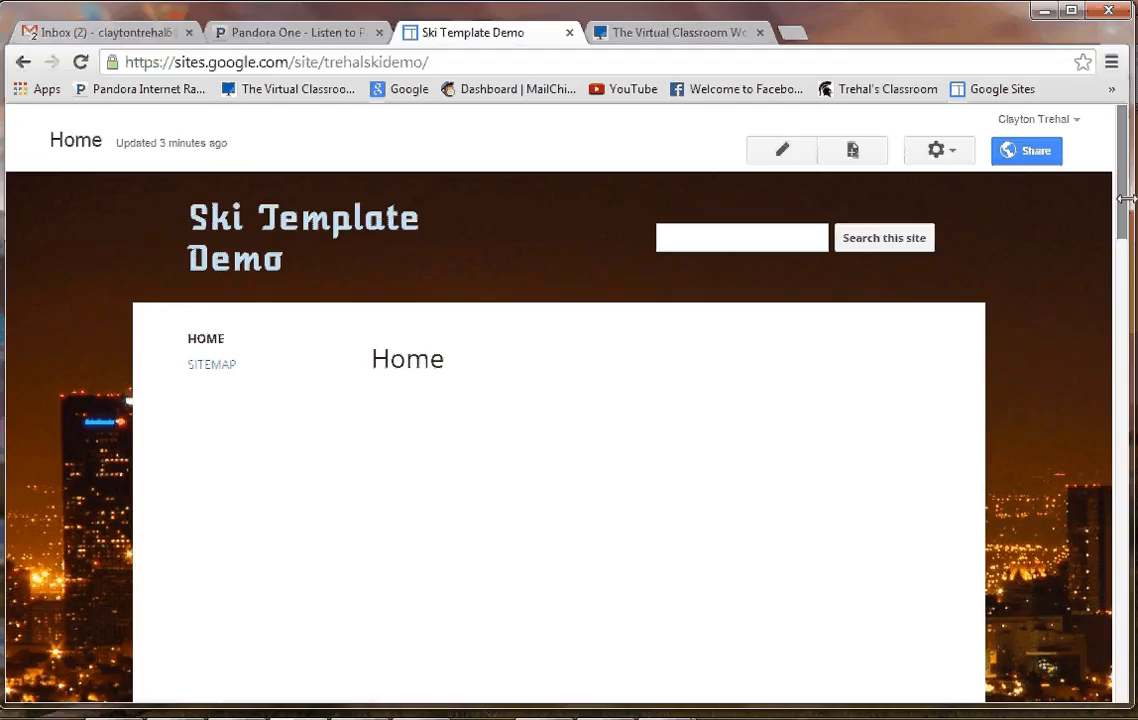
# Scroll the home page to check the fixed skyline background, then open the gear actions menu.
pyautogui.scroll(-3)
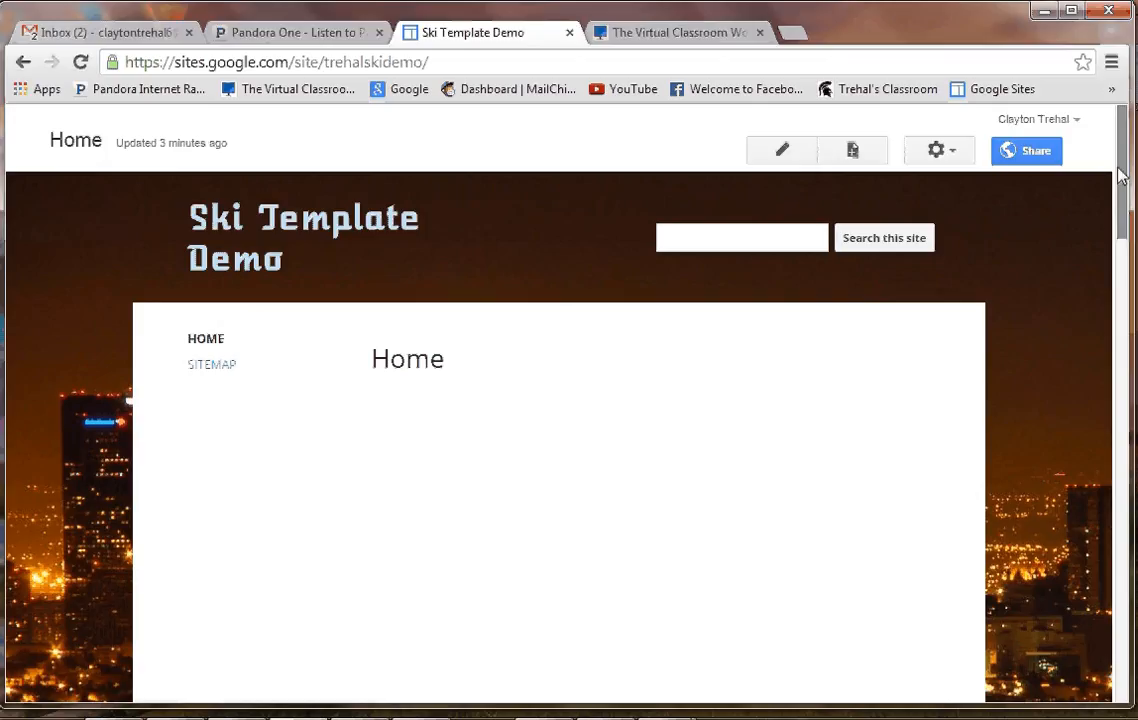
pyautogui.scroll(-3)
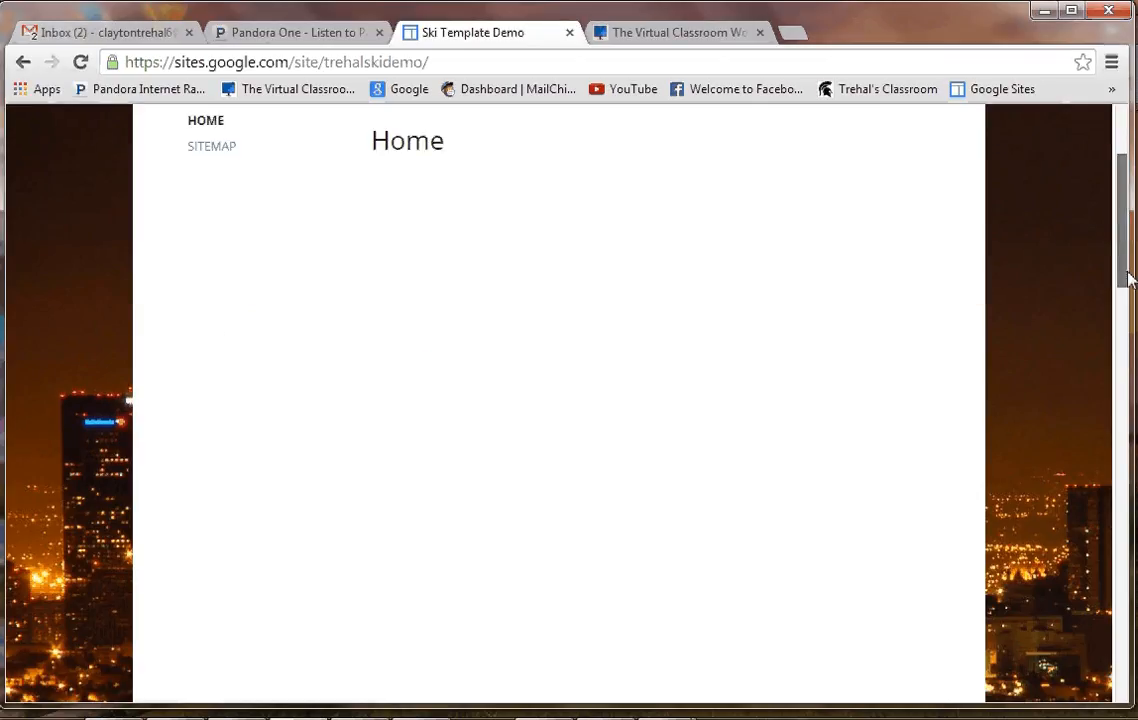
pyautogui.scroll(3)
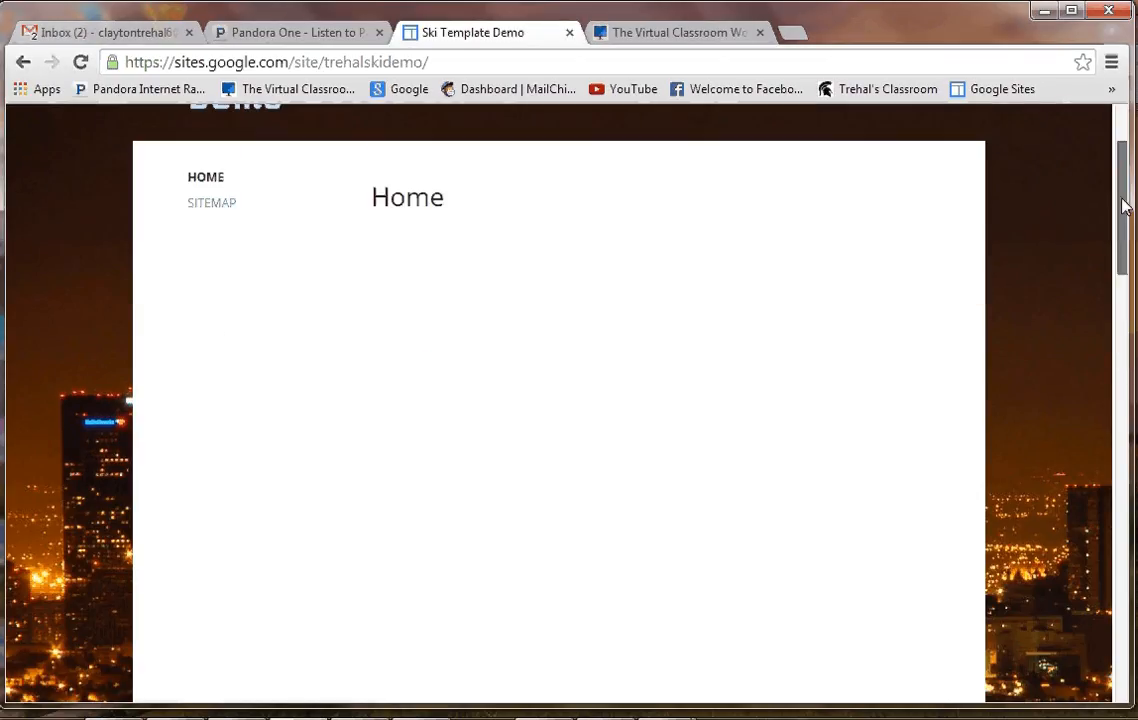
pyautogui.scroll(3)
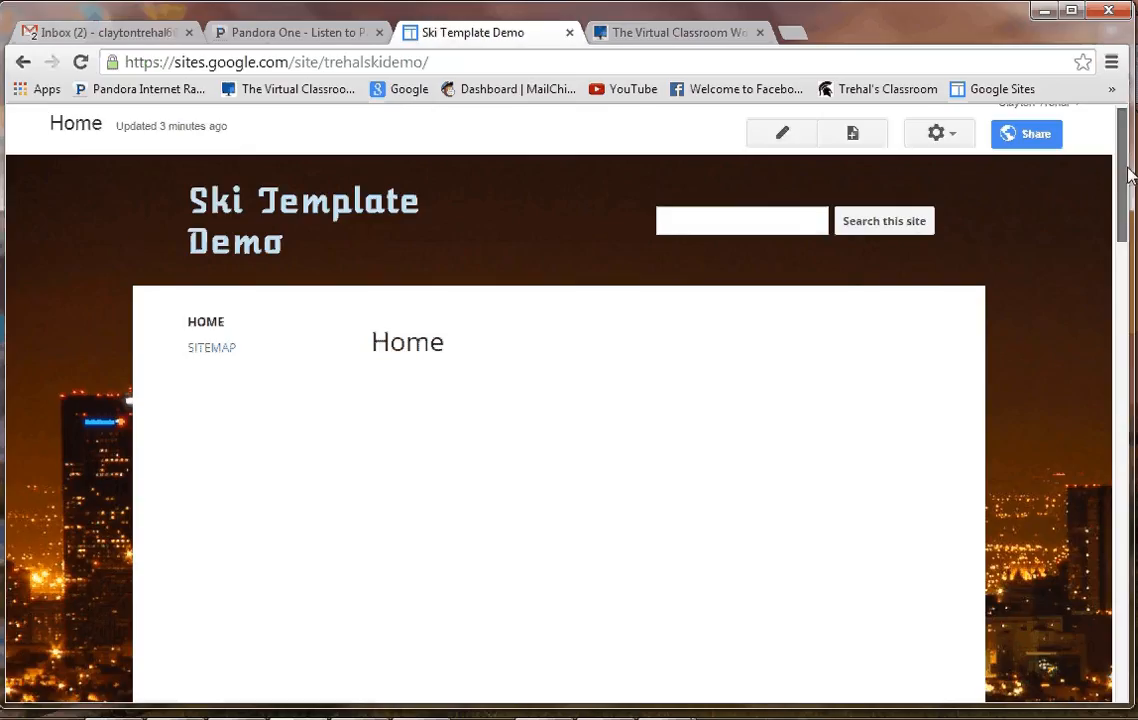
pyautogui.scroll(-3)
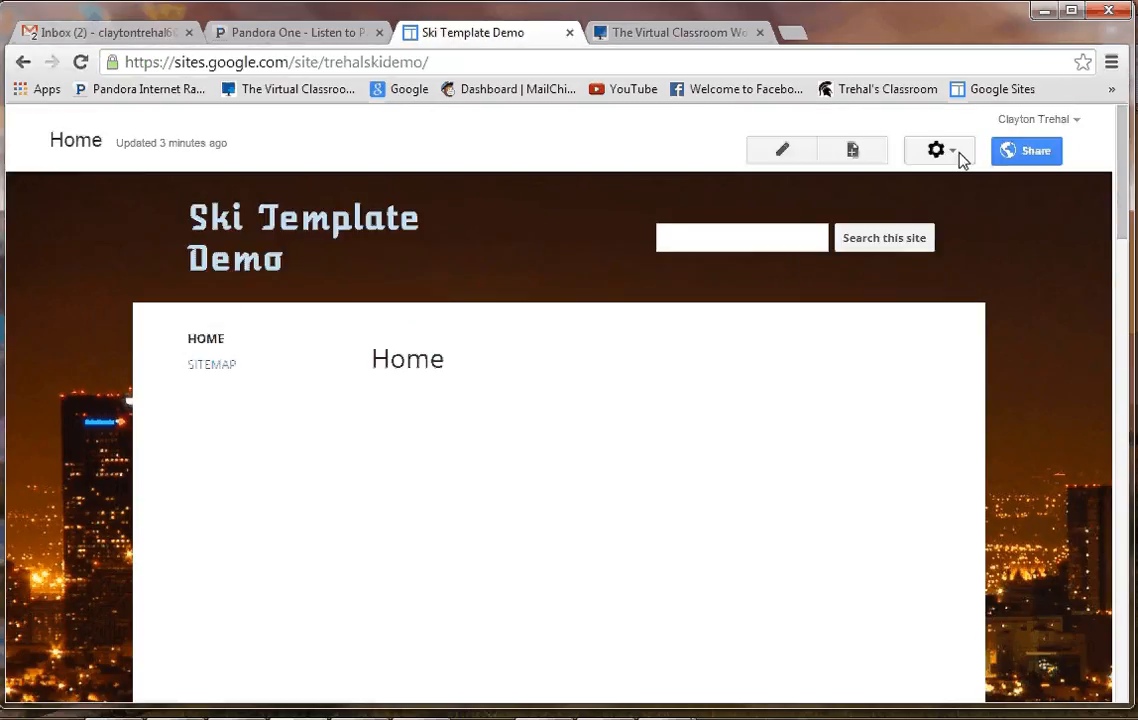
pyautogui.moveTo(936, 150)
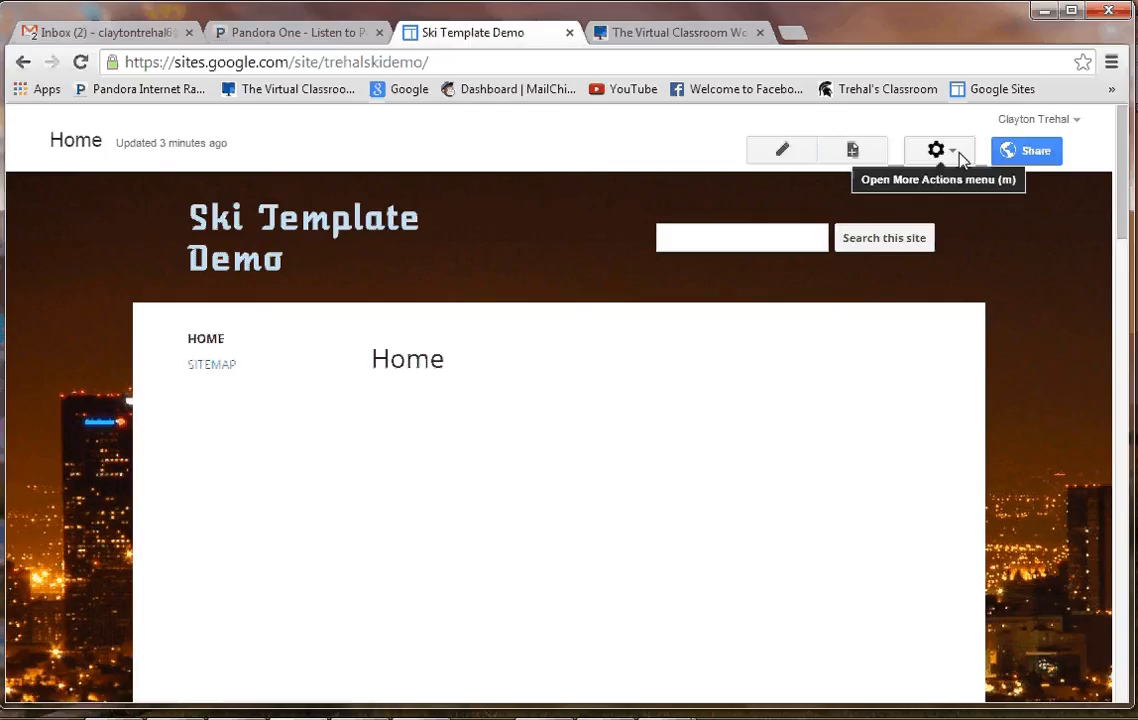
pyautogui.click(936, 150)
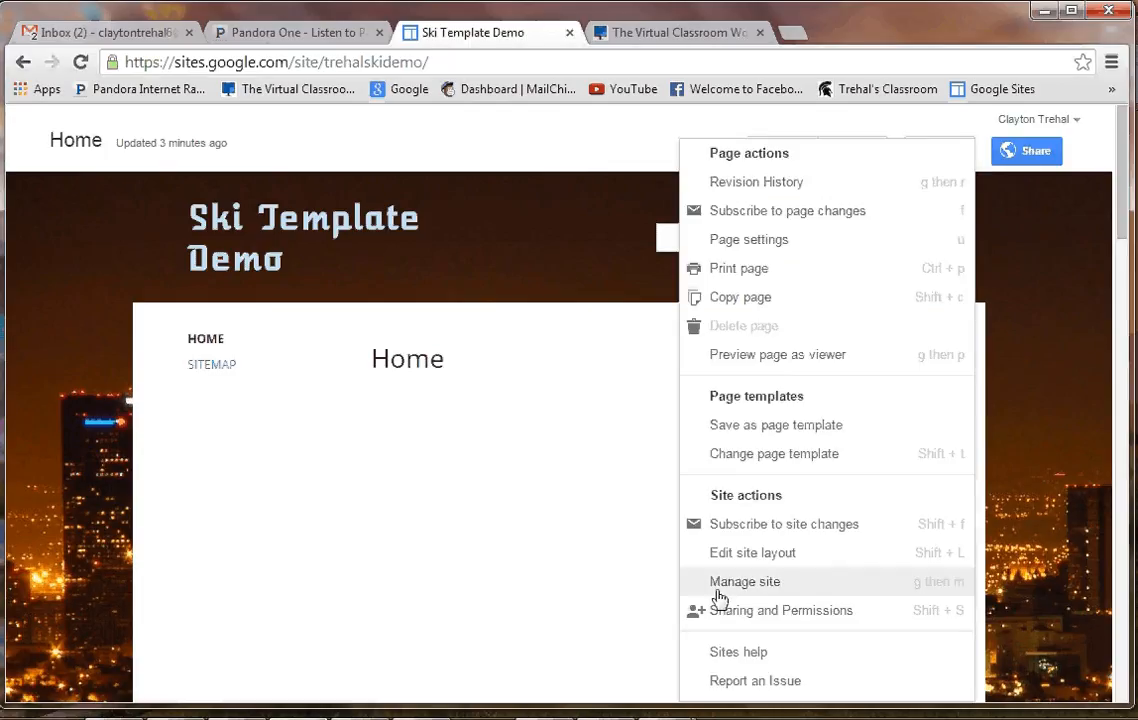
# Tick Fixed Position in the wrapper image Options, save, and go back to Ski Template Demo.
pyautogui.click(744, 581)
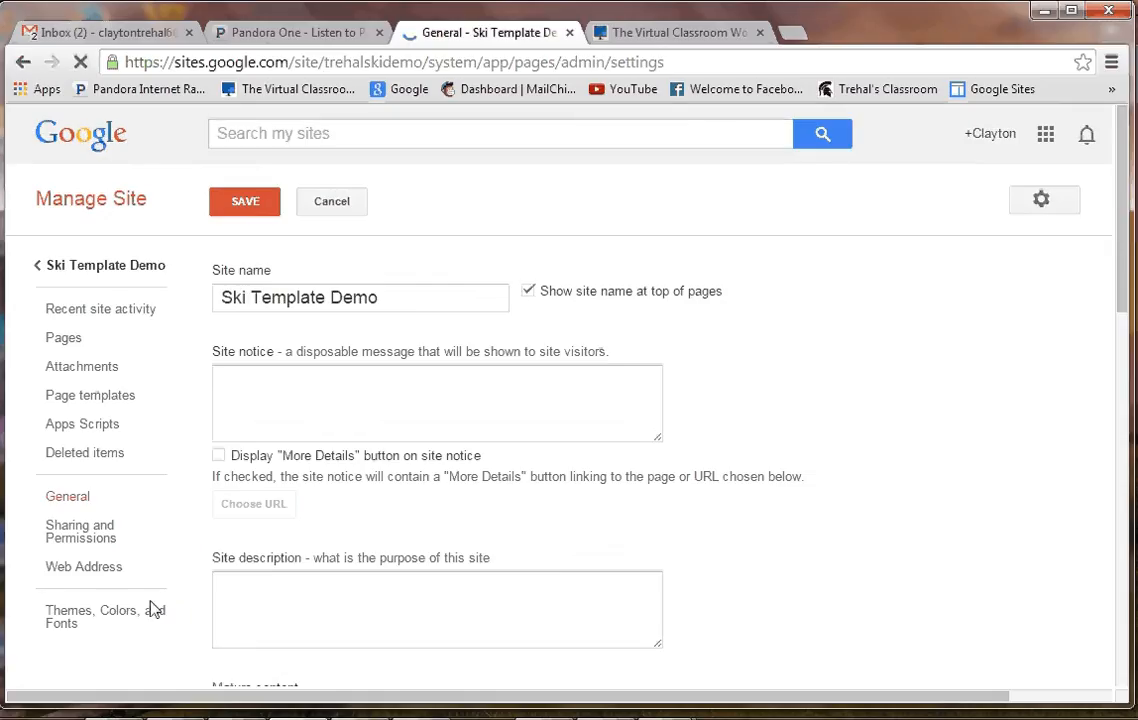
pyautogui.click(105, 616)
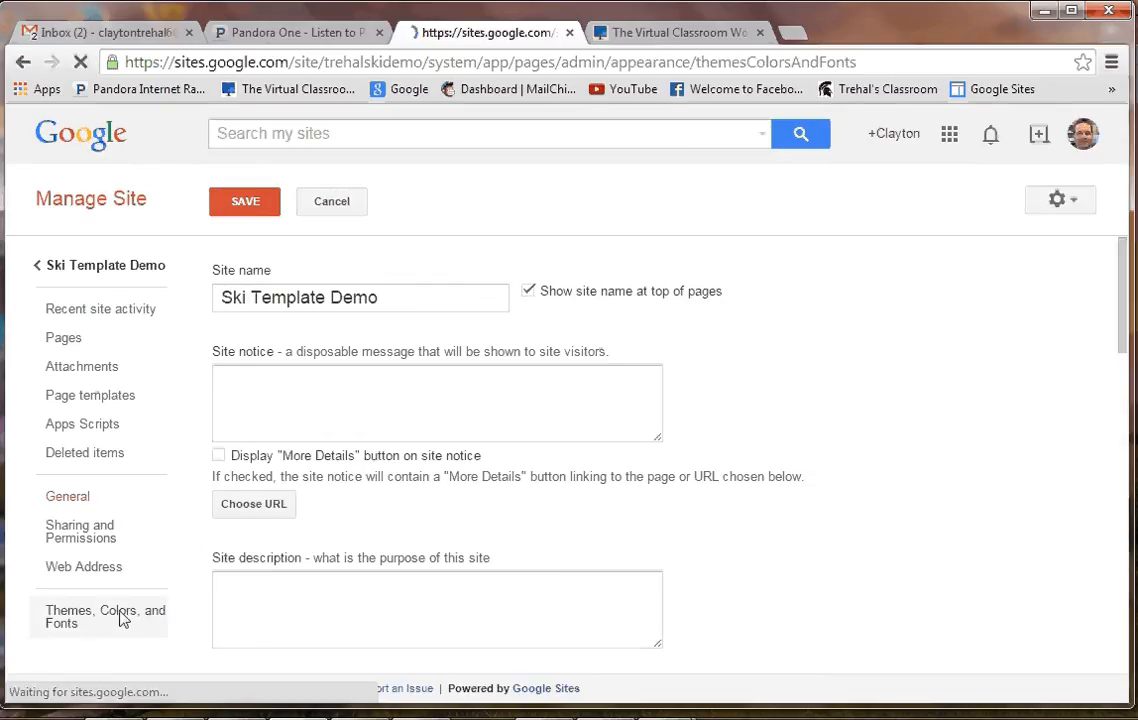
pyautogui.click(105, 616)
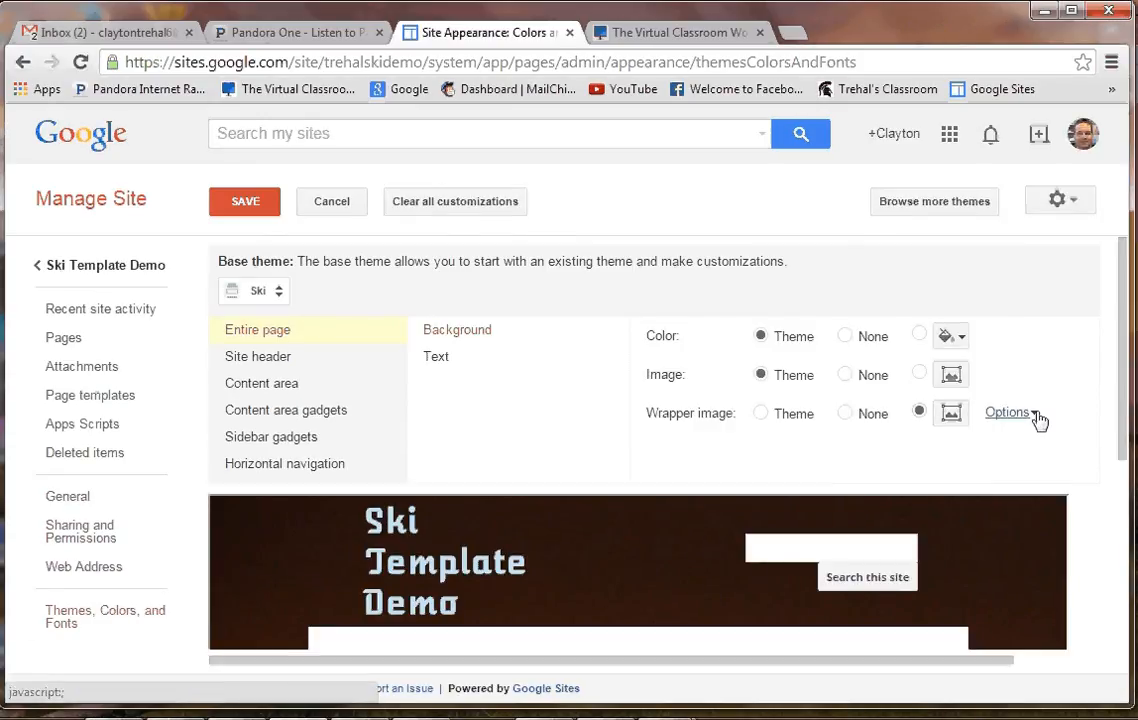
pyautogui.click(1006, 412)
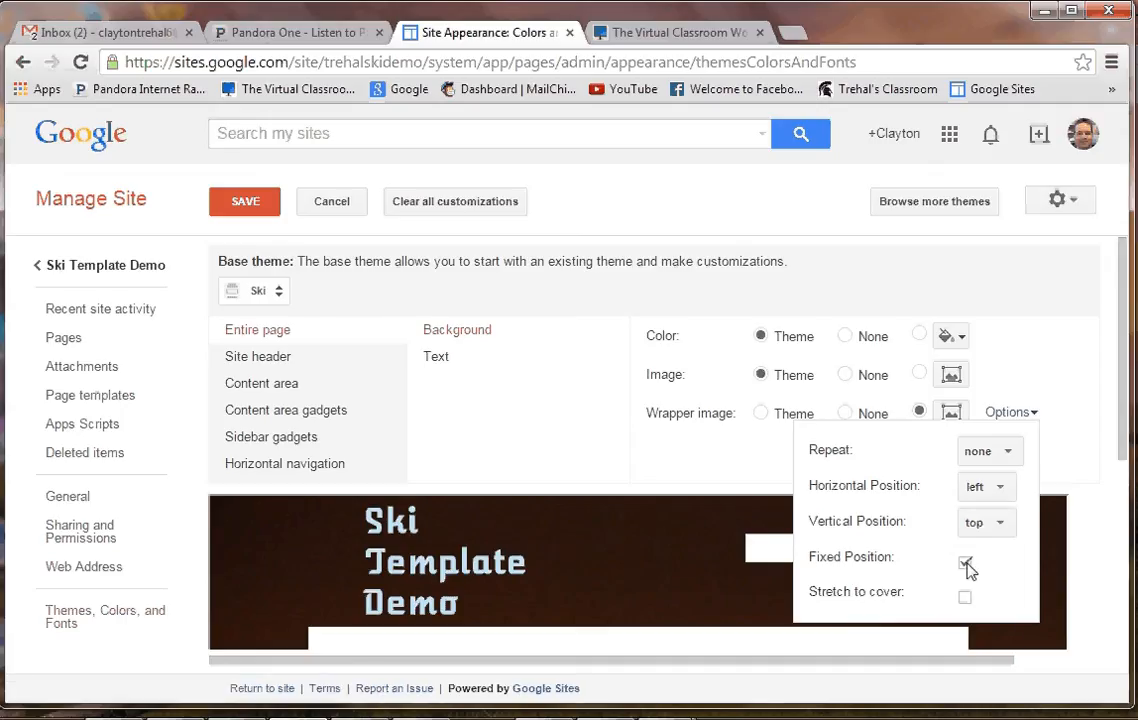
pyautogui.click(965, 562)
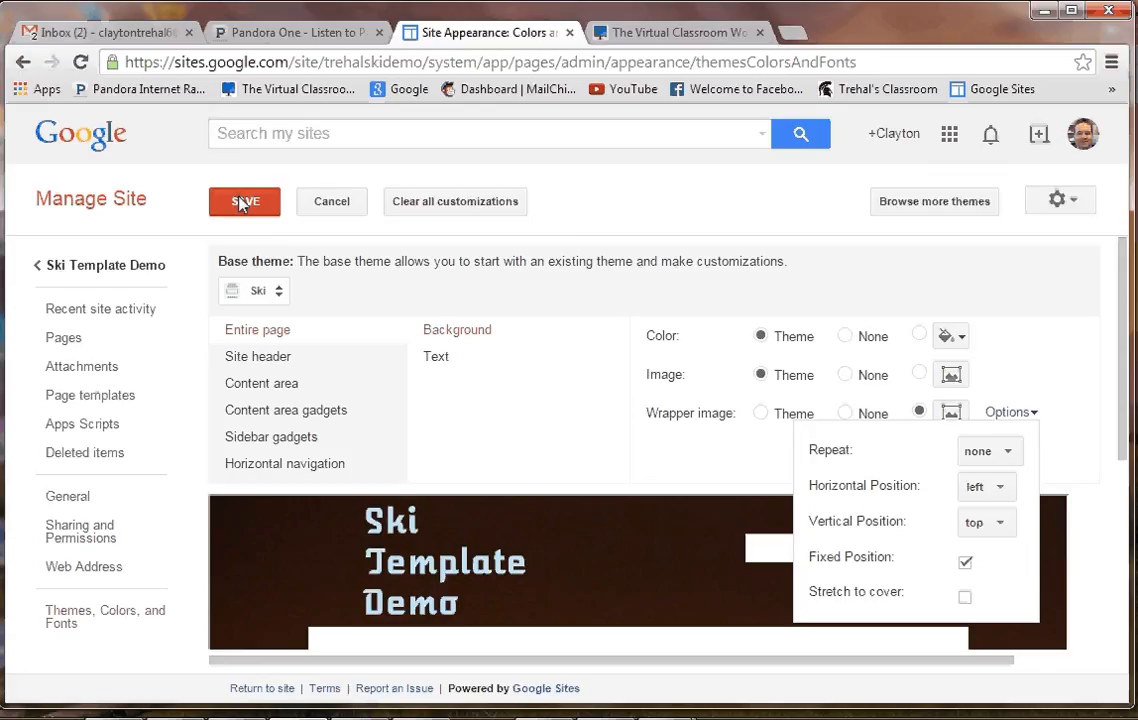
pyautogui.click(245, 201)
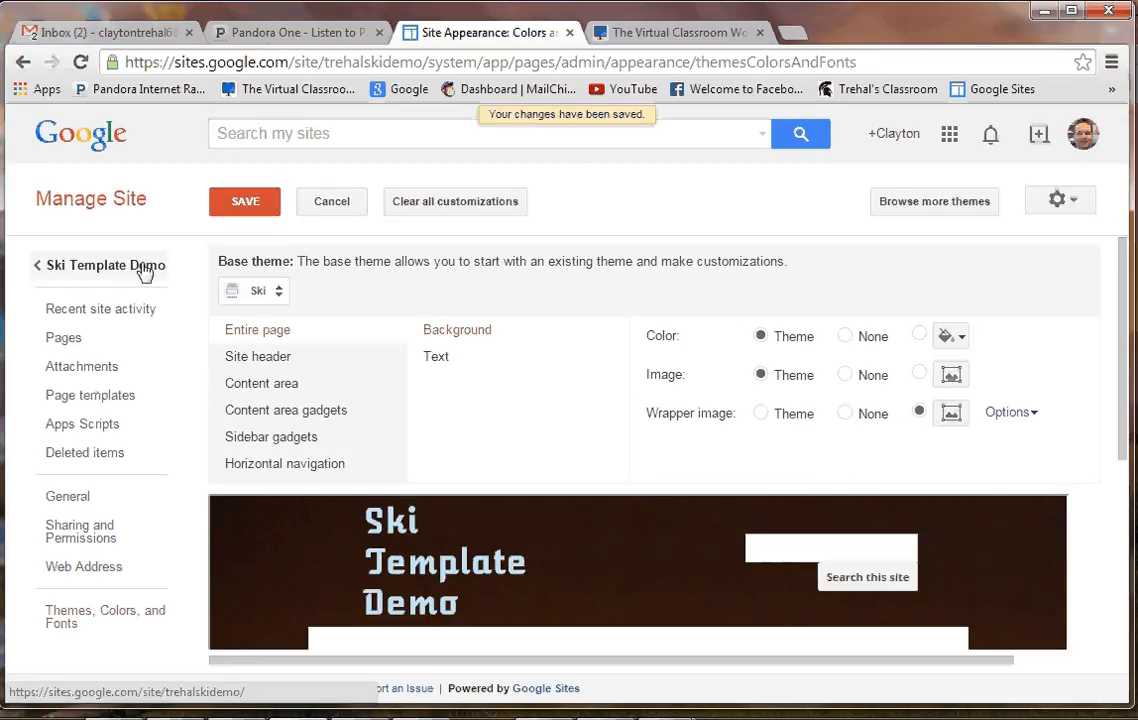
pyautogui.click(104, 265)
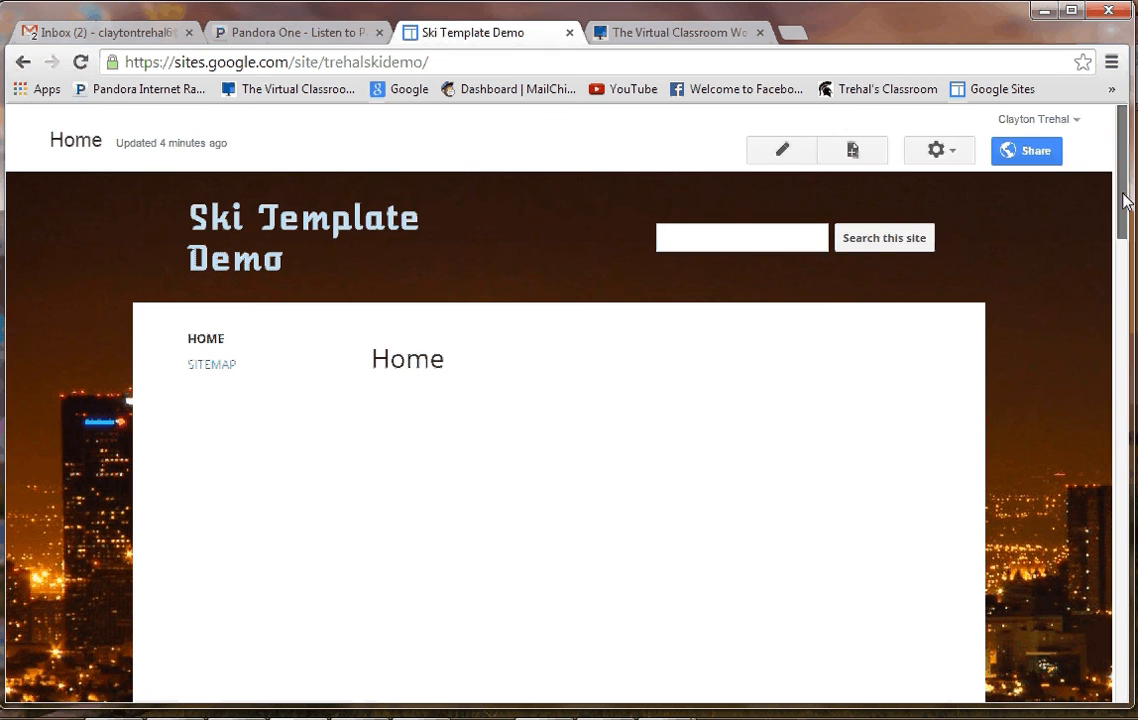
pyautogui.scroll(-3)
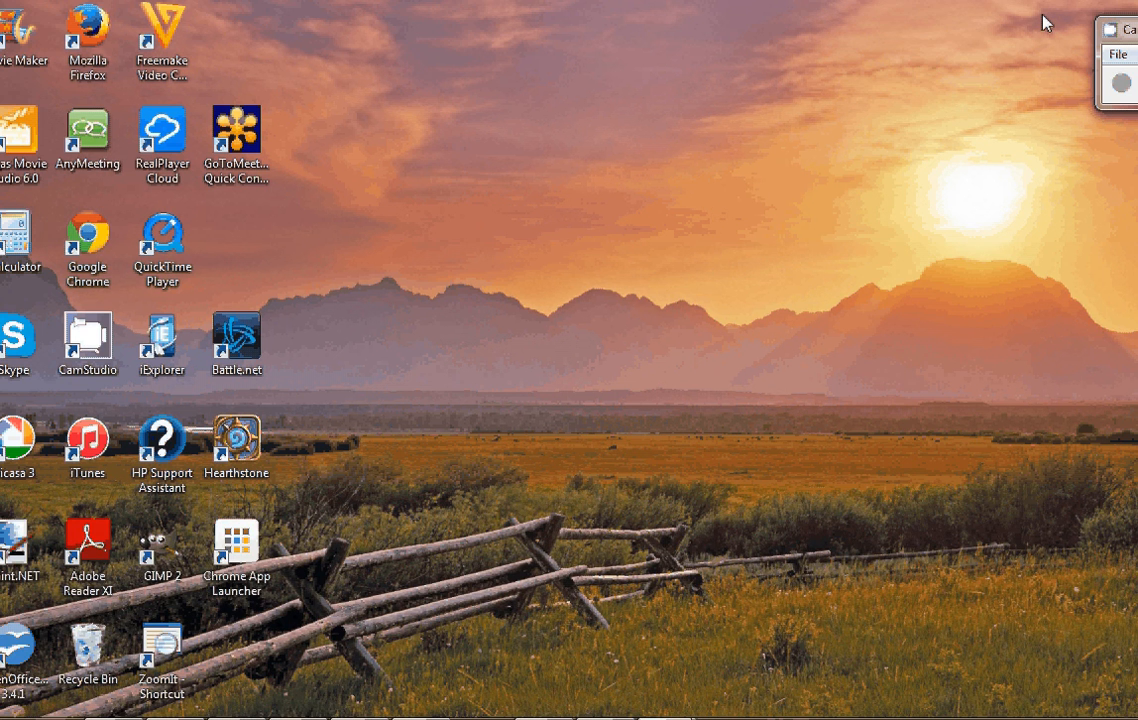
pyautogui.moveTo(647, 407)
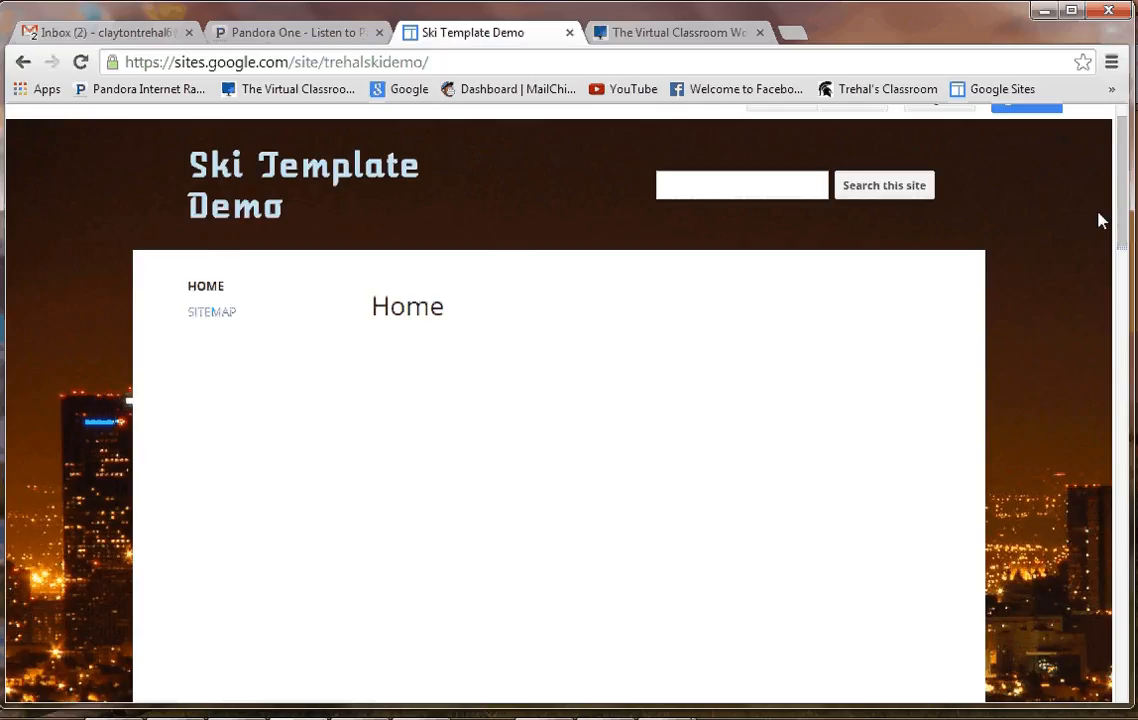
pyautogui.scroll(-3)
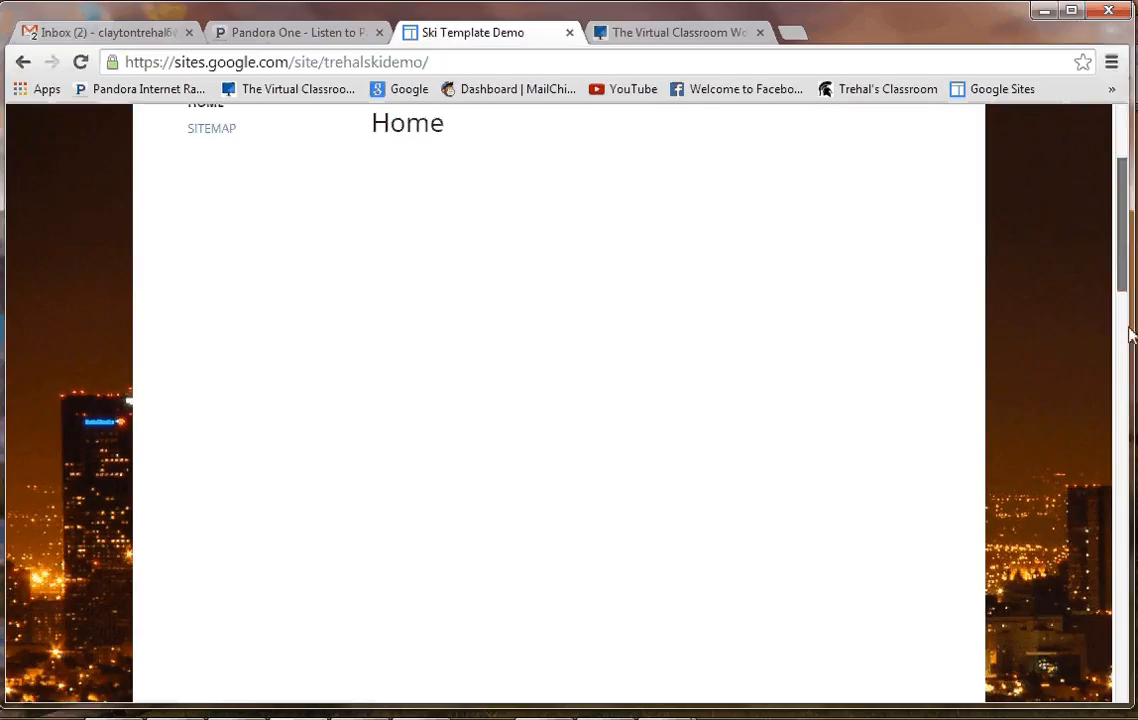
pyautogui.scroll(3)
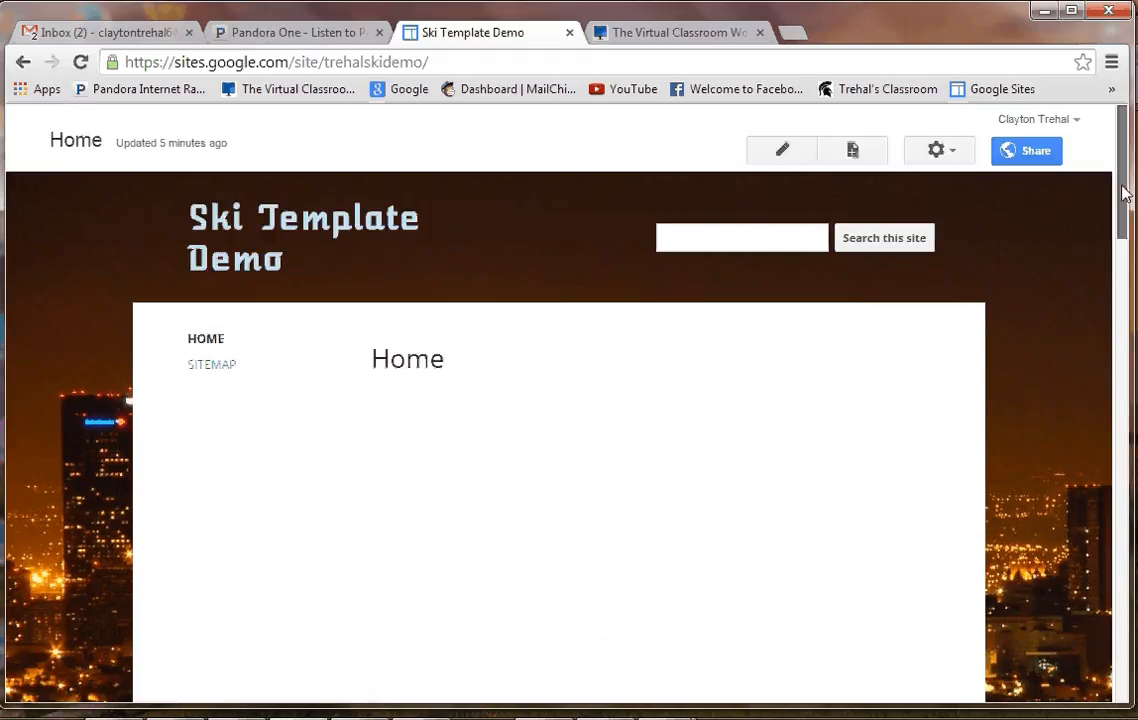
pyautogui.scroll(-3)
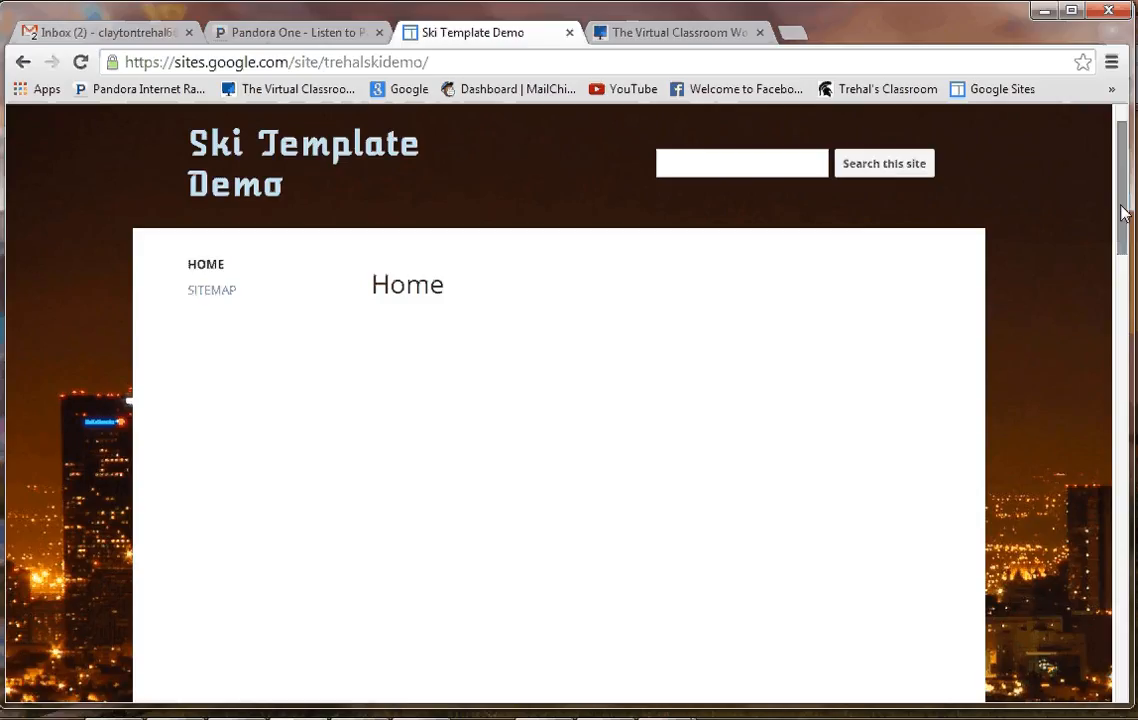
pyautogui.moveTo(975, 182)
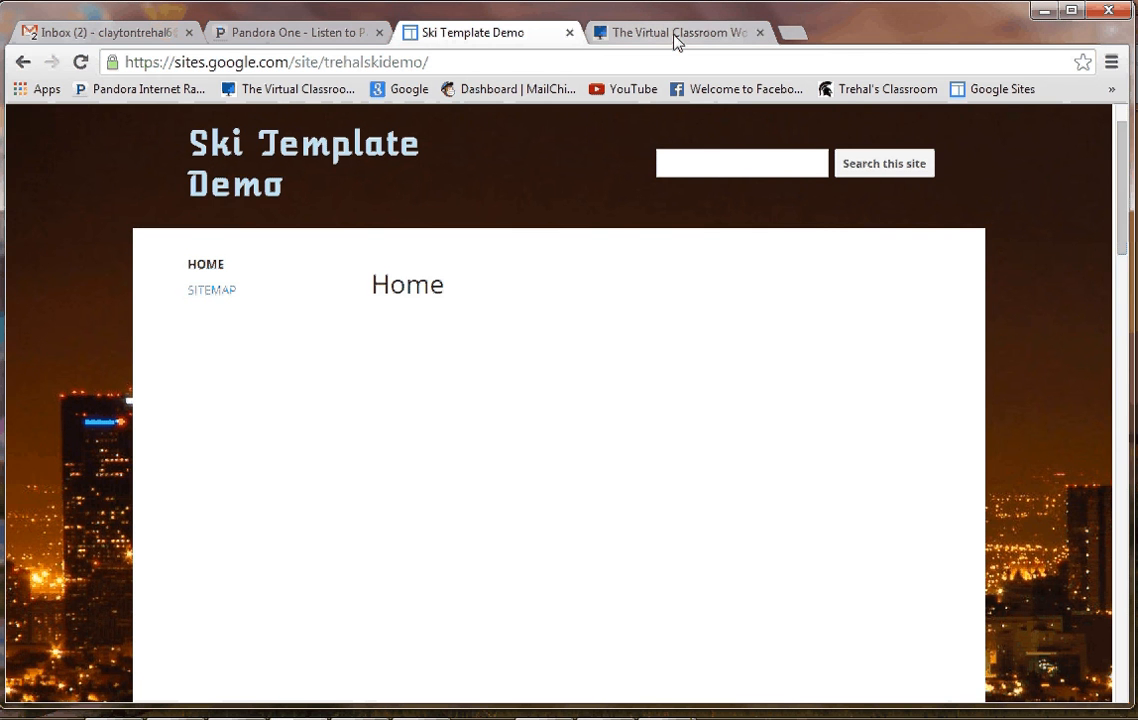
# In The Virtual Classroom Workshop, open Virtual Classroom Tips and scroll to the document-sharing post.
pyautogui.click(678, 32)
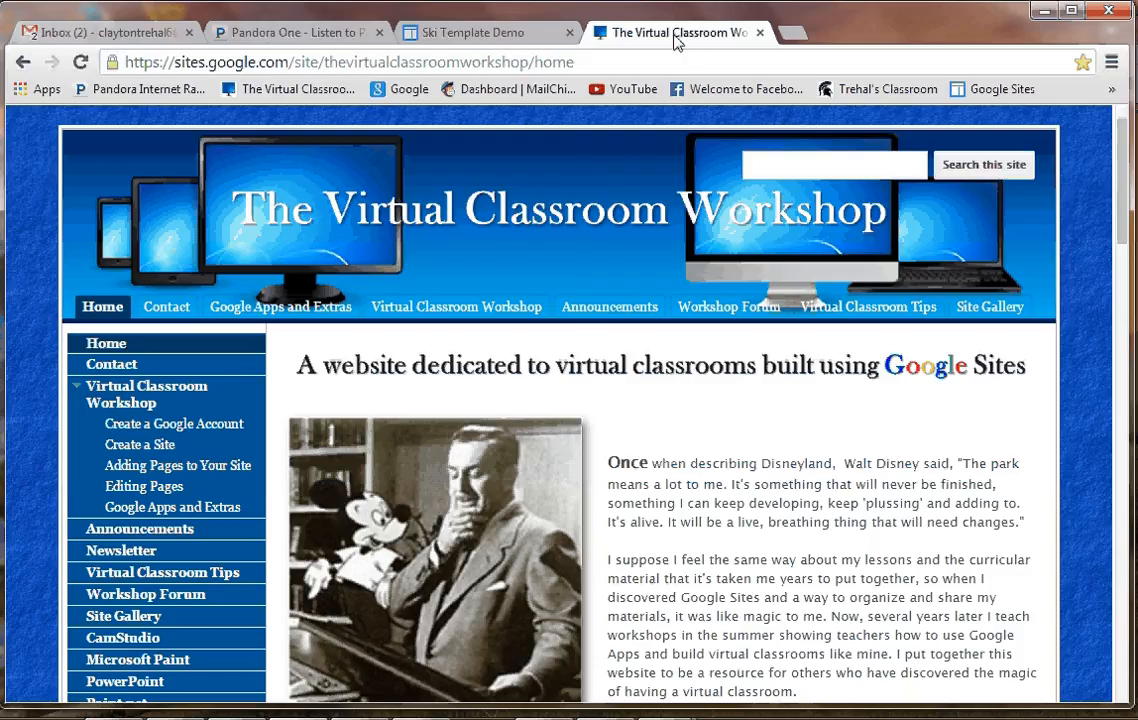
pyautogui.moveTo(867, 307)
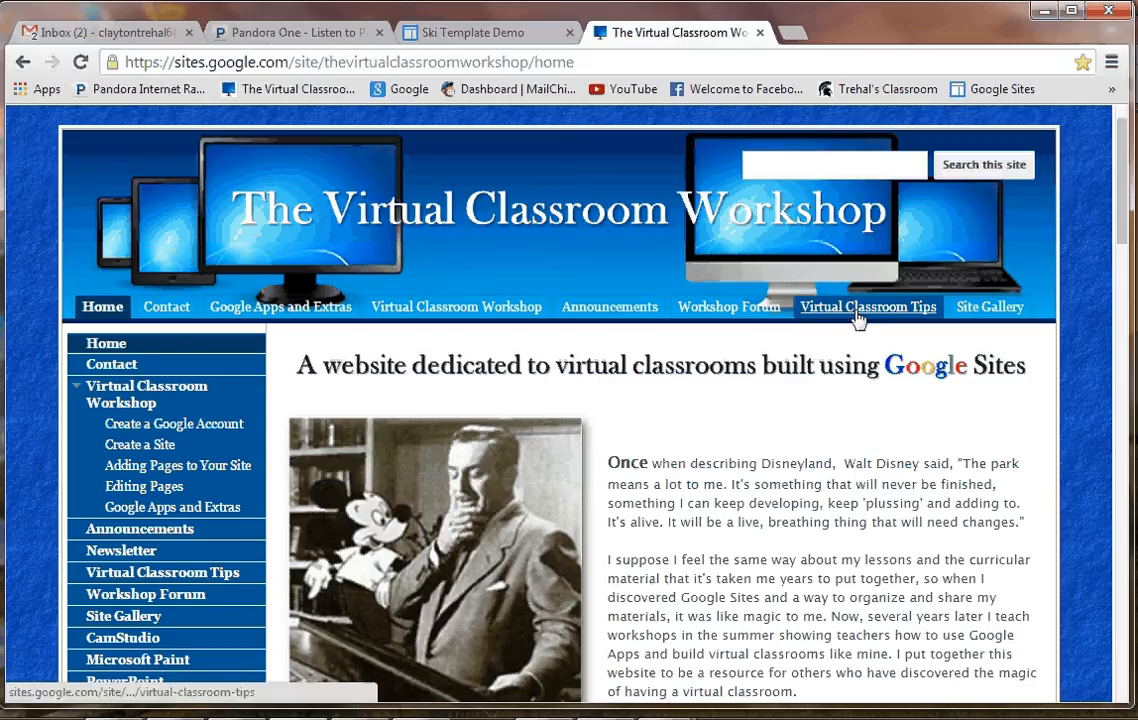
pyautogui.click(867, 307)
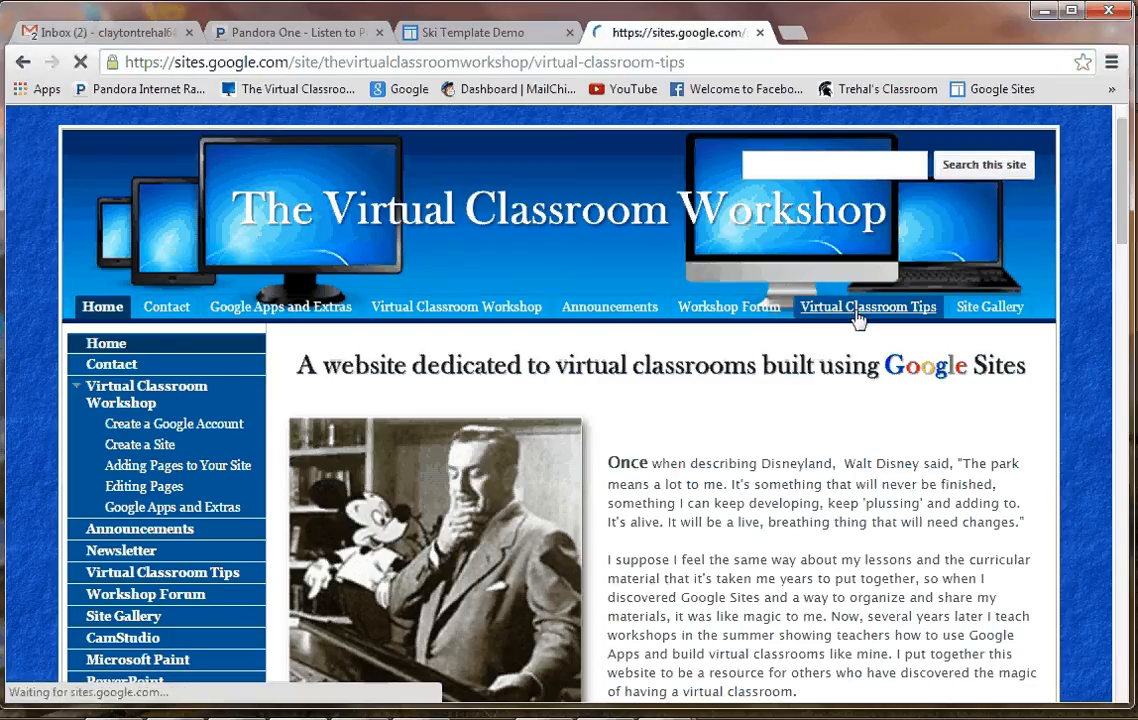
pyautogui.click(867, 306)
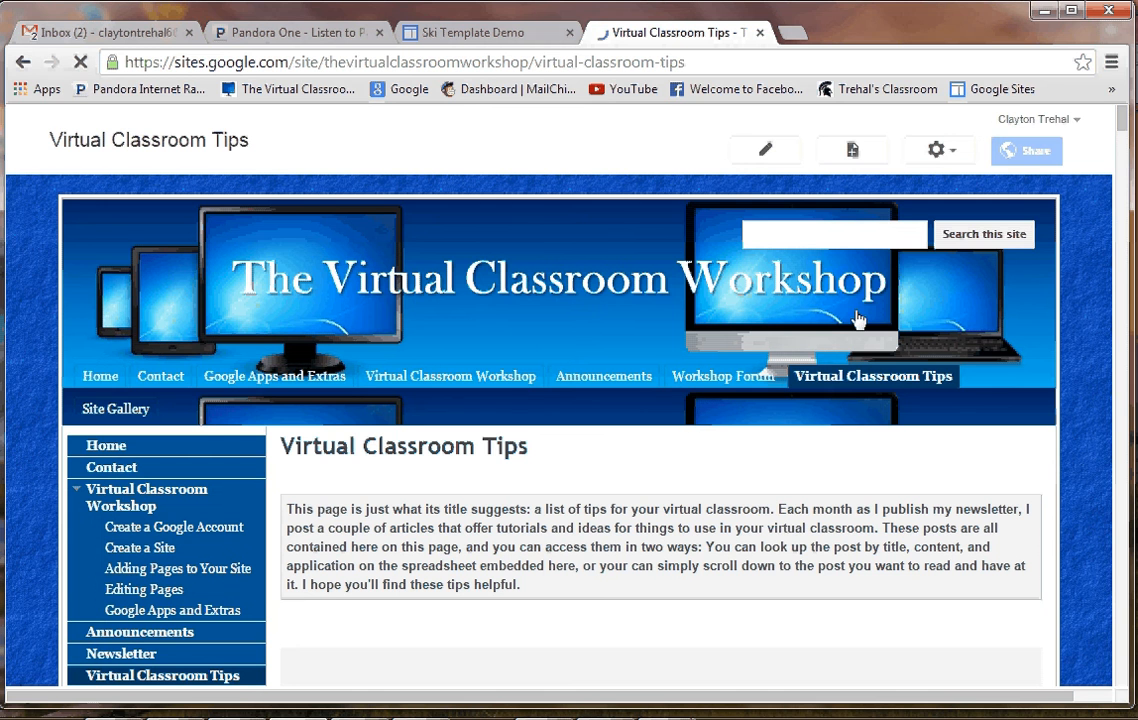
pyautogui.scroll(-3)
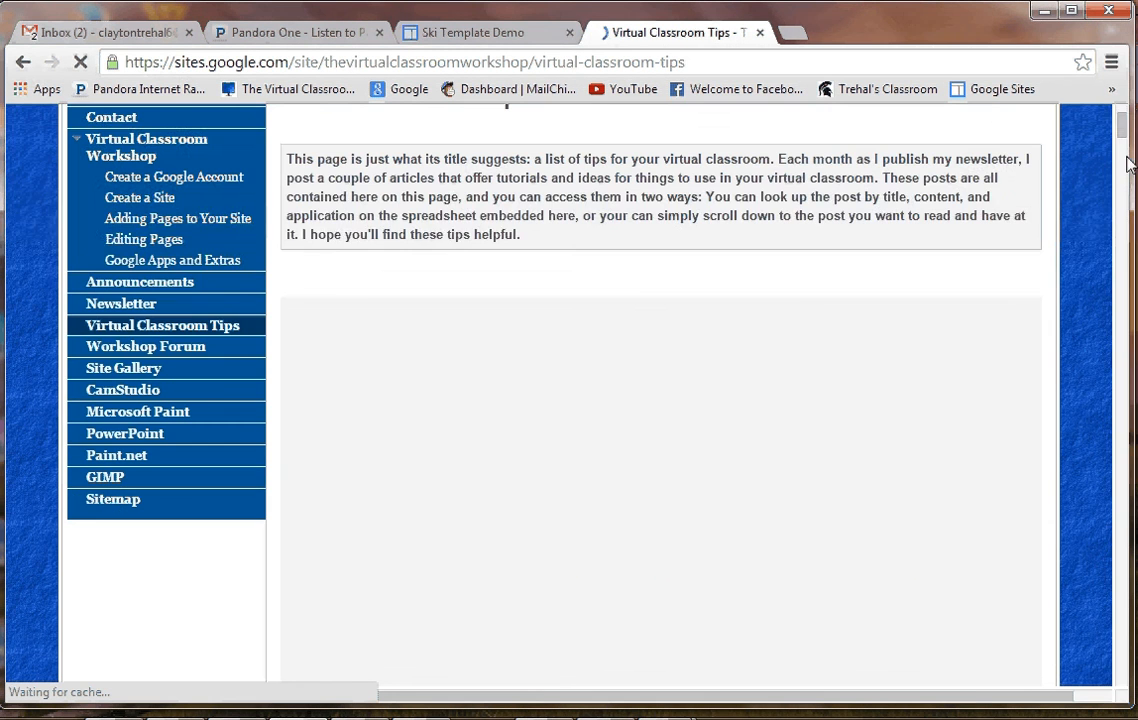
pyautogui.scroll(-3)
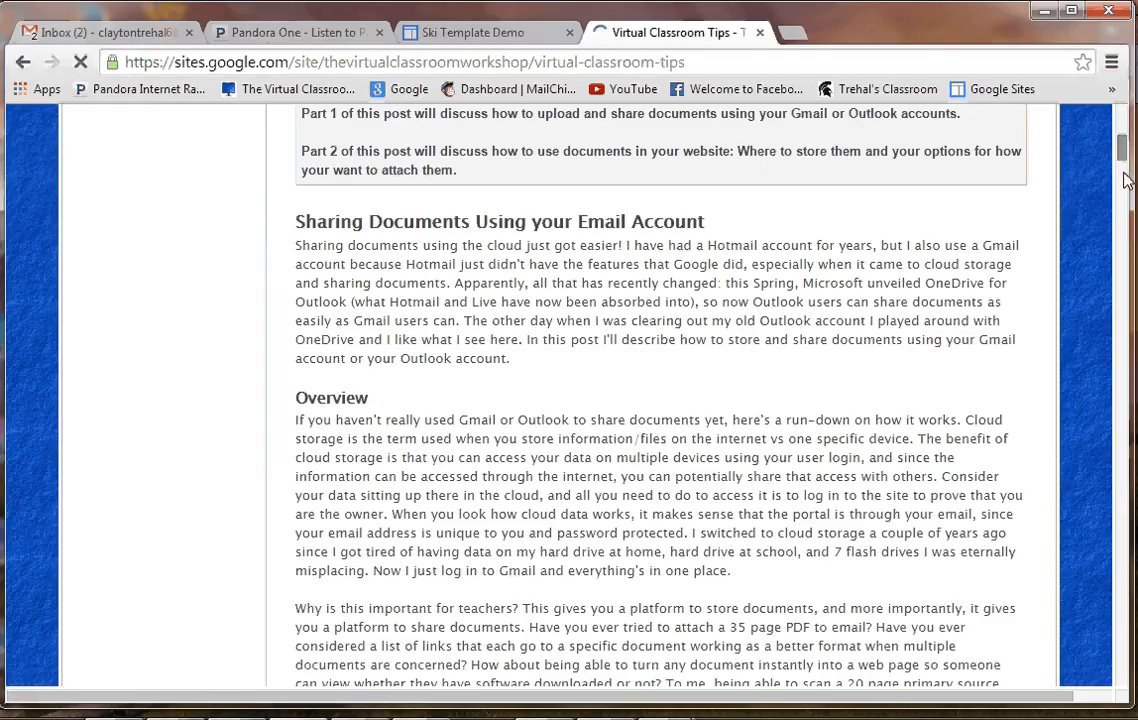
pyautogui.scroll(-3)
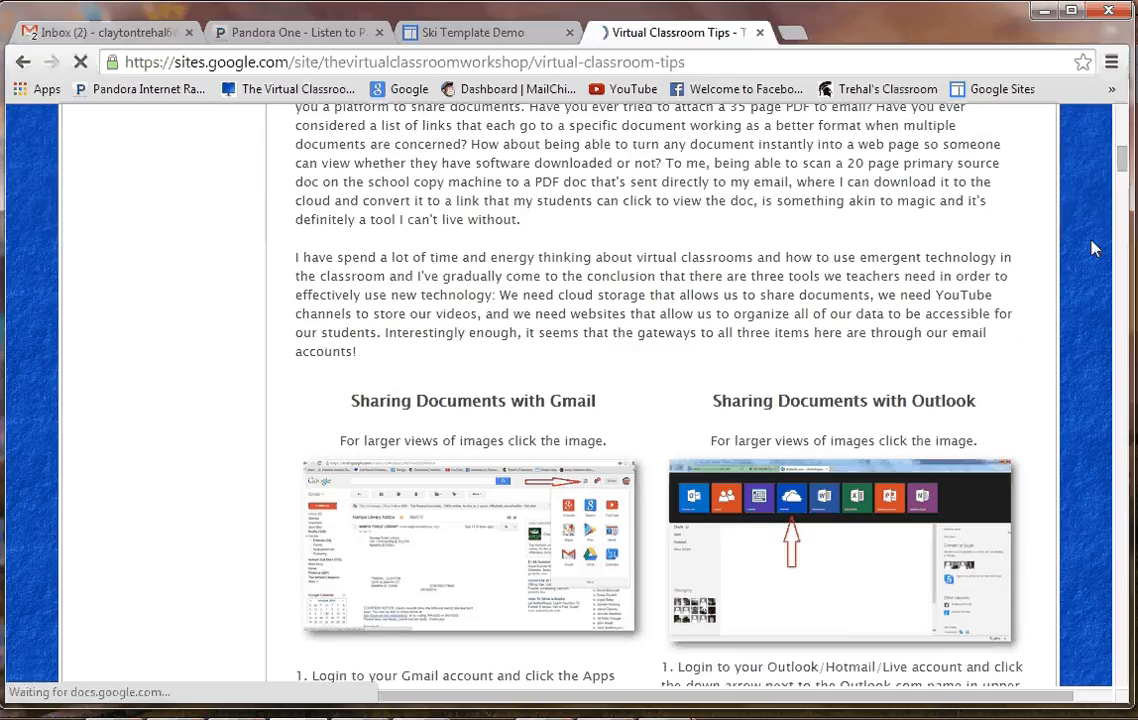
pyautogui.moveTo(912, 544)
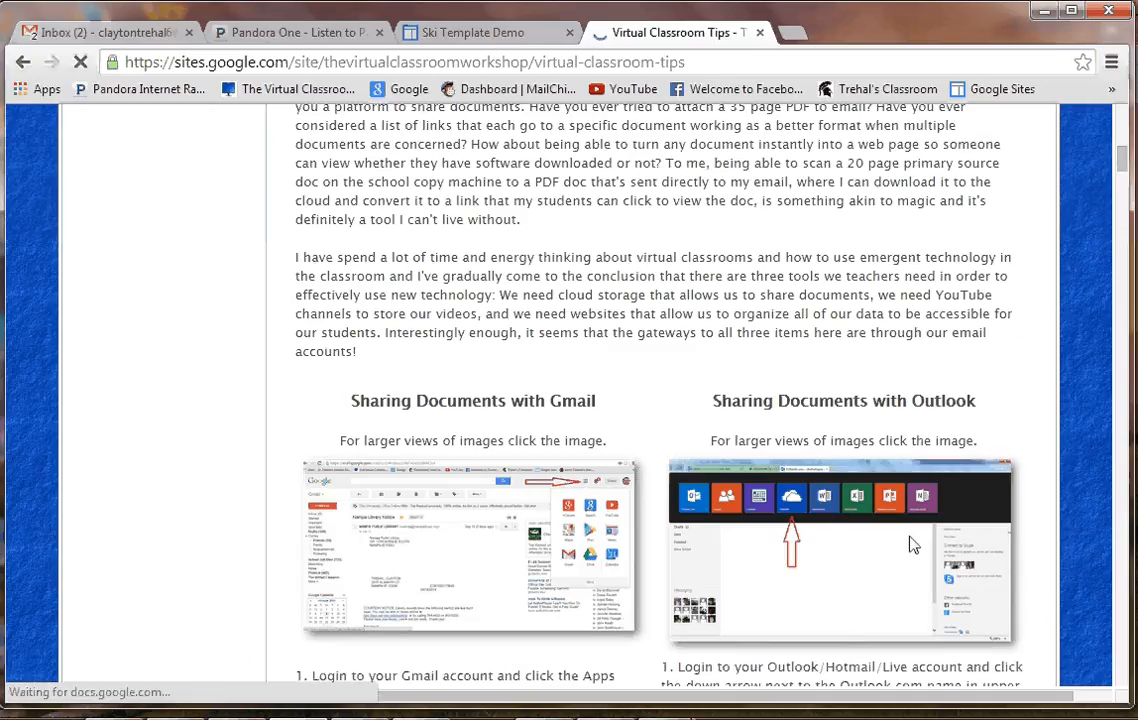